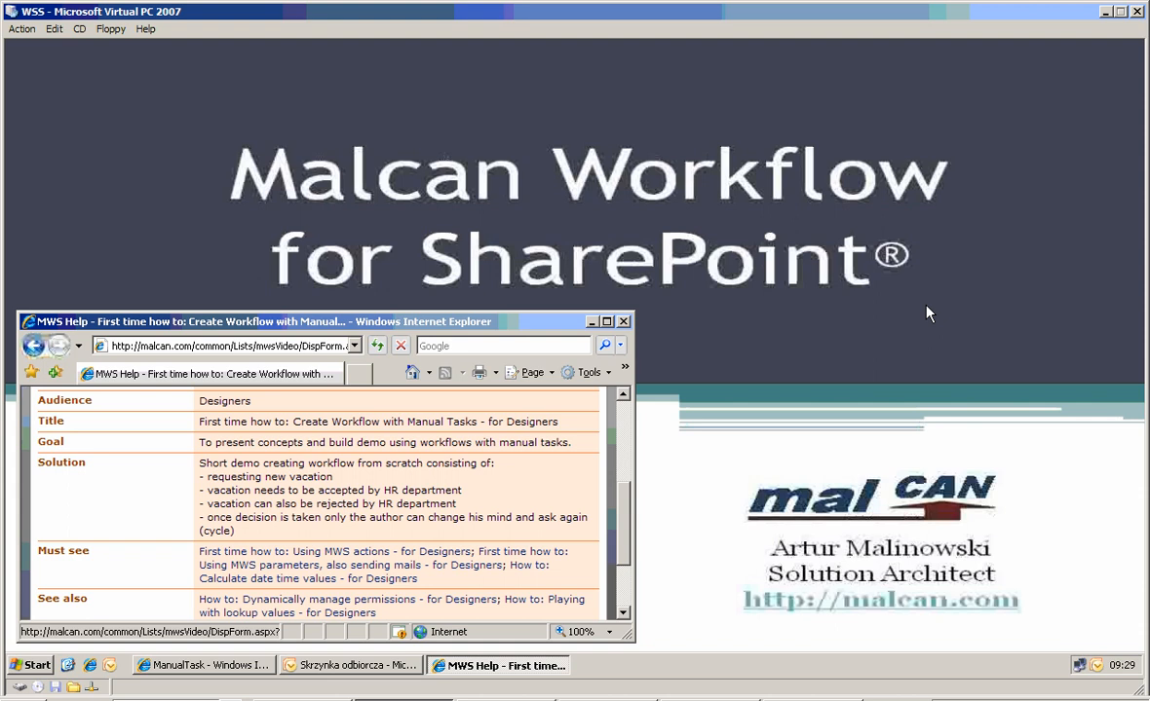
{"action": "mouse_move", "coordinate": [555, 443]}
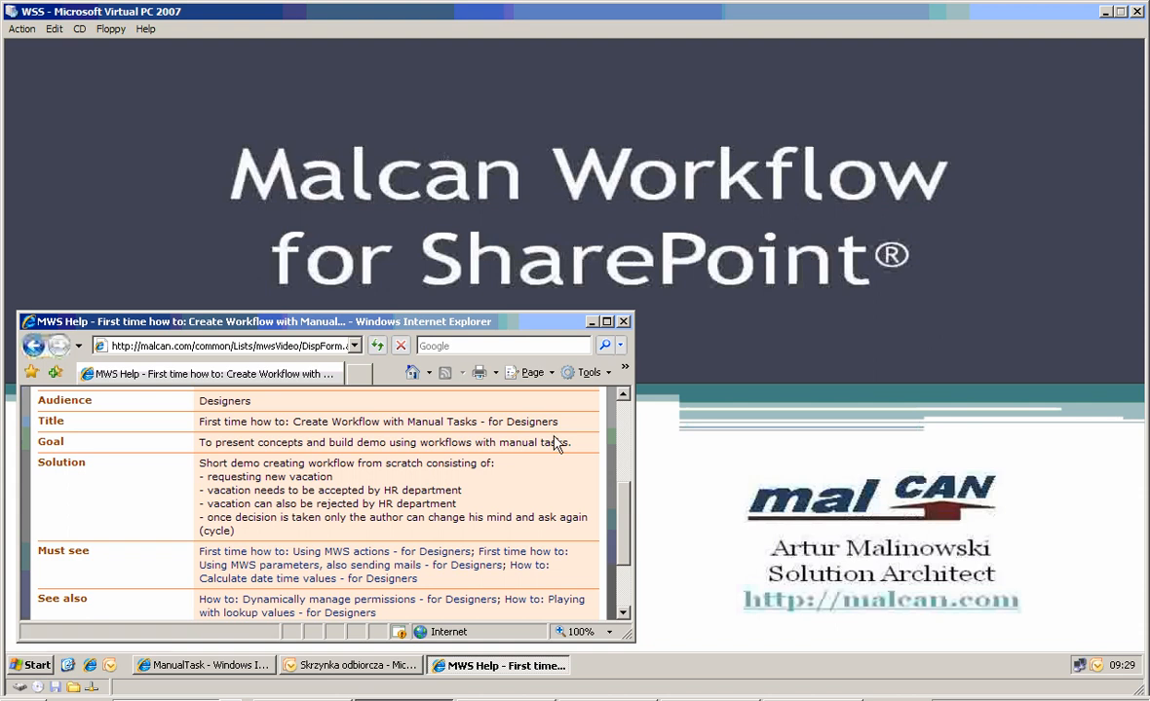
Bring the Internet Explorer window with the empty ManualTask list to the front.
{"action": "left_click", "coordinate": [205, 665]}
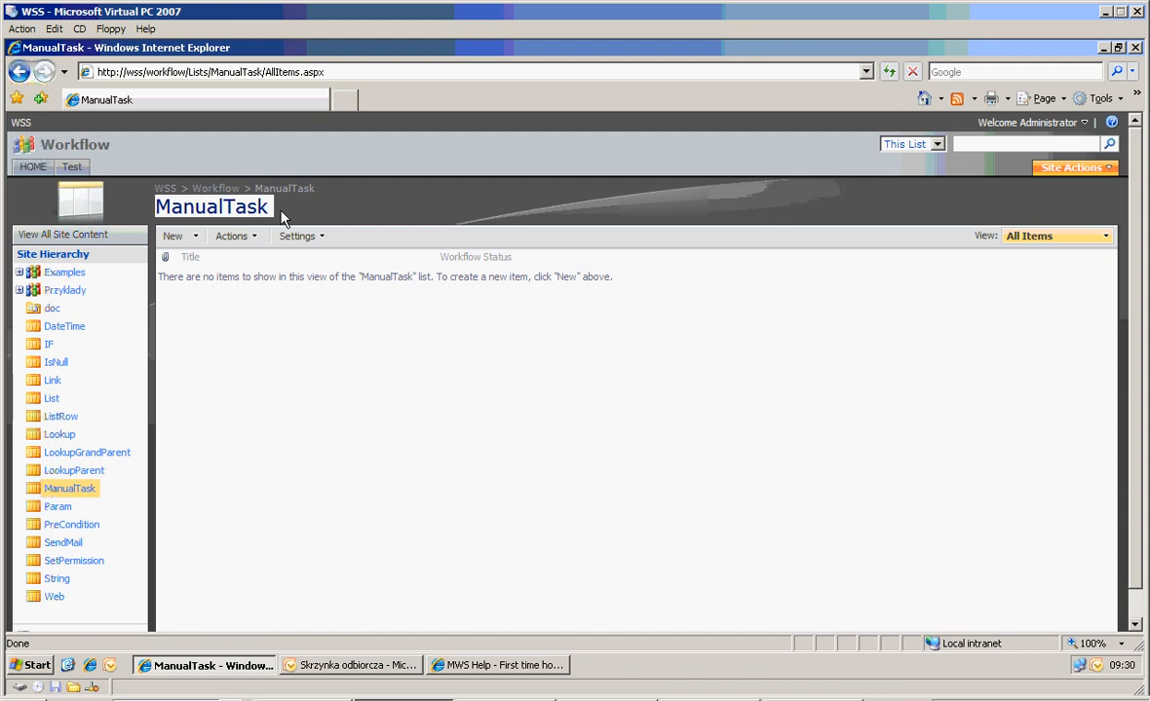
Open Malcan Workflow for the ManualTask list with Parameters and Actions & Steps in separate tabs.
{"action": "left_click", "coordinate": [297, 236]}
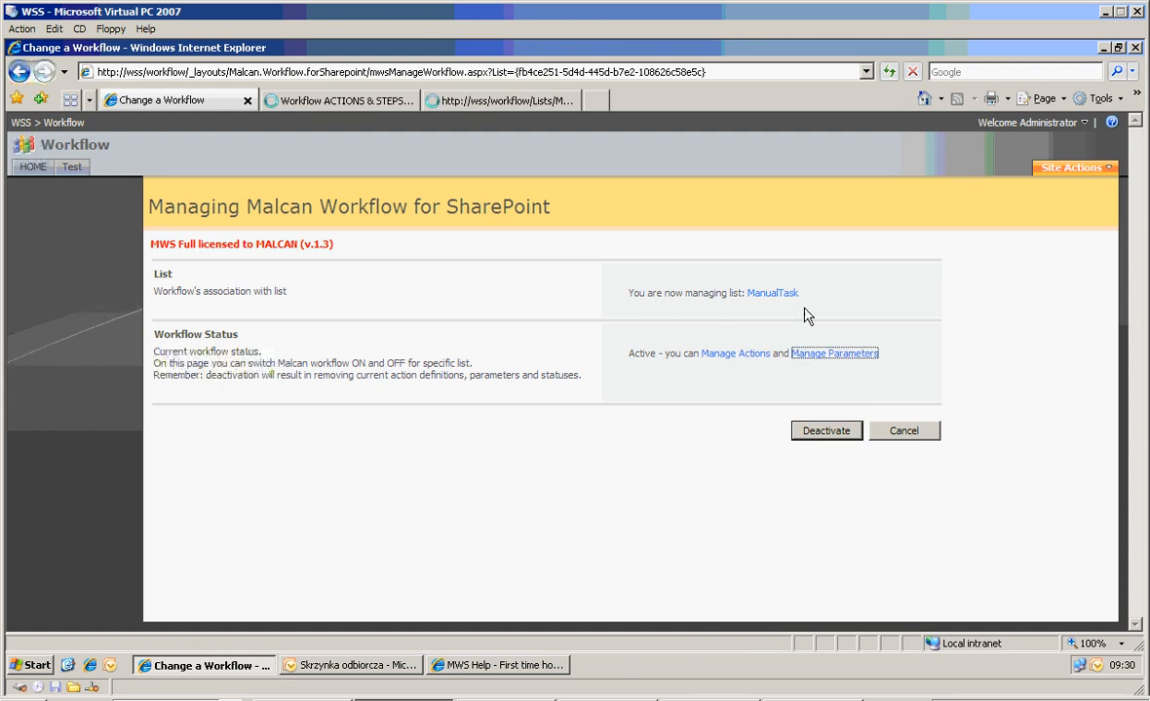
{"action": "left_click", "coordinate": [772, 293]}
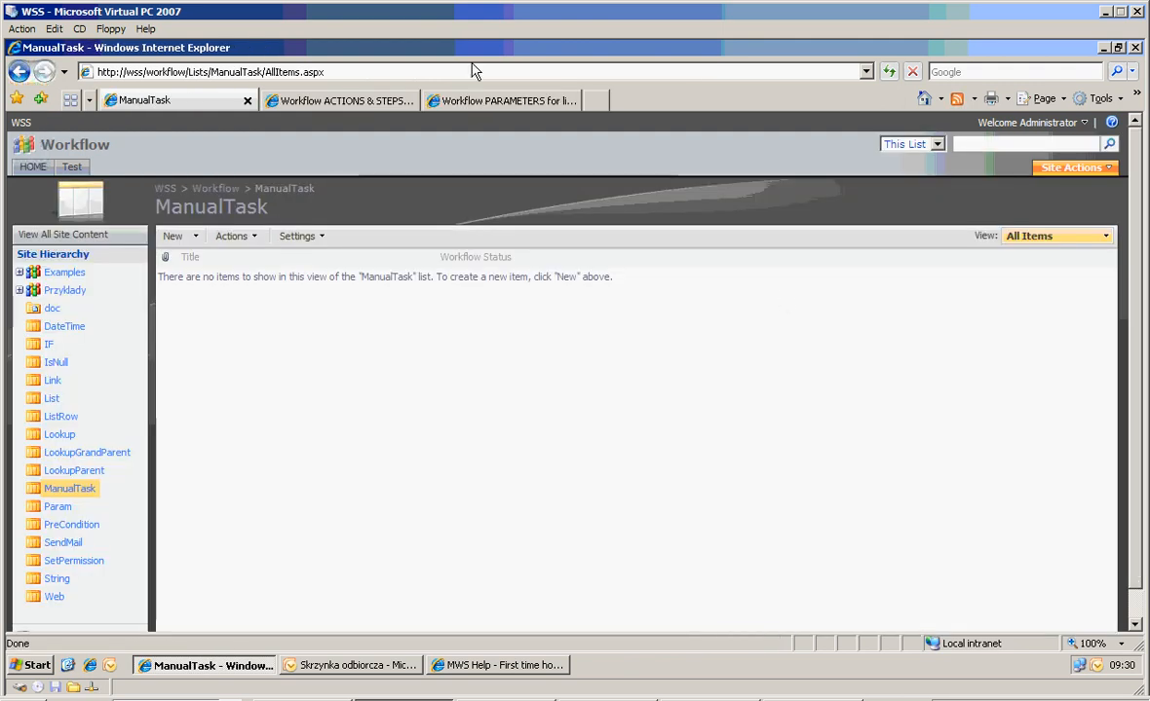
{"action": "mouse_move", "coordinate": [384, 107]}
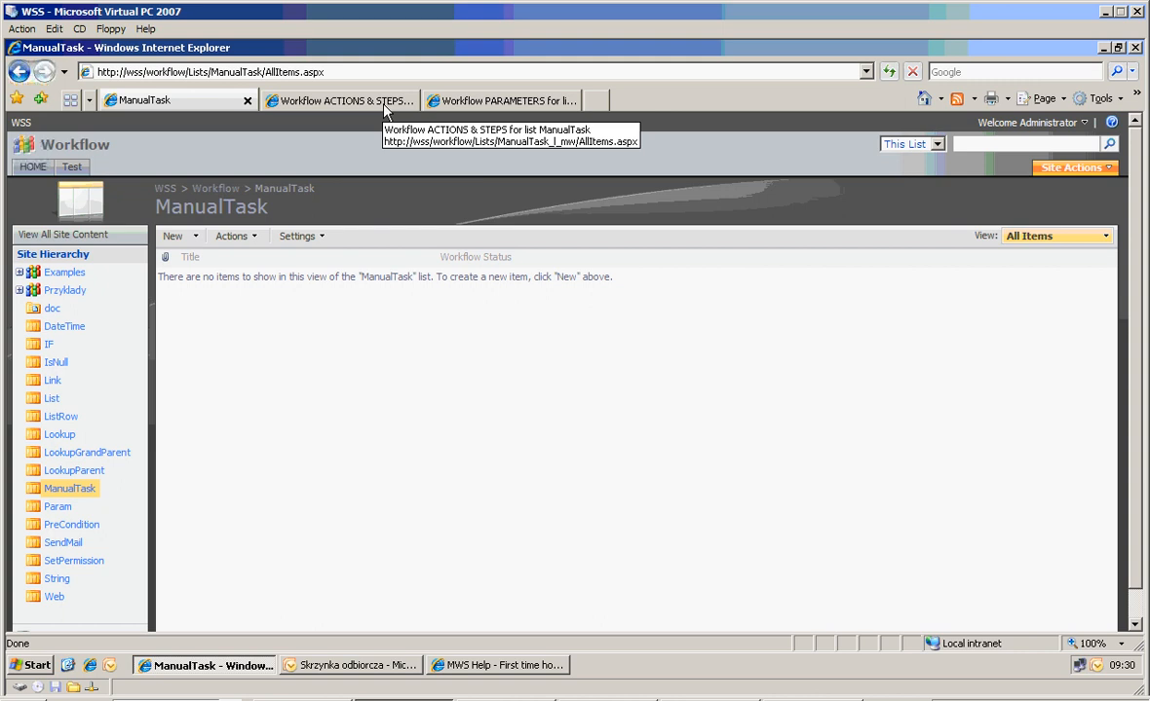
{"action": "mouse_move", "coordinate": [492, 542]}
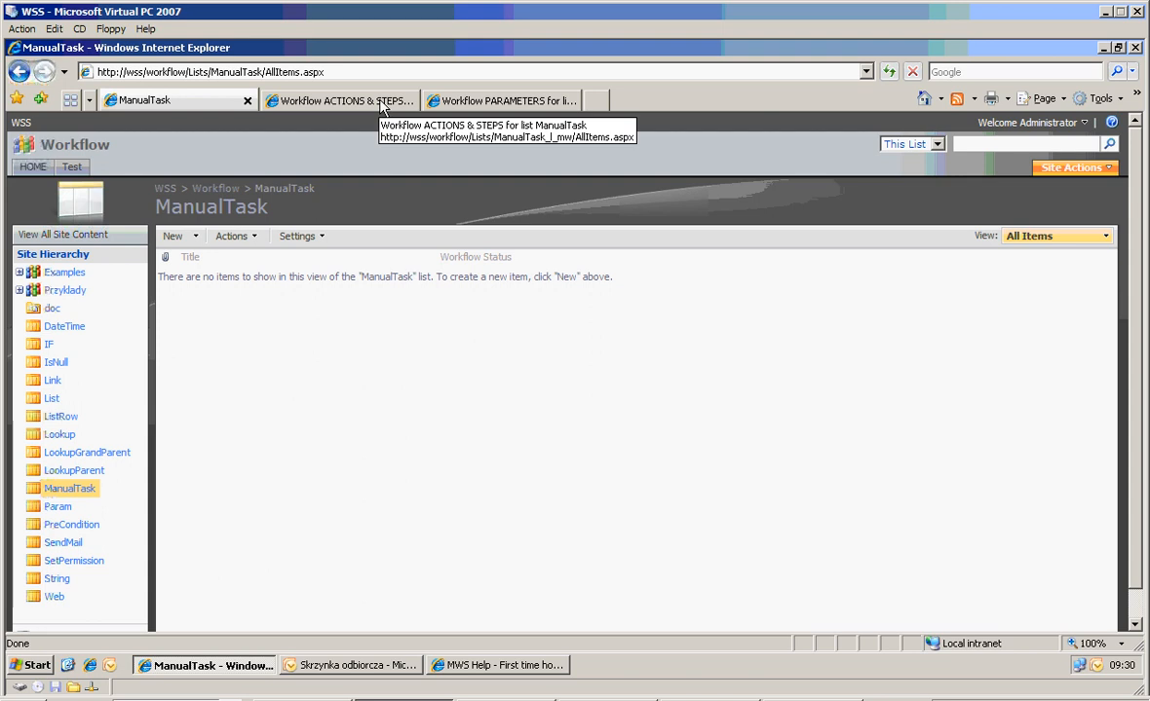
{"action": "mouse_move", "coordinate": [378, 107]}
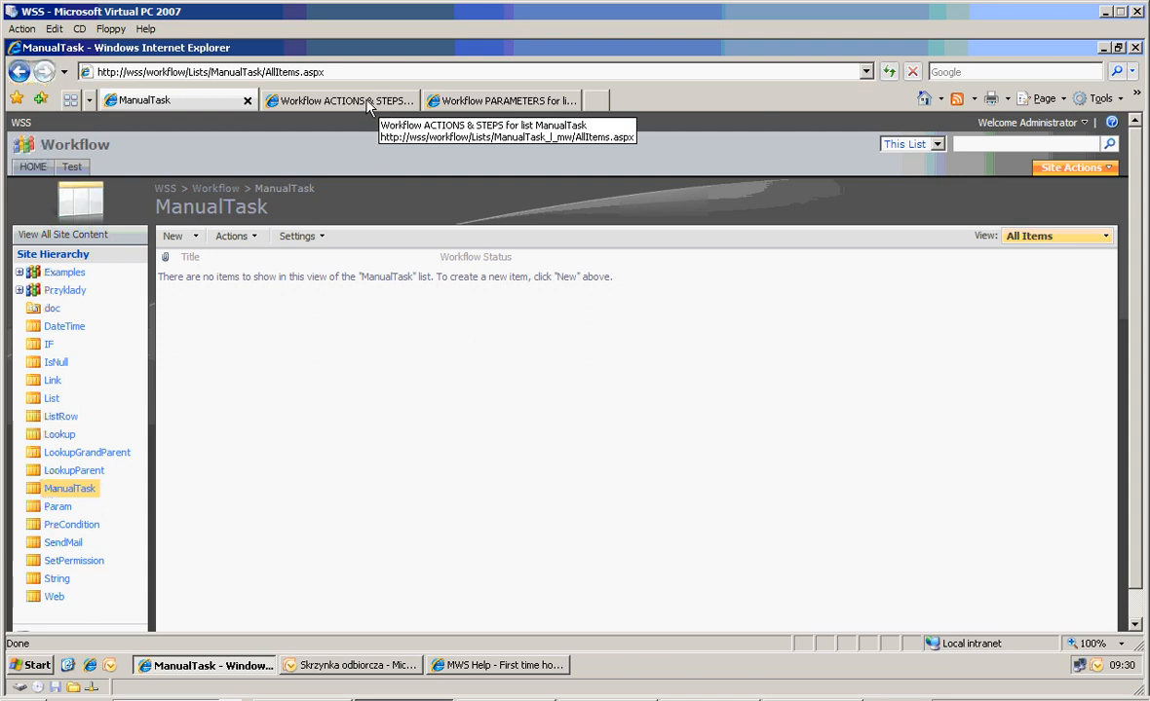
{"action": "left_click", "coordinate": [337, 100]}
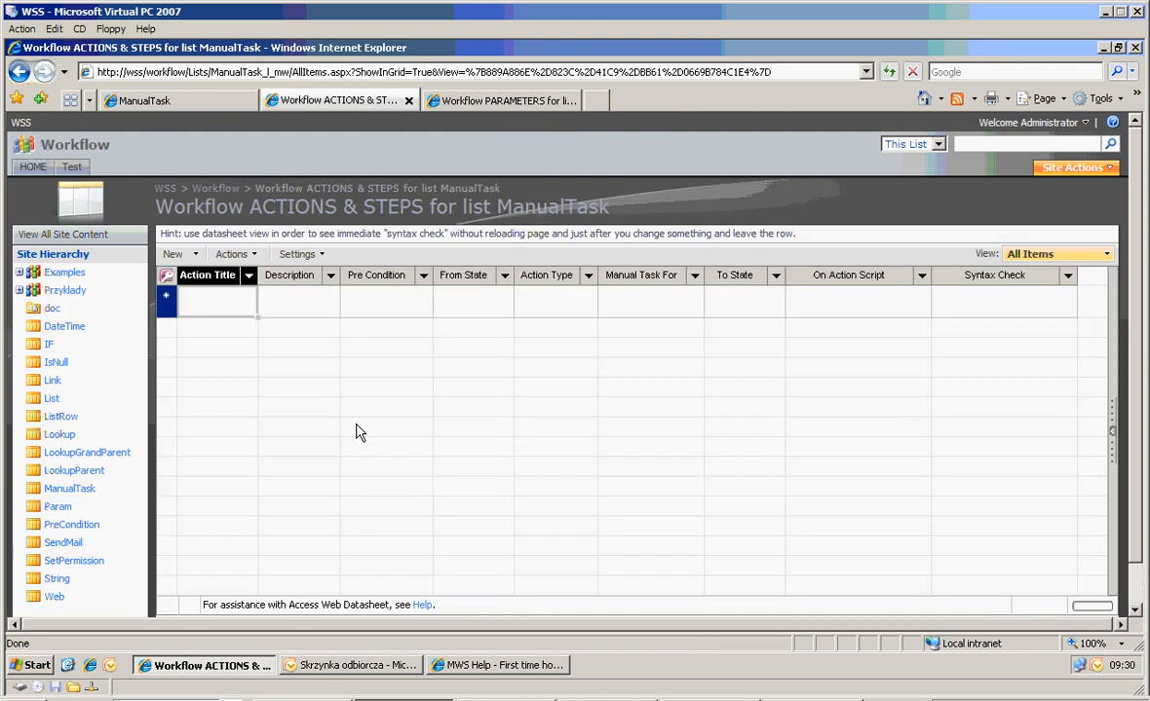
{"action": "mouse_move", "coordinate": [533, 317]}
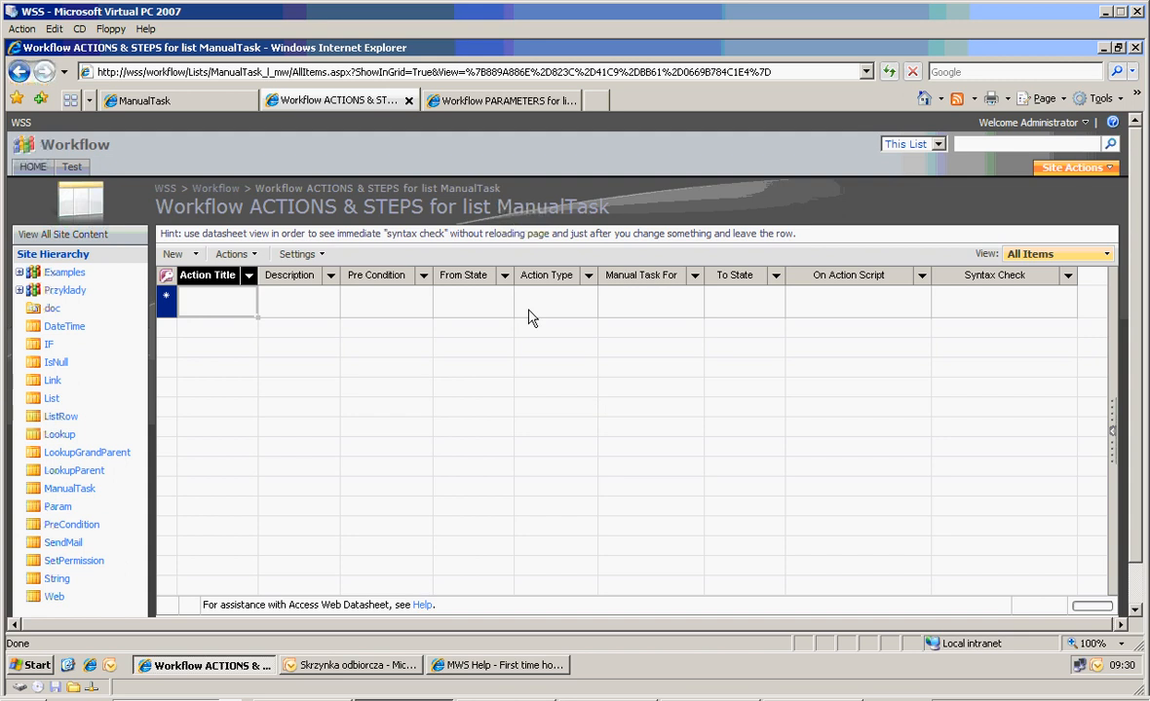
{"action": "mouse_move", "coordinate": [478, 310]}
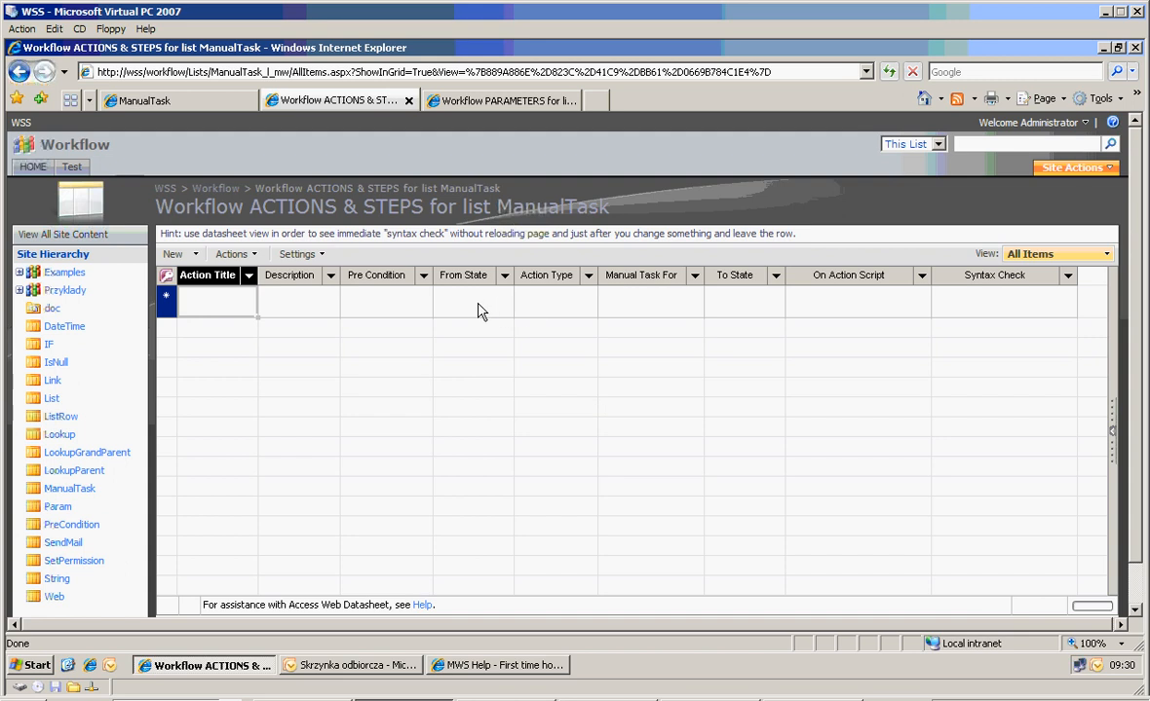
{"action": "mouse_move", "coordinate": [468, 304]}
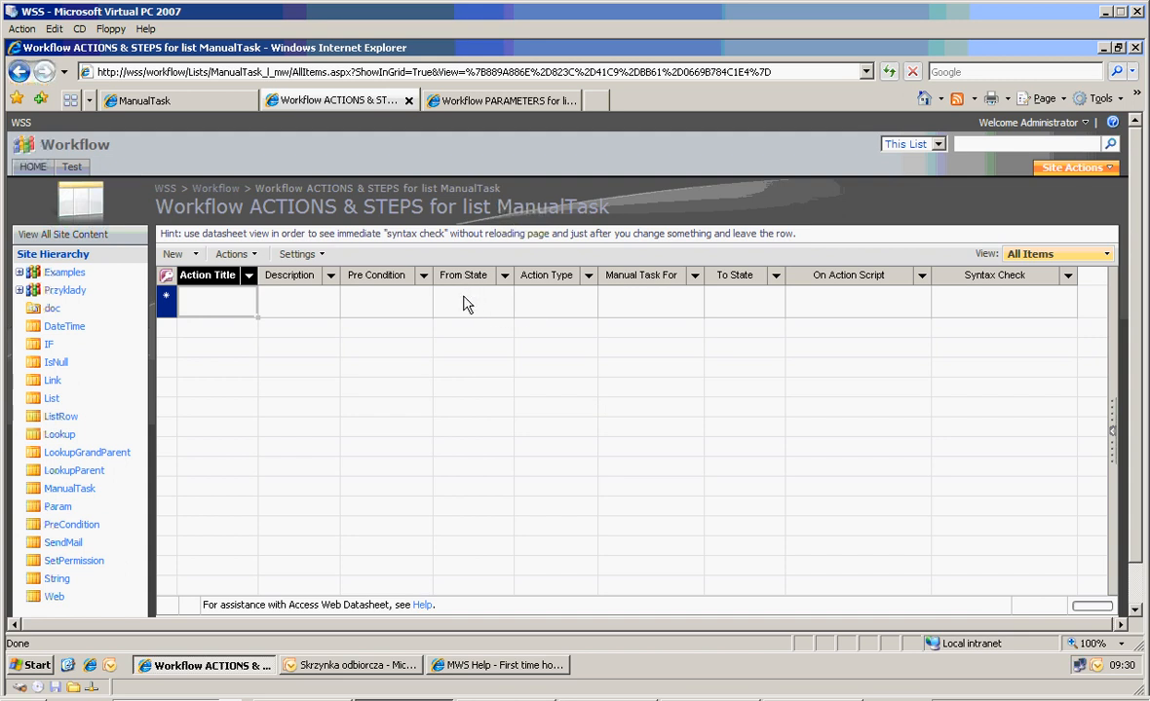
Make the first action an Adding action with To State Vacation Request.
{"action": "left_click", "coordinate": [744, 300]}
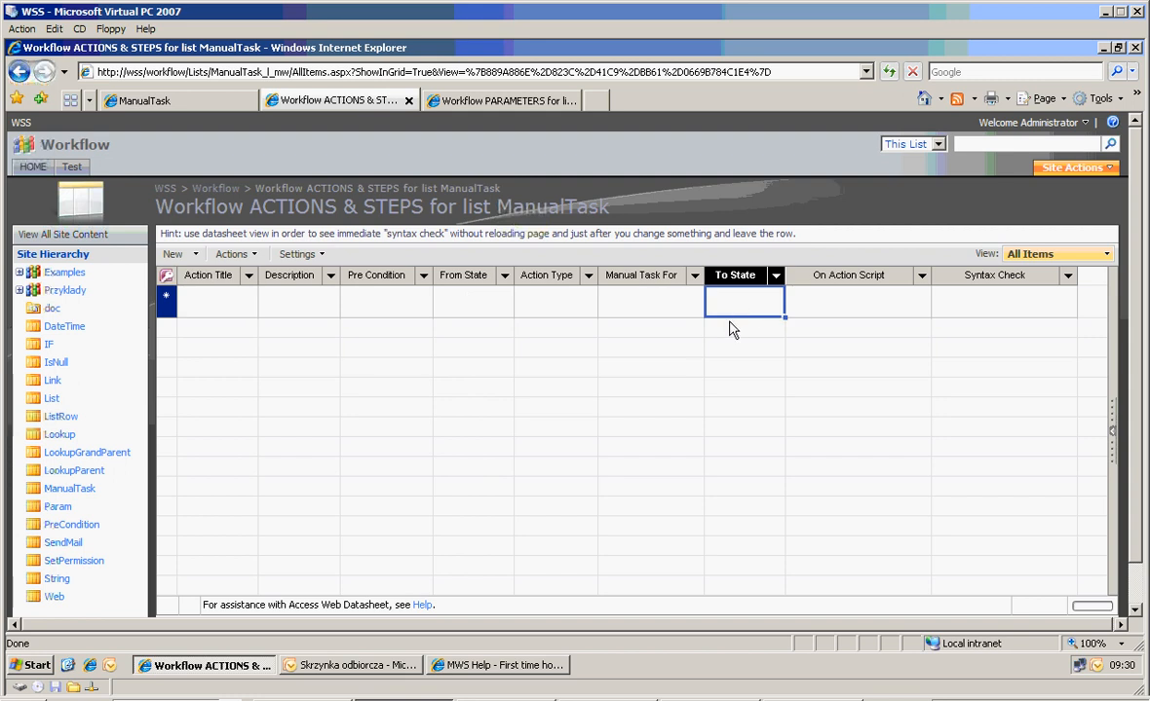
{"action": "left_click", "coordinate": [650, 300]}
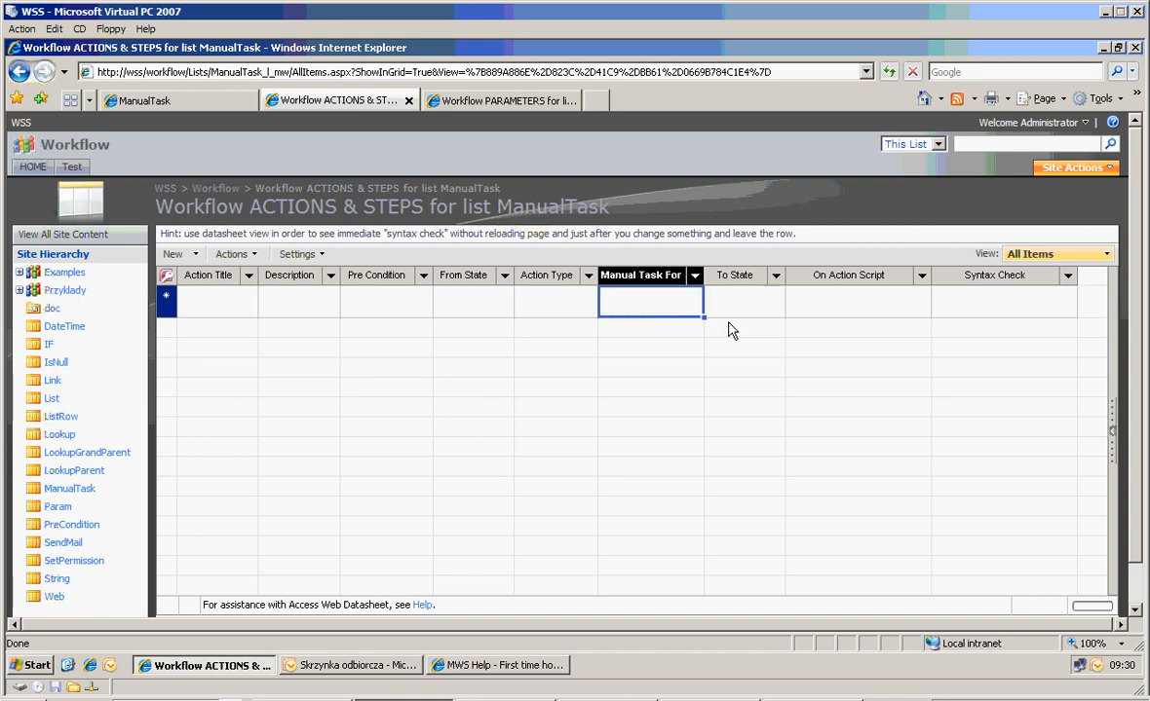
{"action": "left_click", "coordinate": [745, 300]}
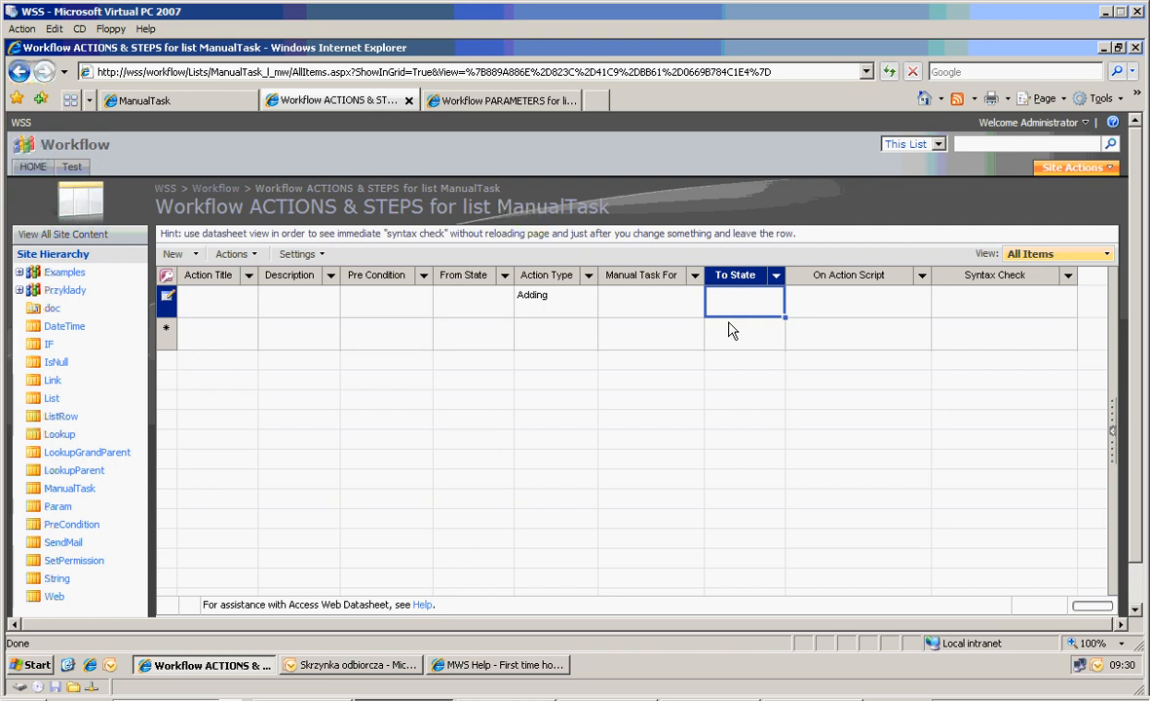
{"action": "type", "text": "Vacation Request"}
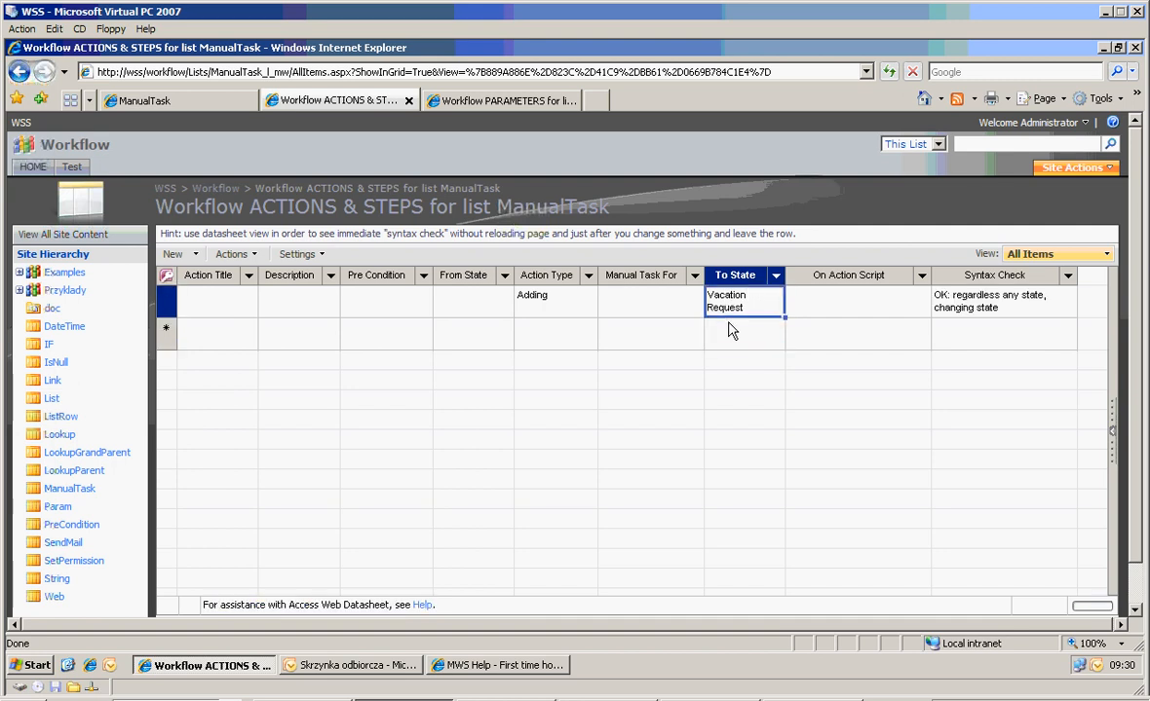
{"action": "left_click", "coordinate": [472, 334]}
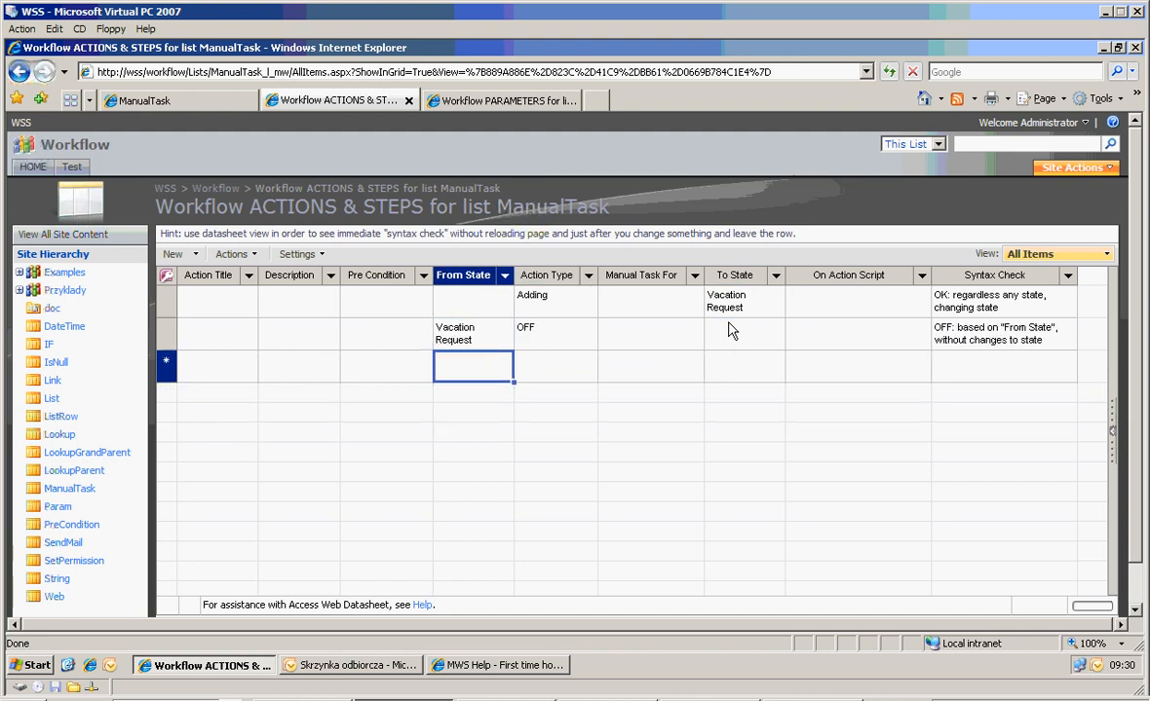
Set the second action to OFF, from Vacation Request to Vacation Accepted.
{"action": "left_click", "coordinate": [744, 334]}
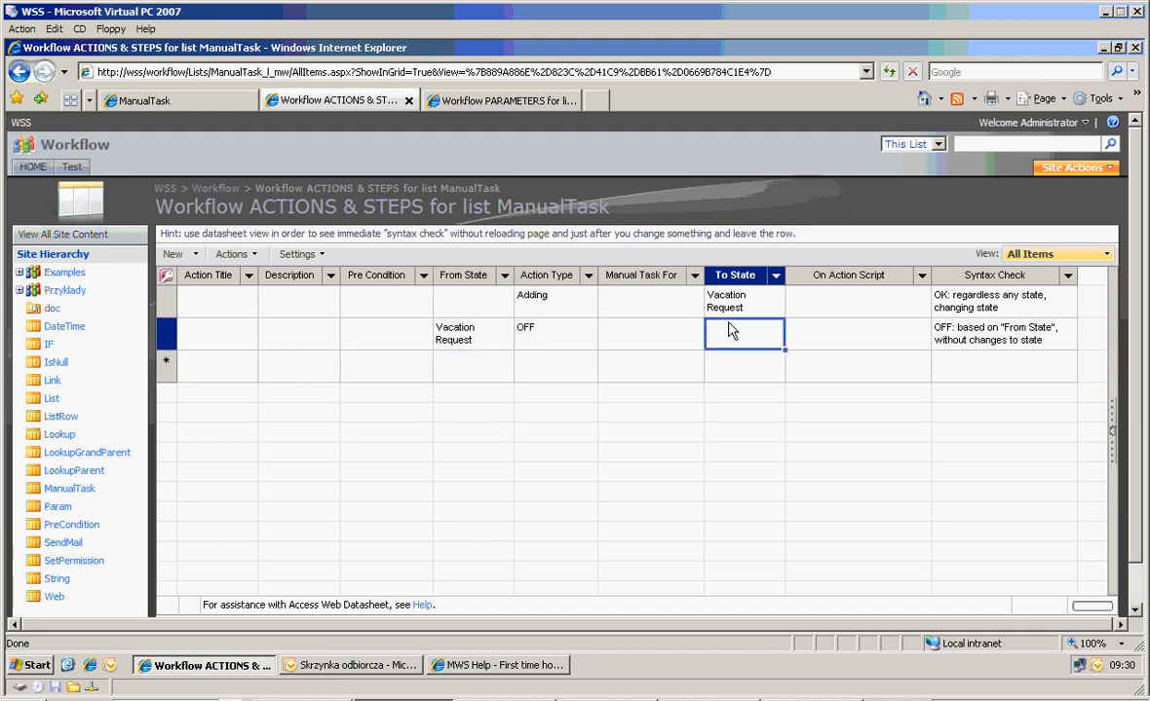
{"action": "left_click", "coordinate": [556, 332]}
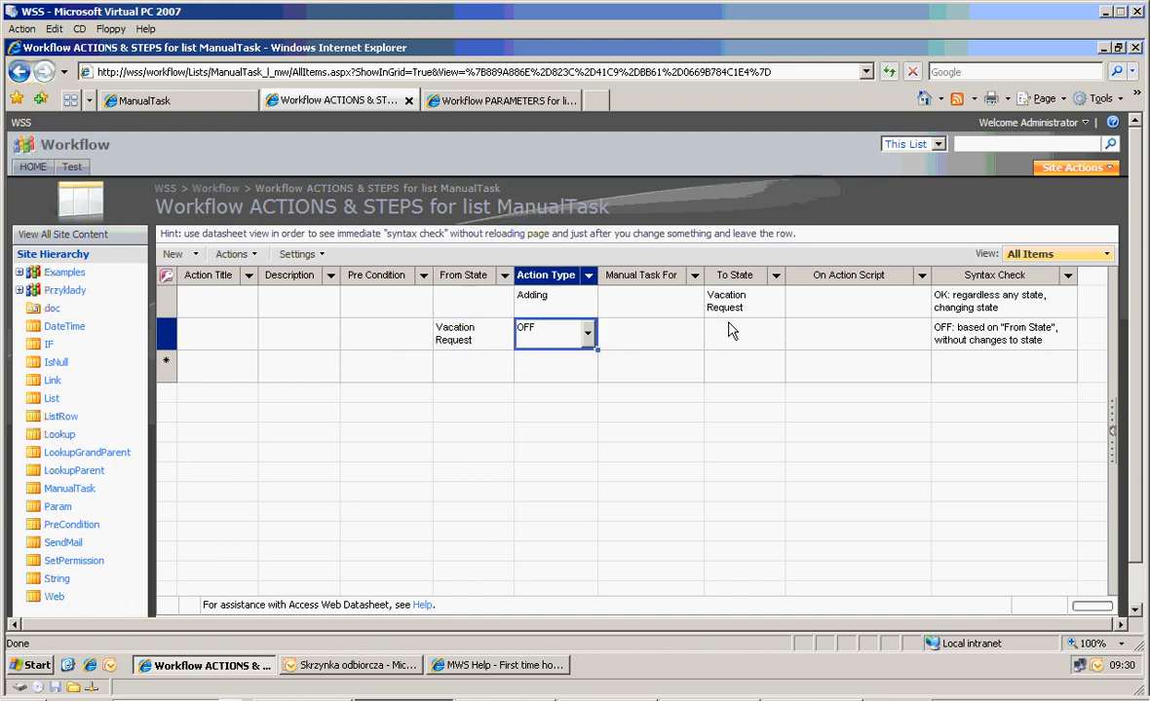
{"action": "left_click", "coordinate": [743, 333]}
{"action": "type", "text": "Vacation Accepted"}
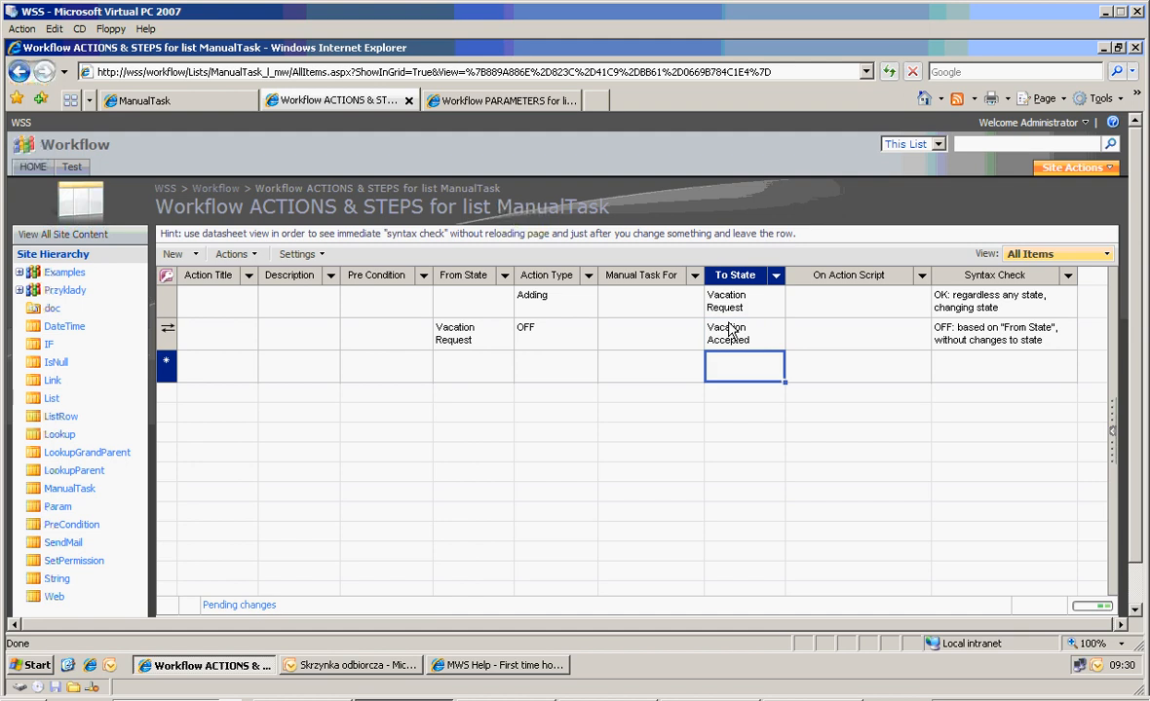
{"action": "left_click", "coordinate": [472, 333]}
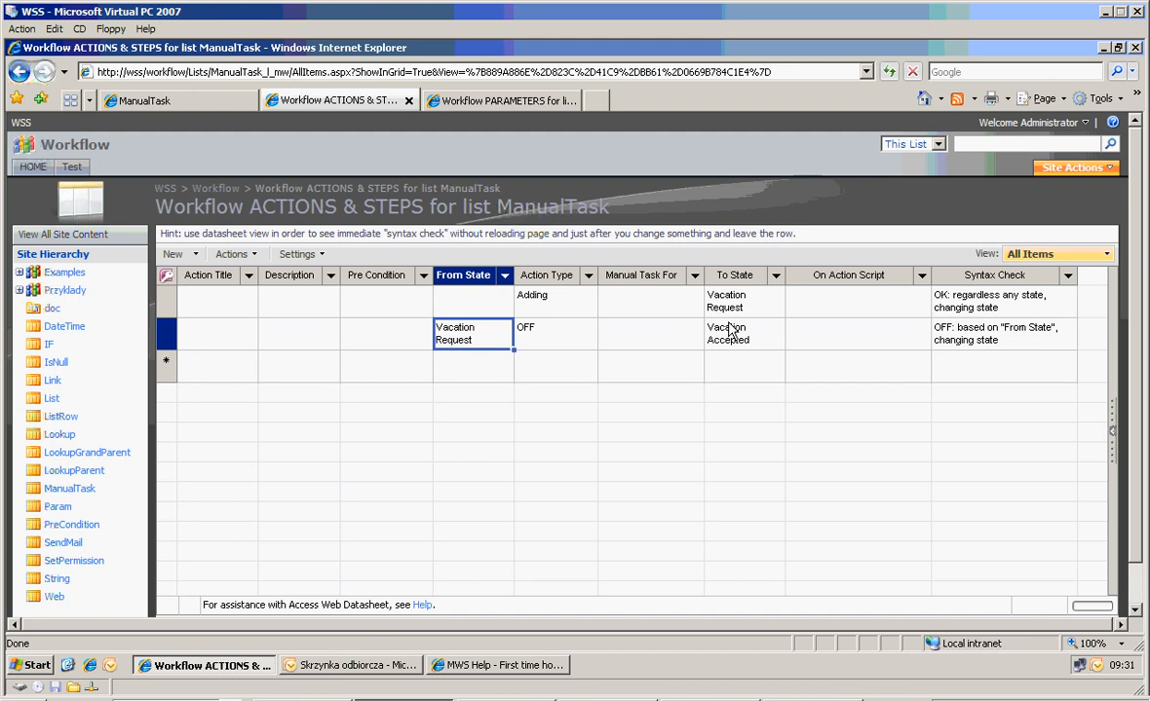
{"action": "left_click", "coordinate": [555, 334]}
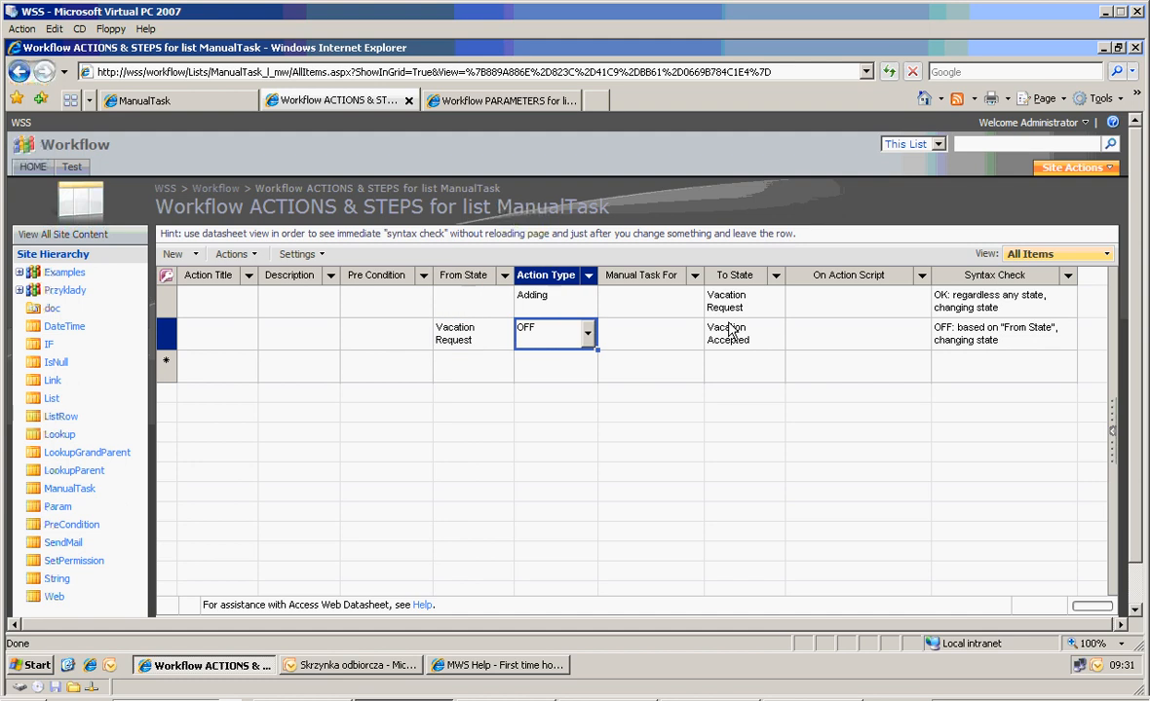
Try editing the first action's To State, then revert it and copy row two.
{"action": "left_click", "coordinate": [744, 301]}
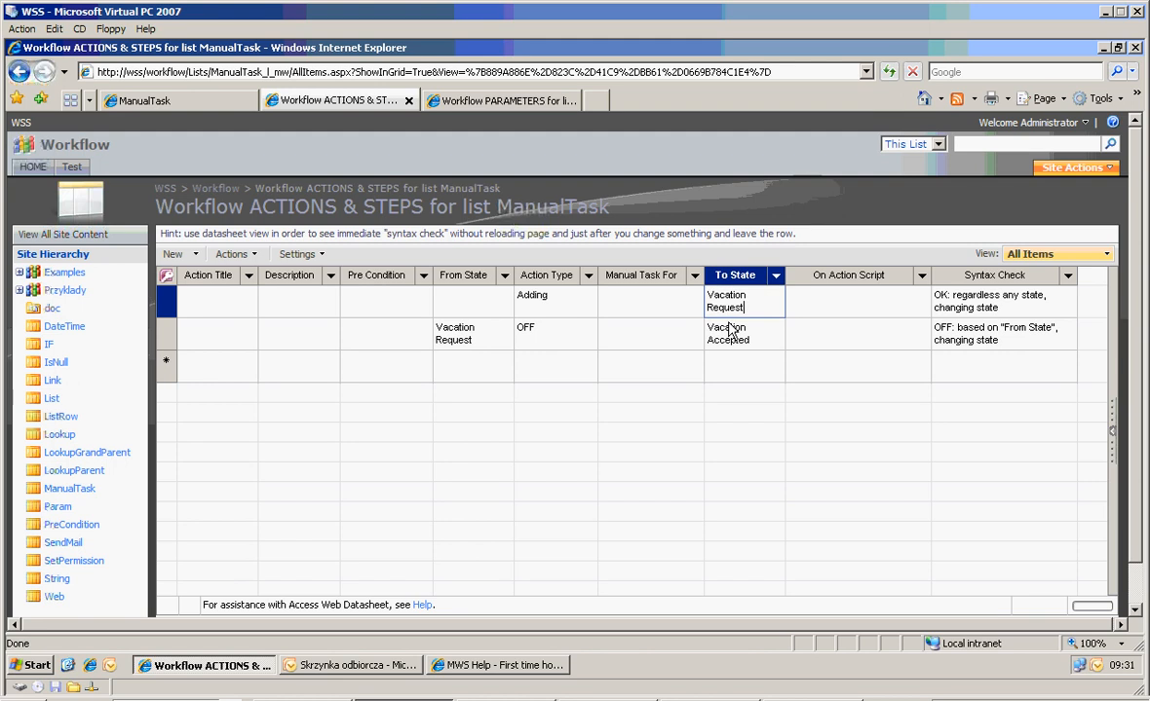
{"action": "type", "text": "2"}
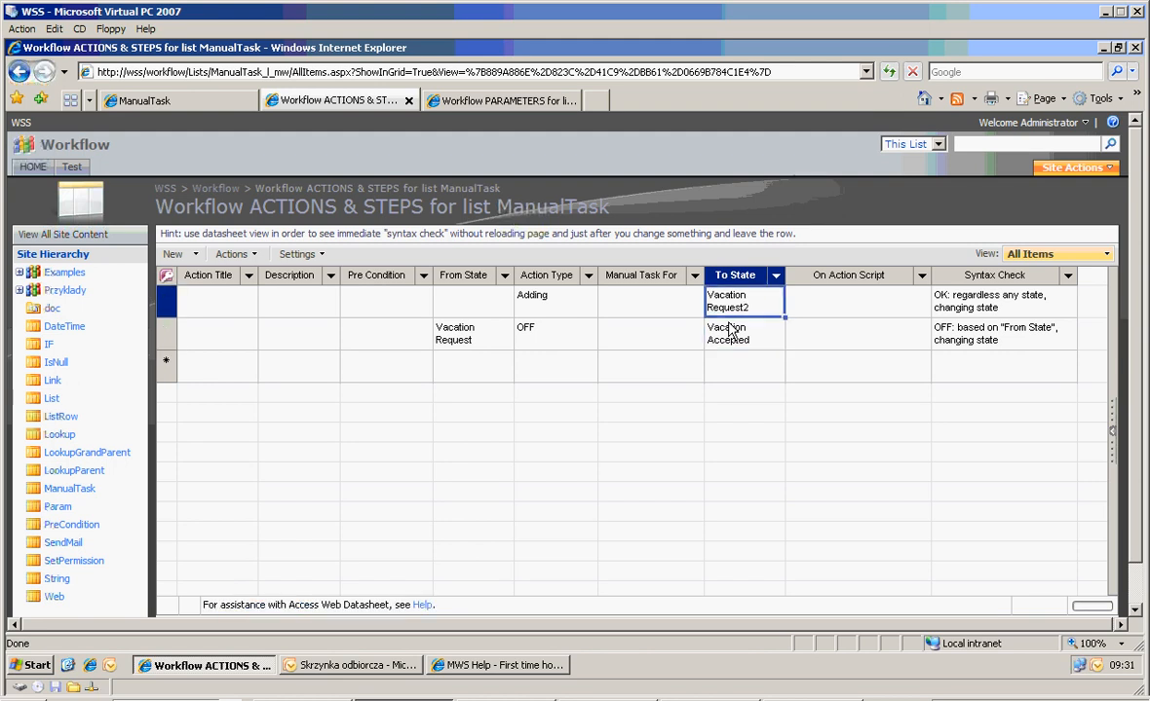
{"action": "left_click", "coordinate": [650, 333]}
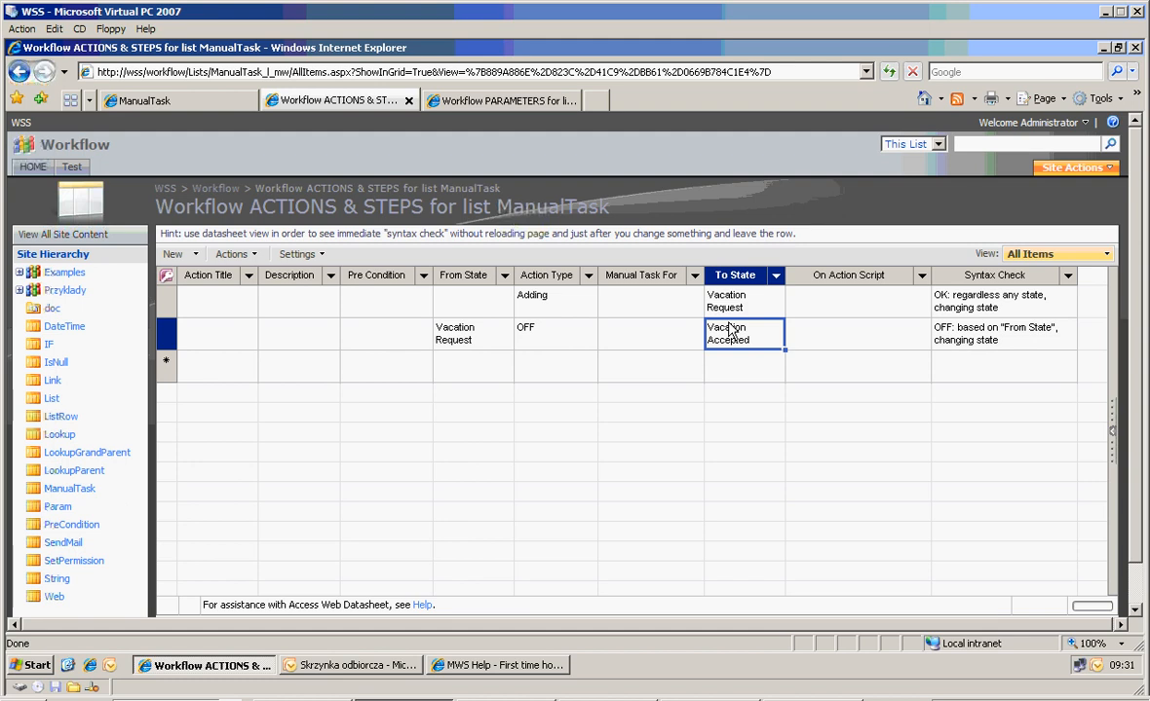
{"action": "left_click", "coordinate": [550, 332]}
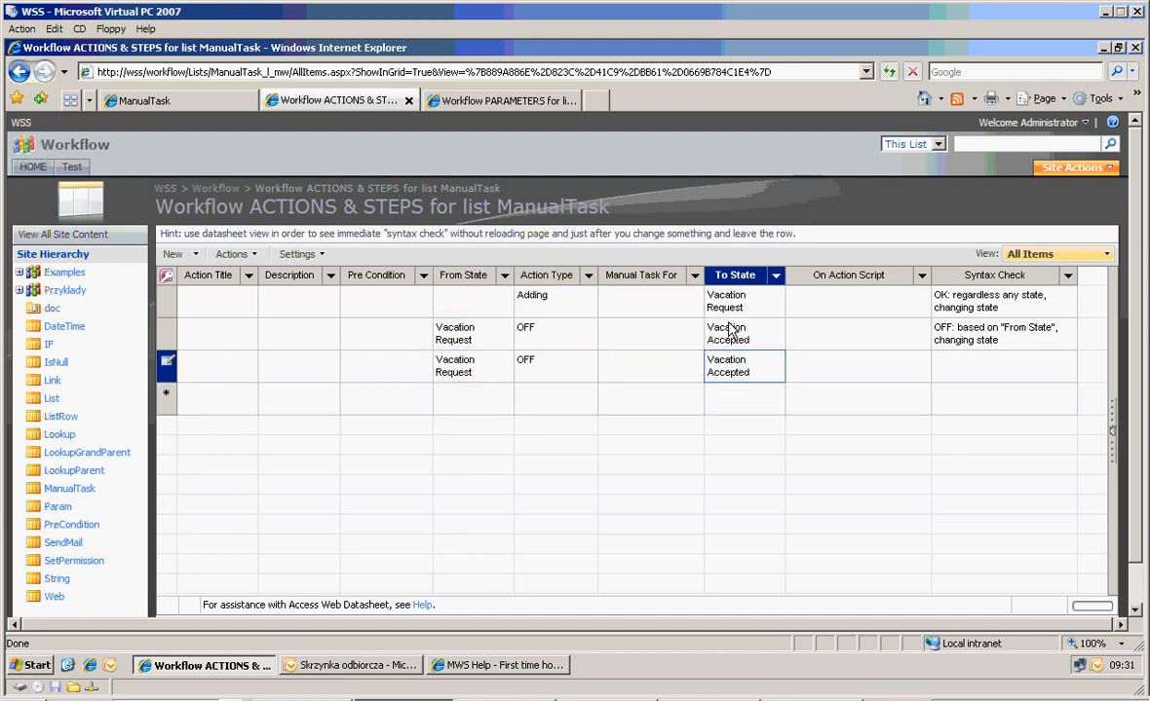
Point the copied row to Vacation Rejected and make both decision rows Manual Task.
{"action": "type", "text": "Vacation Rejected"}
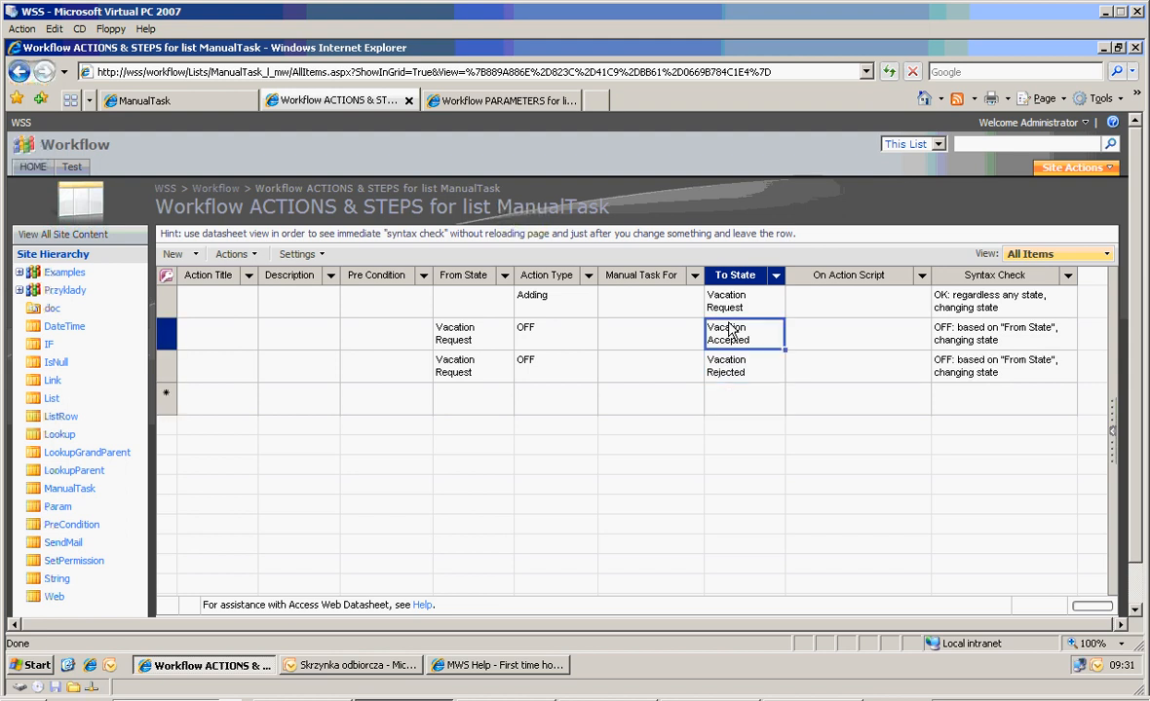
{"action": "left_click", "coordinate": [556, 333]}
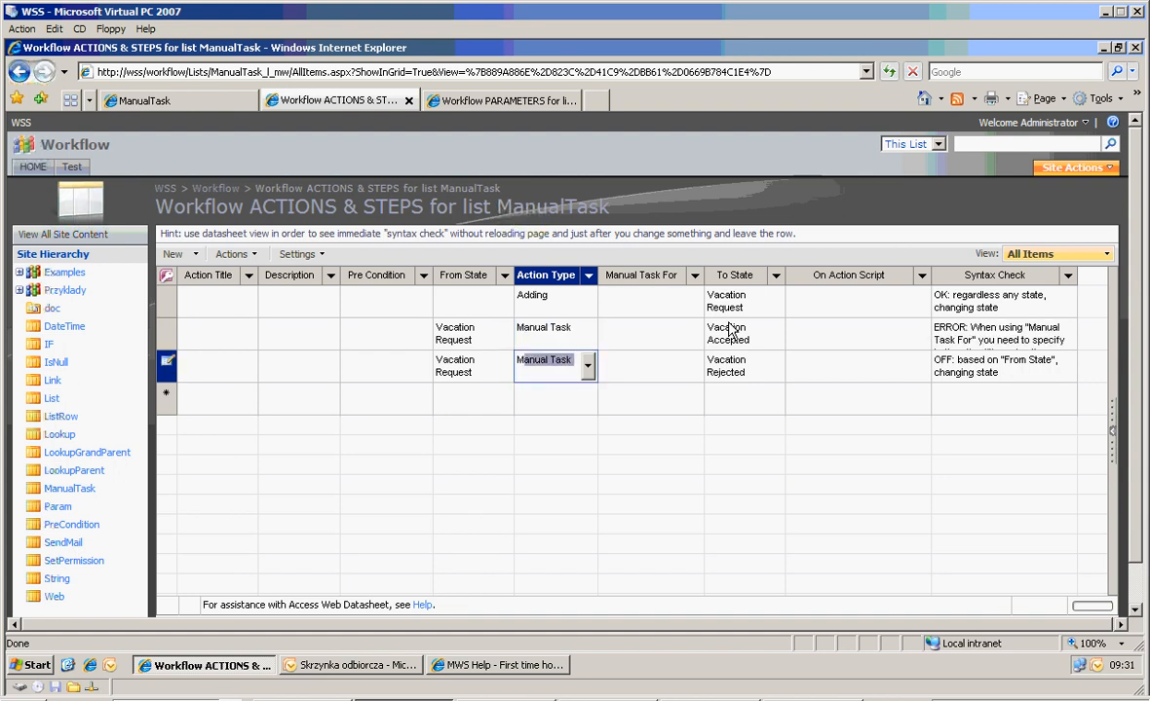
{"action": "left_click", "coordinate": [550, 300]}
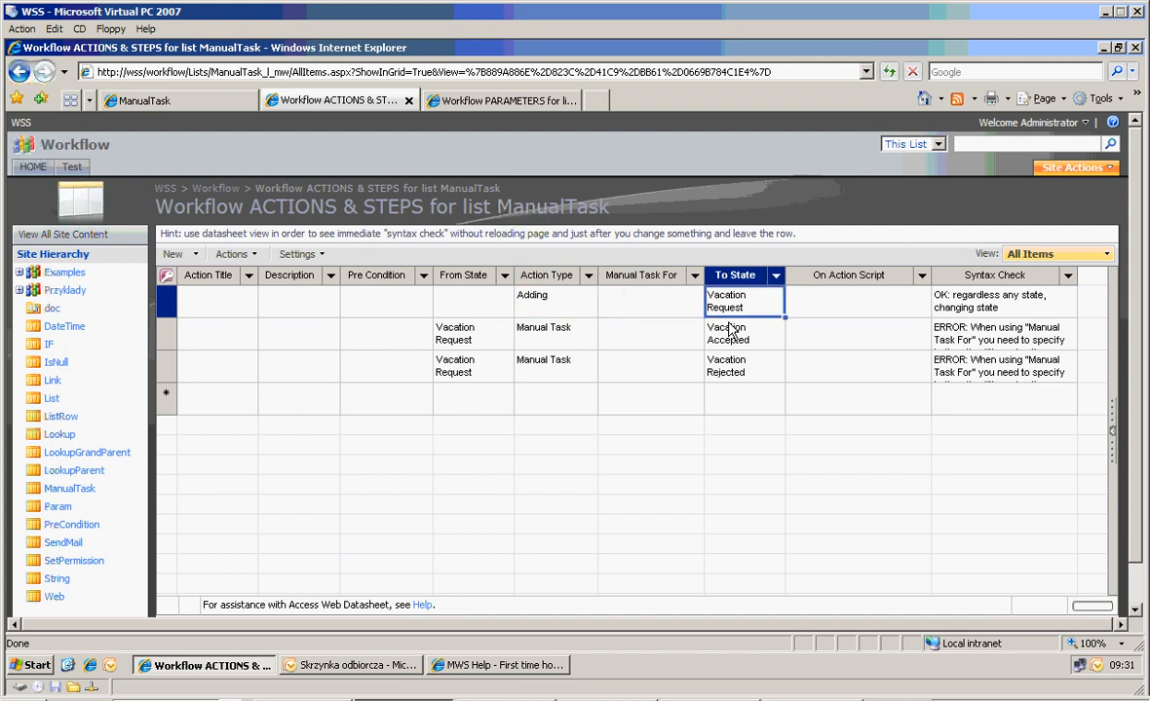
{"action": "left_click", "coordinate": [744, 333]}
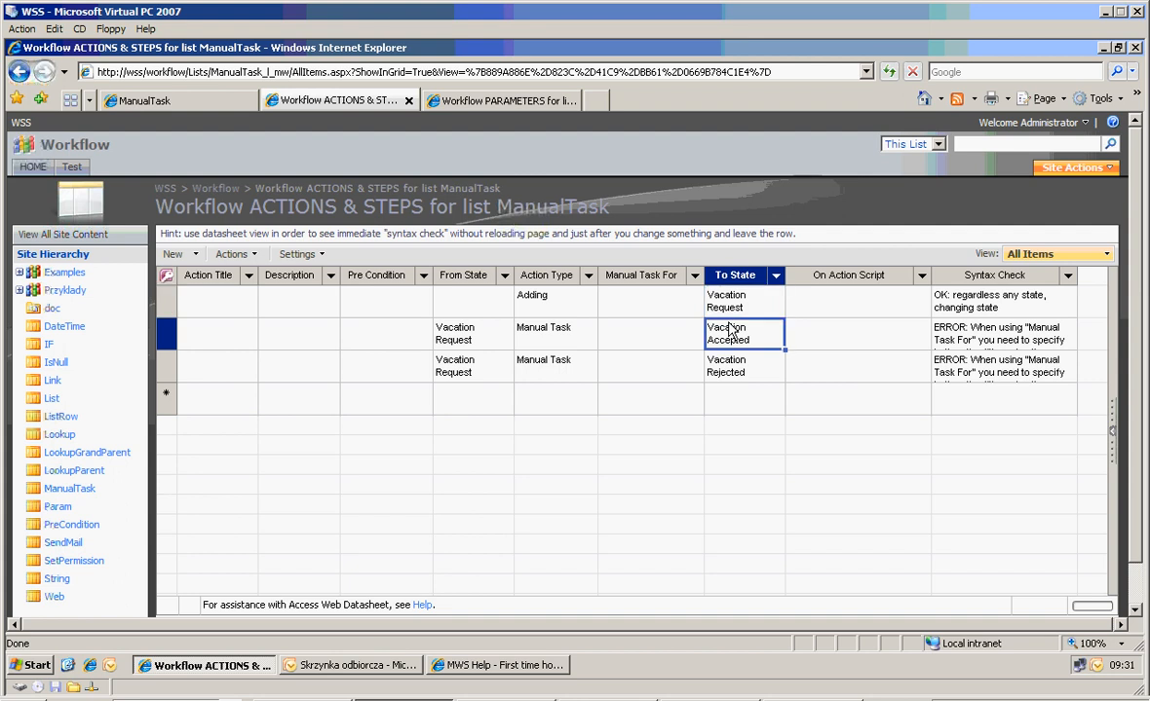
{"action": "left_click", "coordinate": [545, 332]}
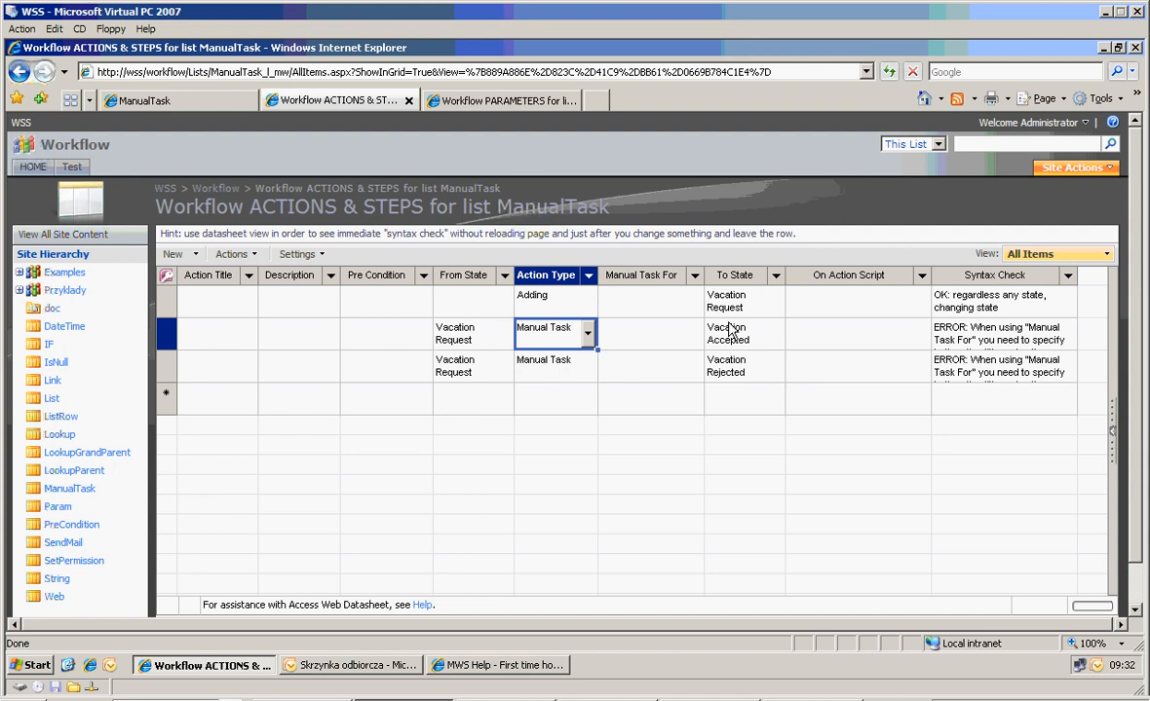
{"action": "left_click", "coordinate": [555, 365]}
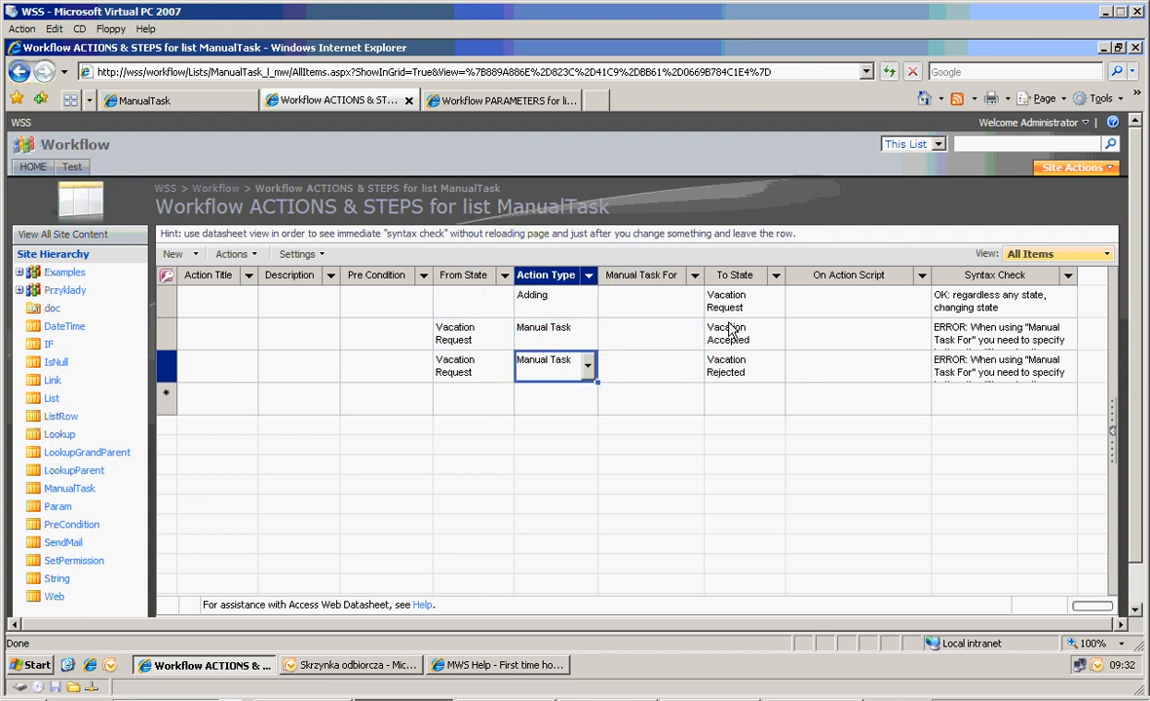
{"action": "left_click", "coordinate": [743, 365]}
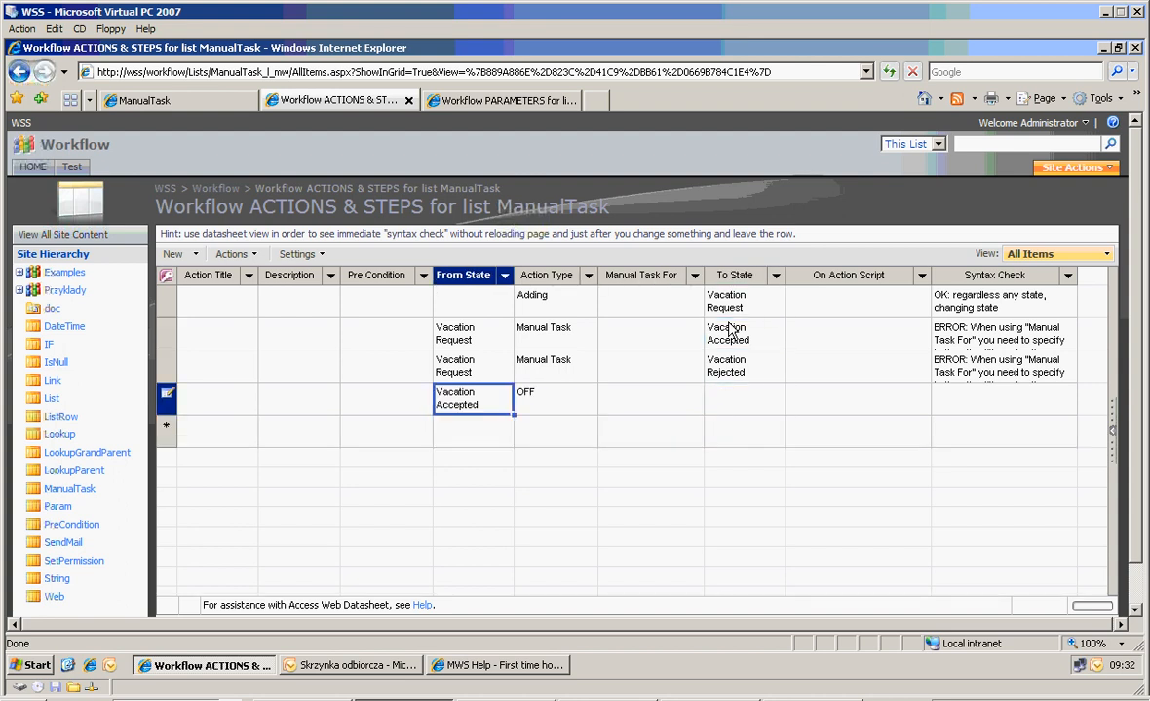
Make the Vacation Accepted and Vacation Rejected rows Manual Tasks returning to Vacation Request.
{"action": "left_click", "coordinate": [555, 399]}
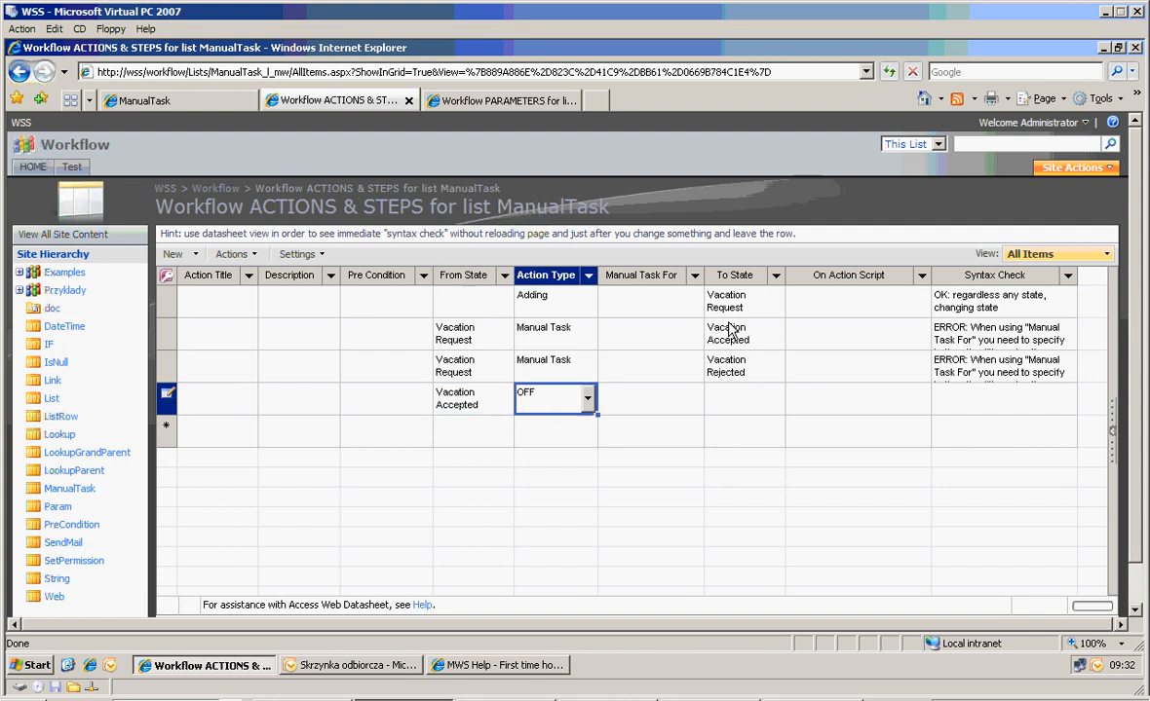
{"action": "left_click", "coordinate": [744, 300]}
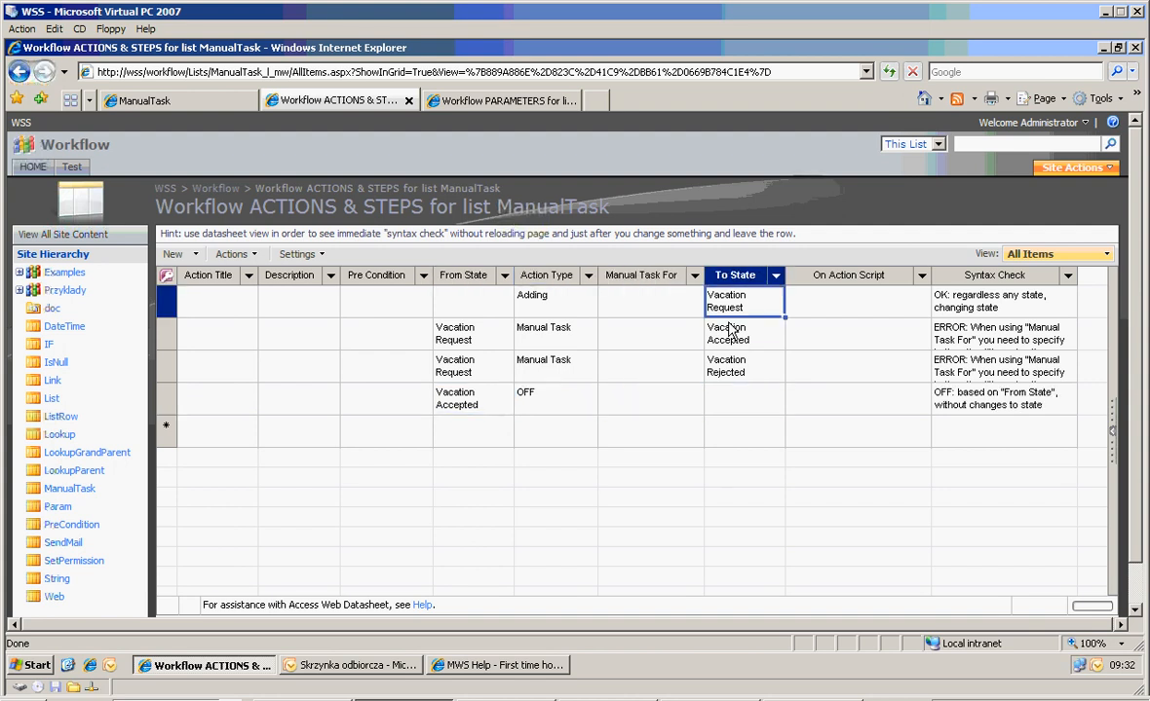
{"action": "left_click", "coordinate": [649, 398]}
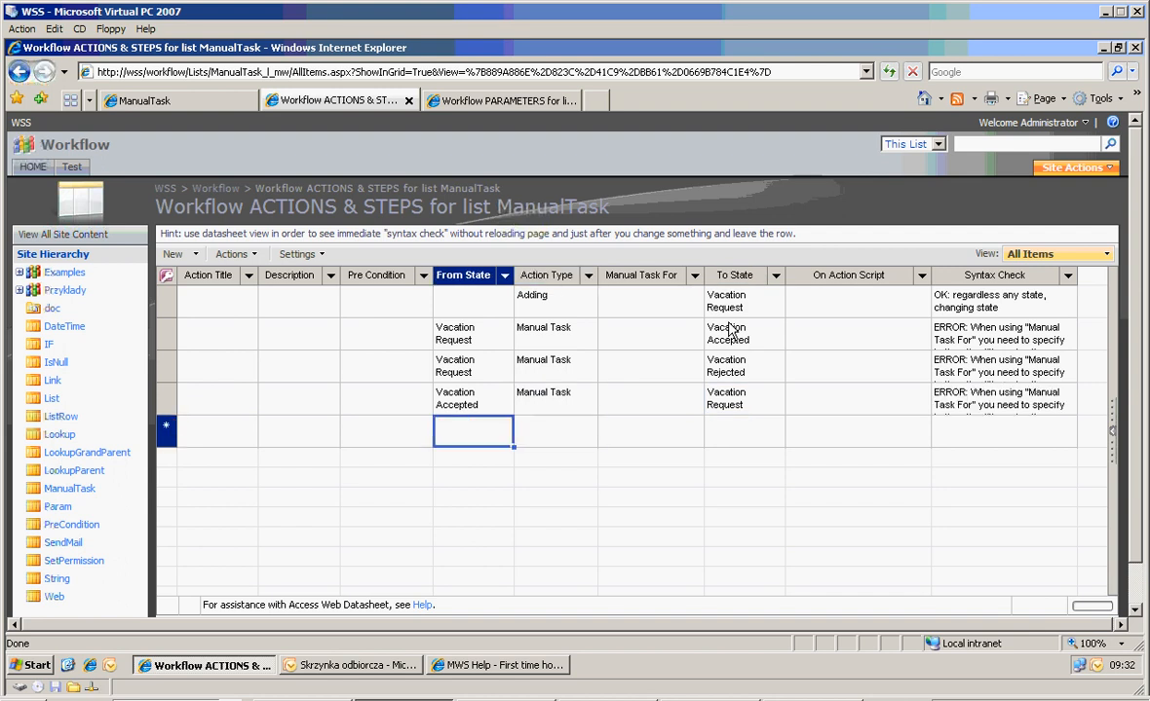
{"action": "left_click", "coordinate": [743, 430]}
{"action": "type", "text": "M"}
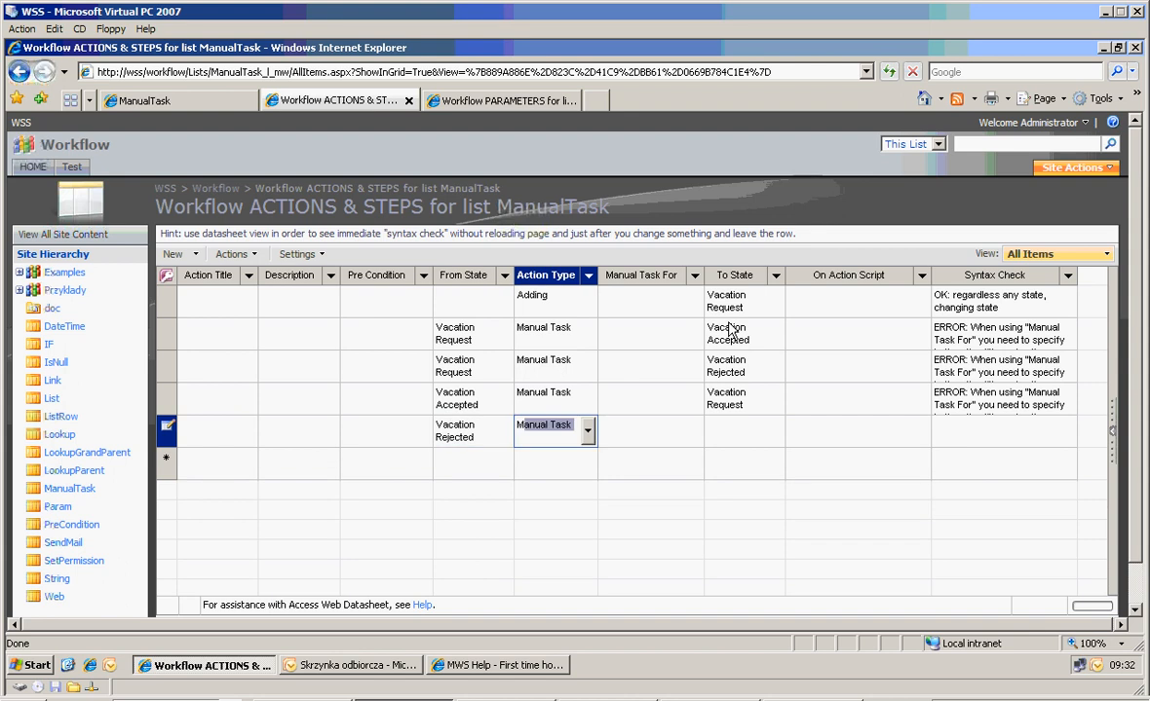
{"action": "left_click", "coordinate": [743, 431]}
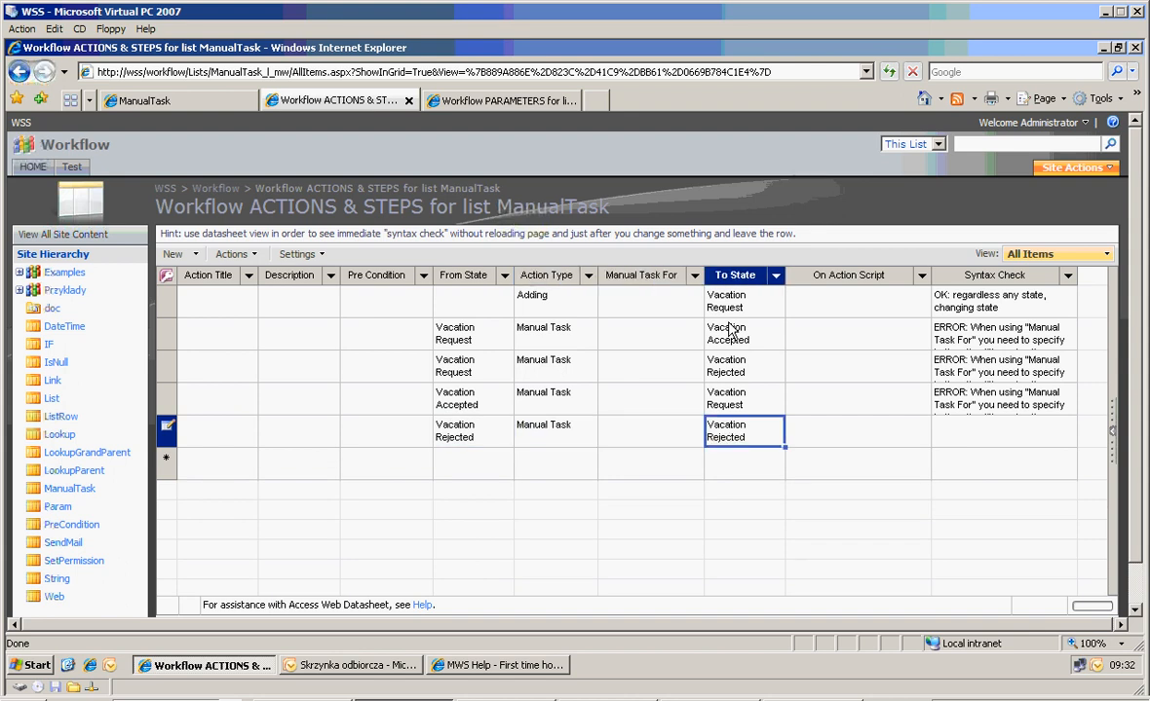
{"action": "left_click", "coordinate": [743, 398]}
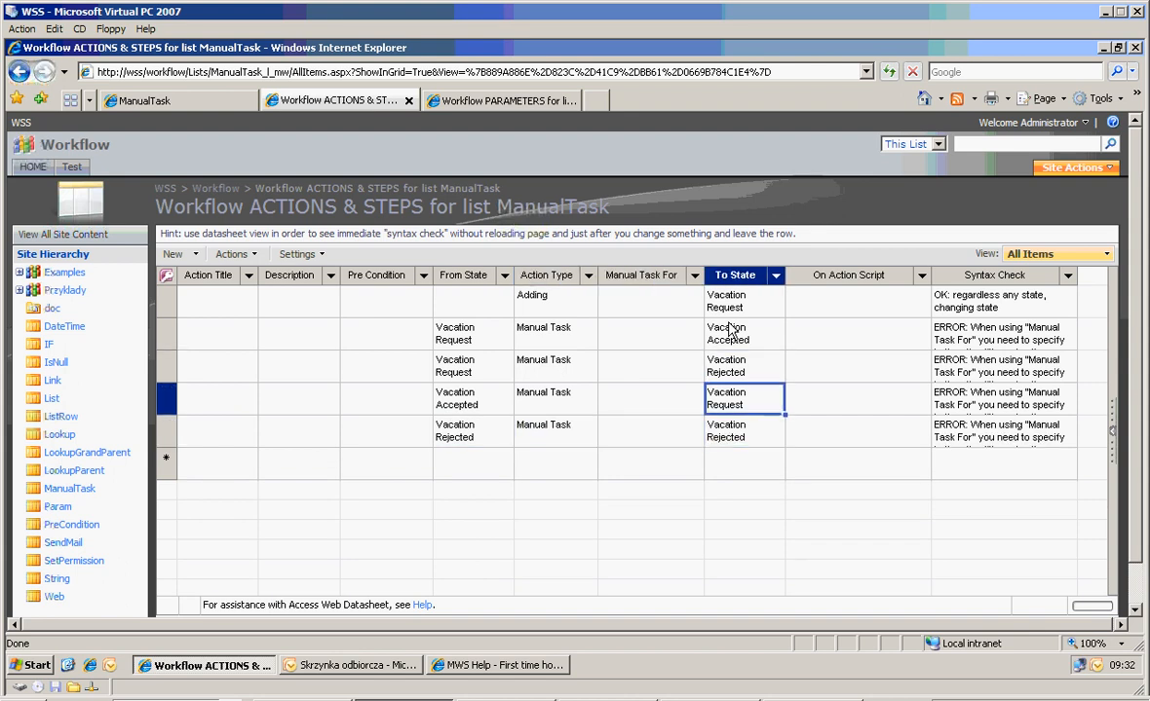
{"action": "left_click", "coordinate": [650, 365]}
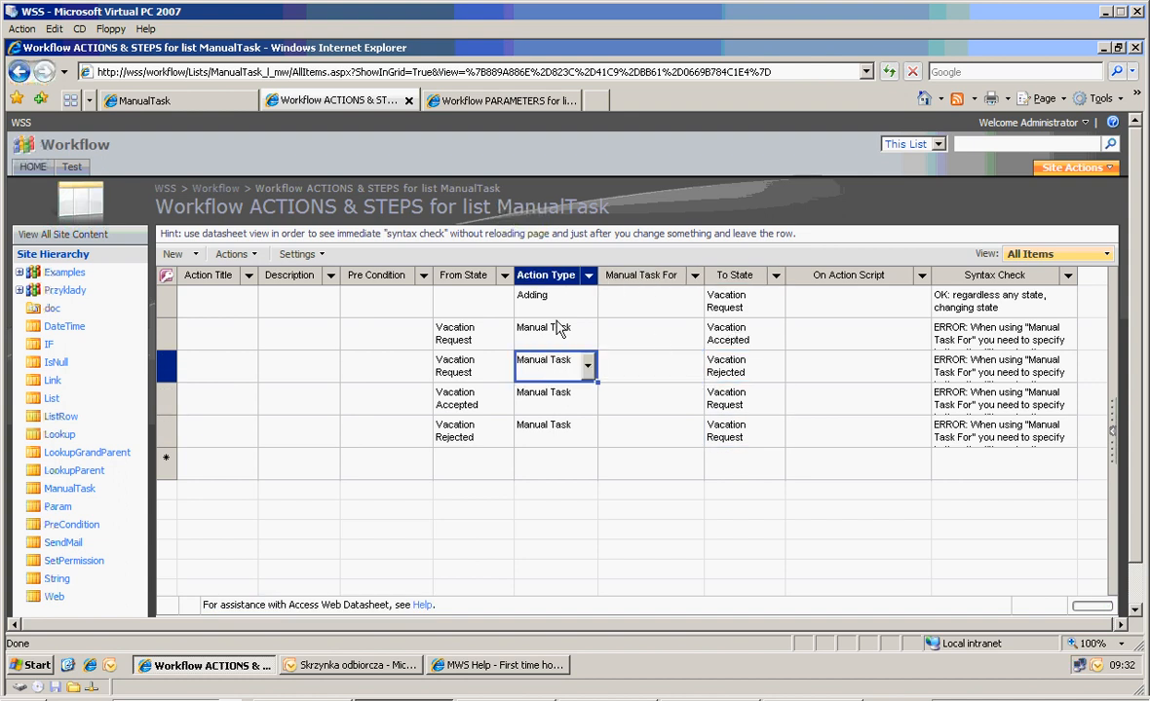
Review the action types and from/to states of all workflow rows.
{"action": "left_click", "coordinate": [550, 295]}
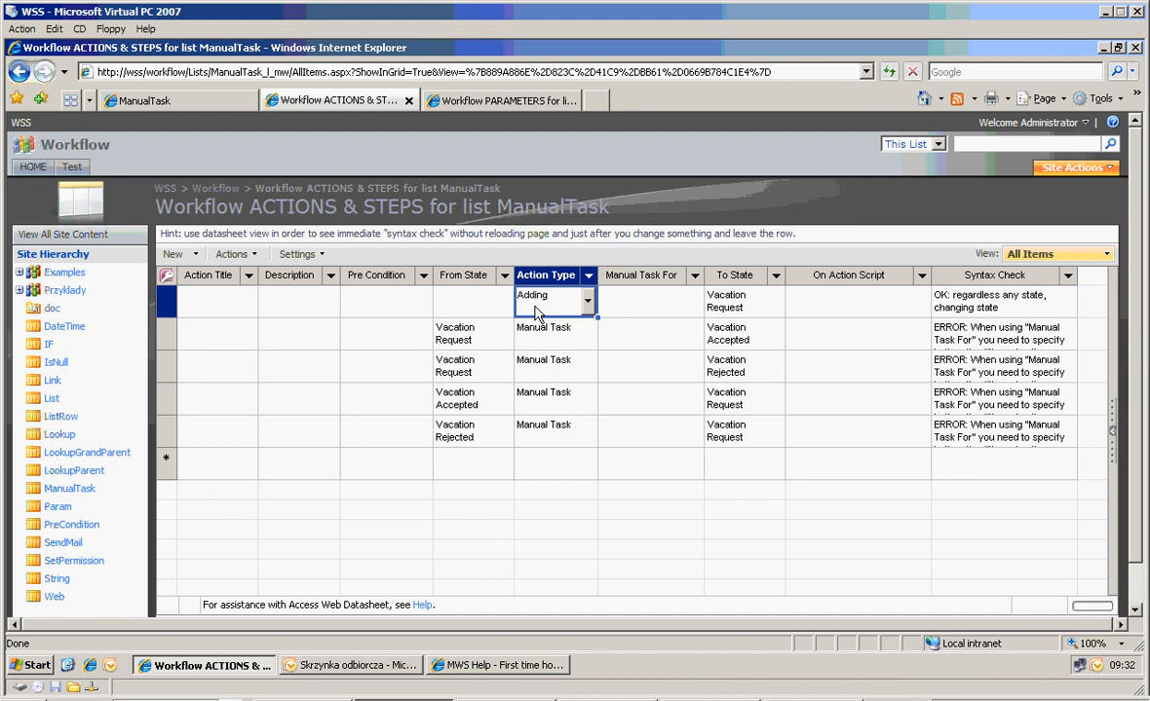
{"action": "left_click", "coordinate": [746, 301]}
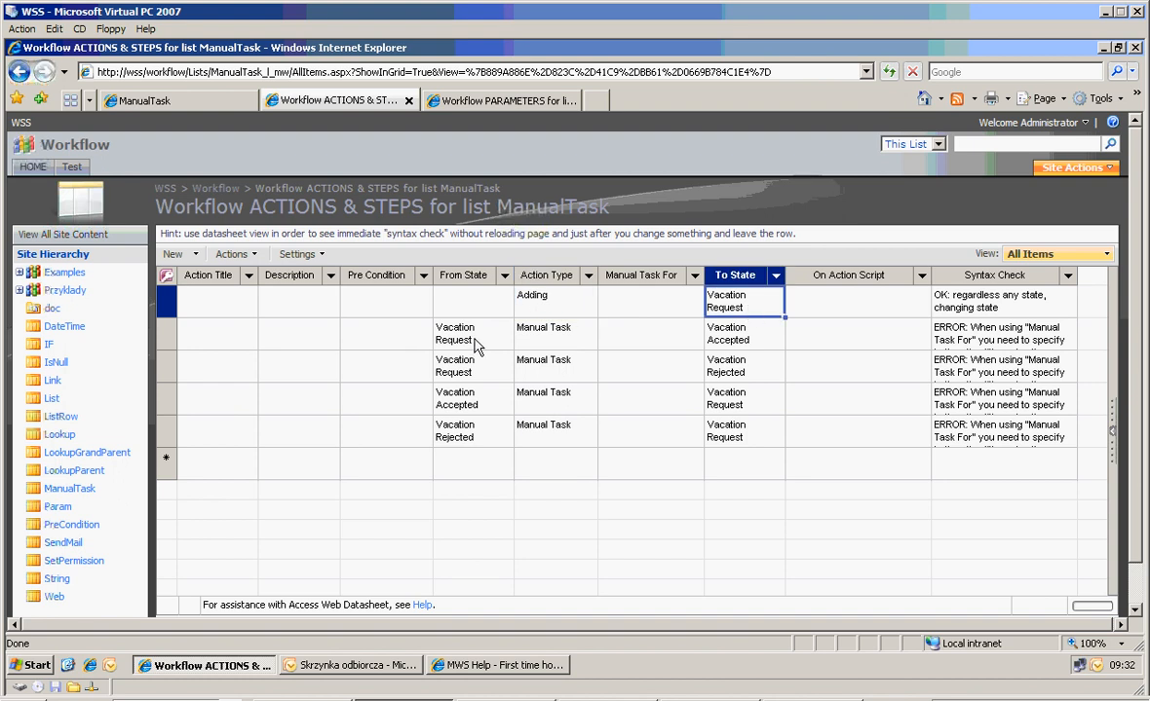
{"action": "left_click", "coordinate": [472, 365]}
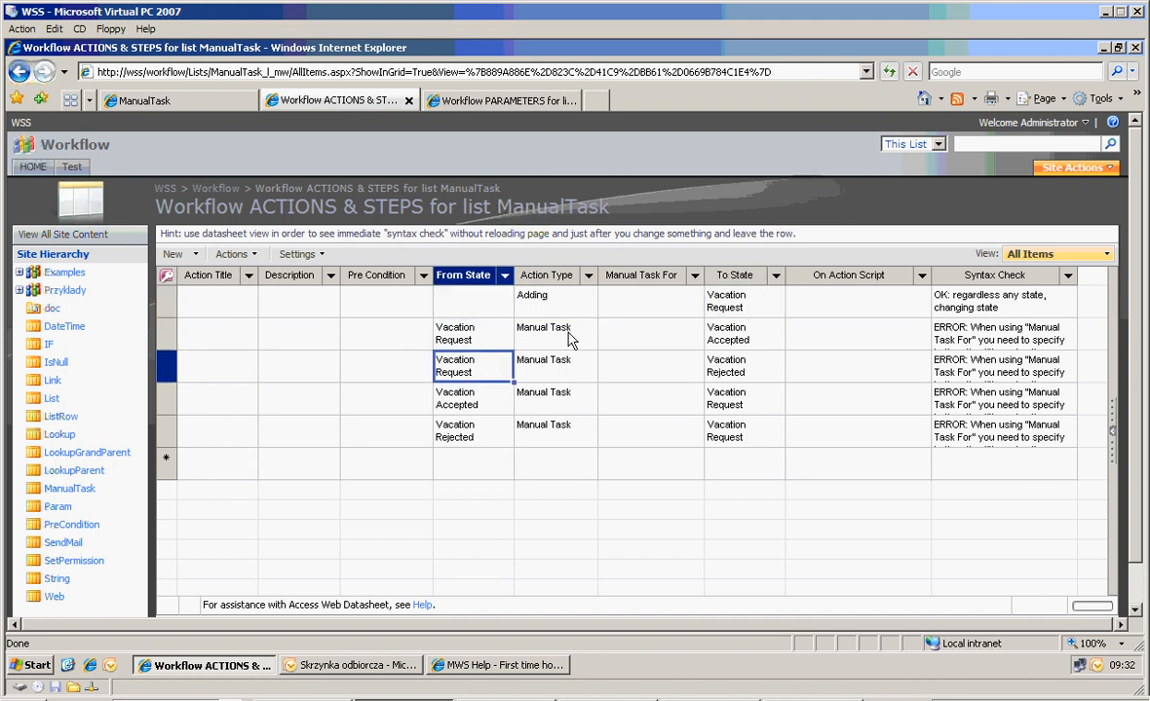
{"action": "left_click", "coordinate": [743, 365]}
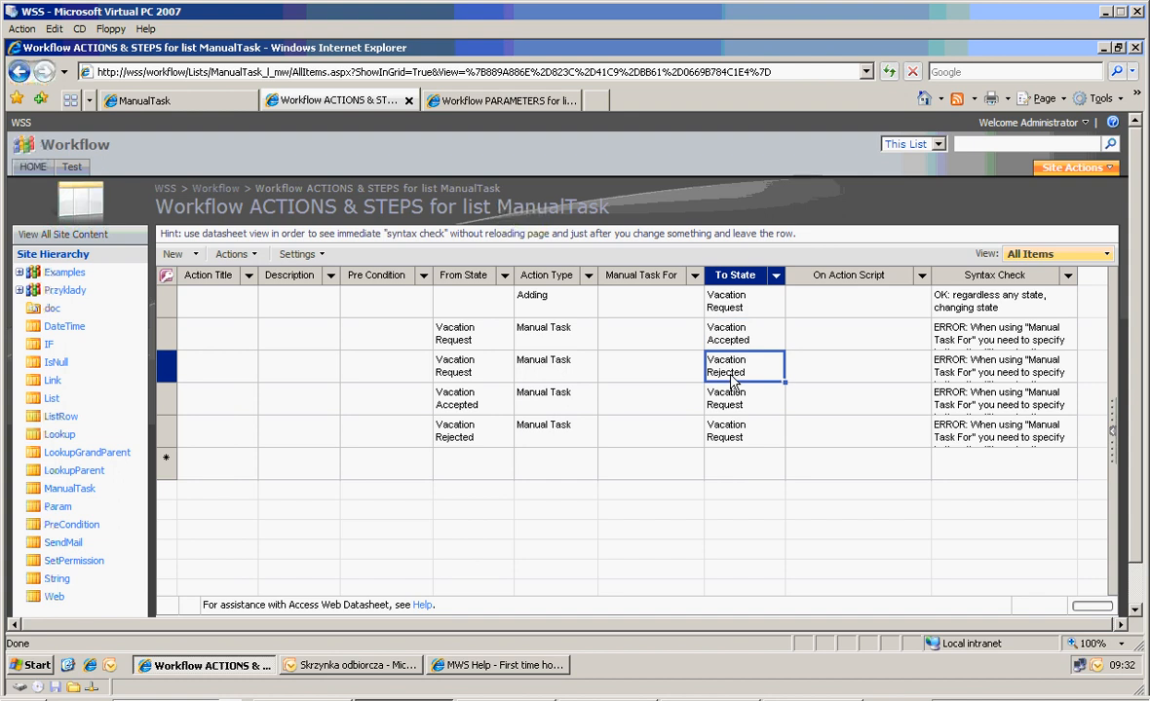
{"action": "left_click", "coordinate": [473, 398]}
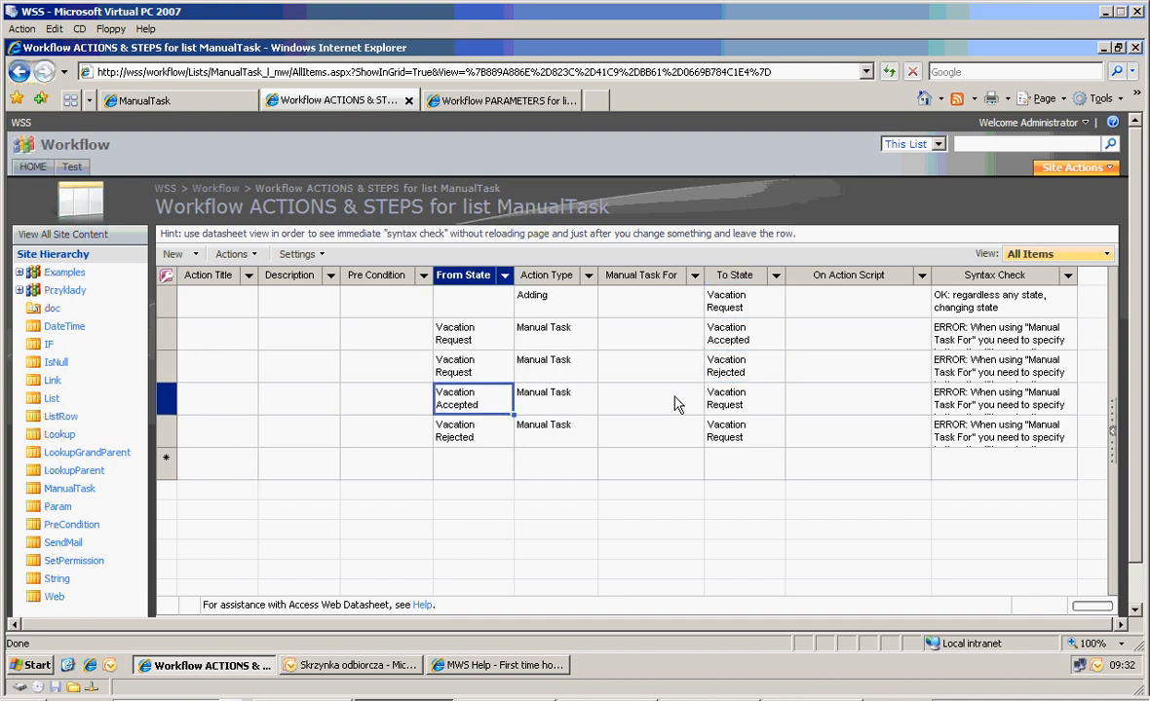
{"action": "left_click", "coordinate": [743, 399]}
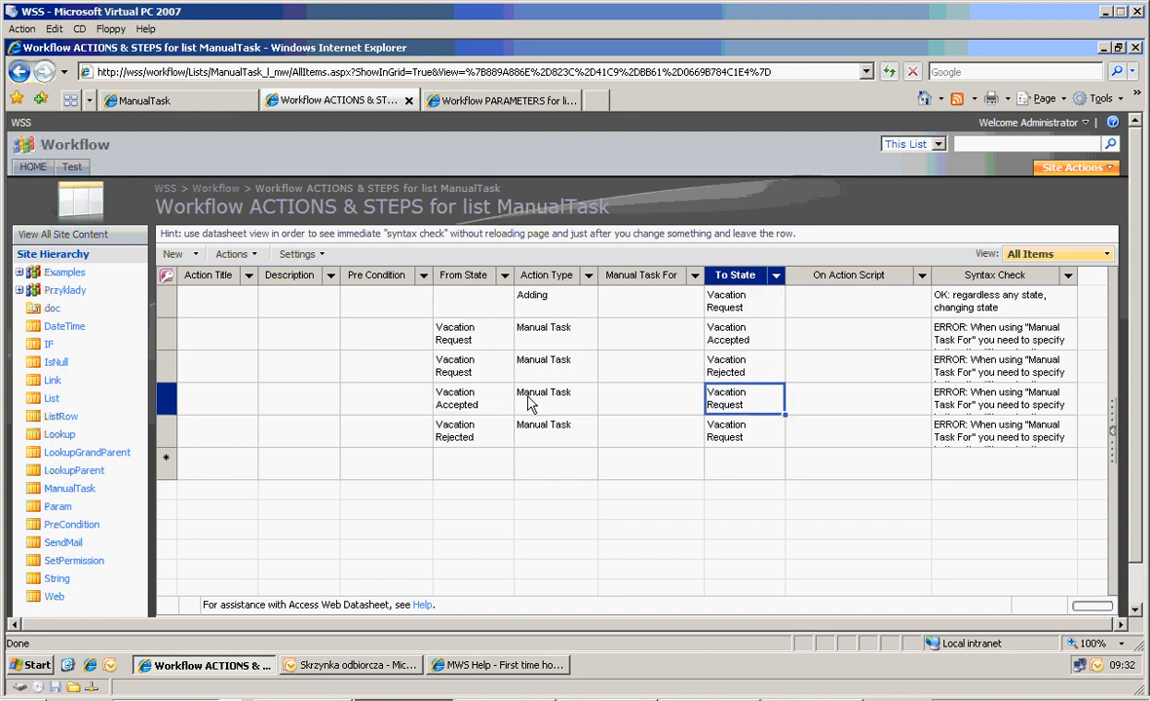
{"action": "left_click", "coordinate": [743, 430]}
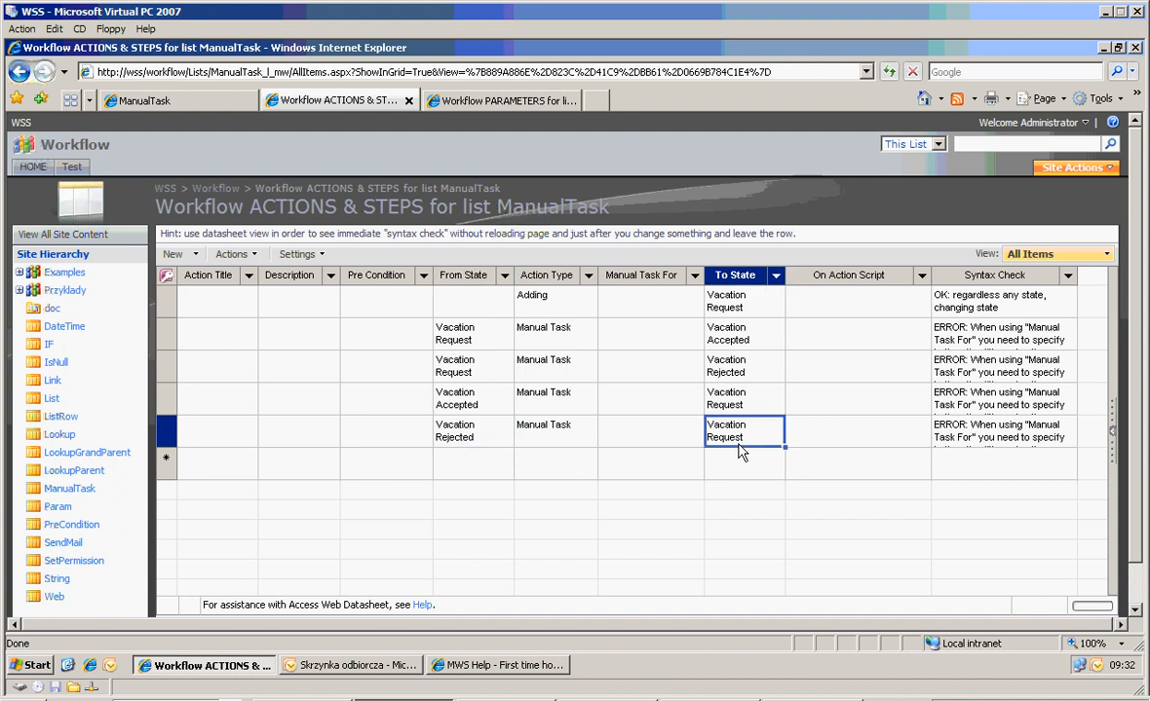
{"action": "mouse_move", "coordinate": [1002, 341]}
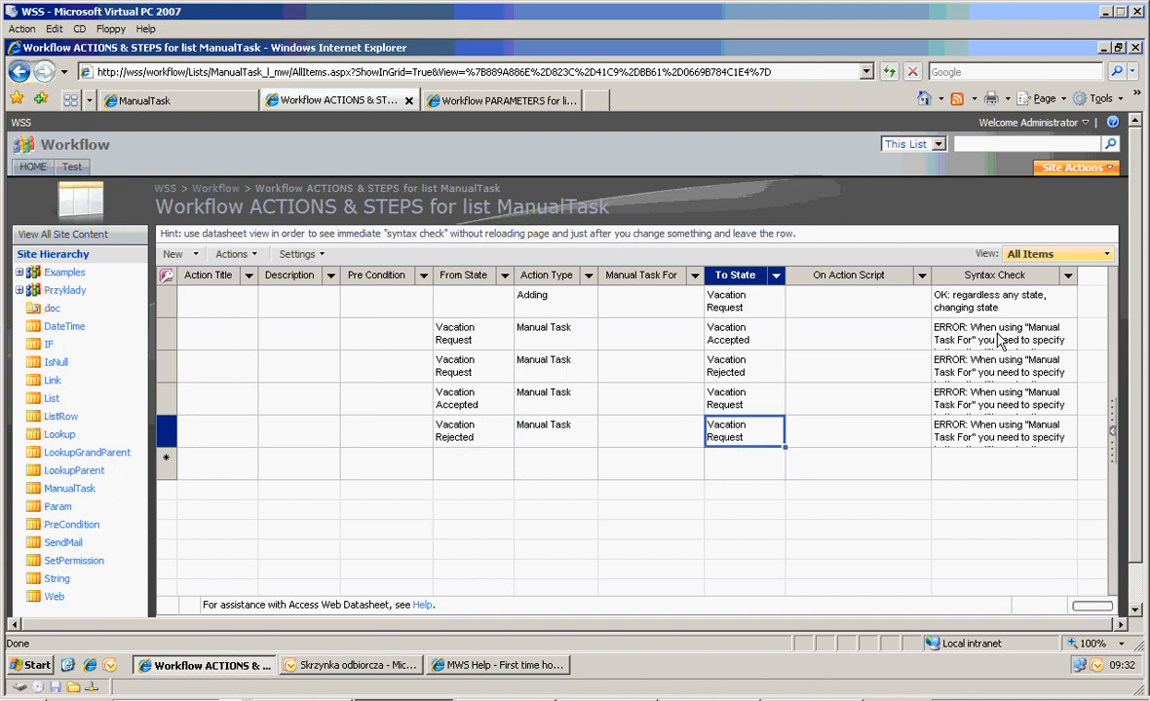
{"action": "left_click", "coordinate": [998, 333]}
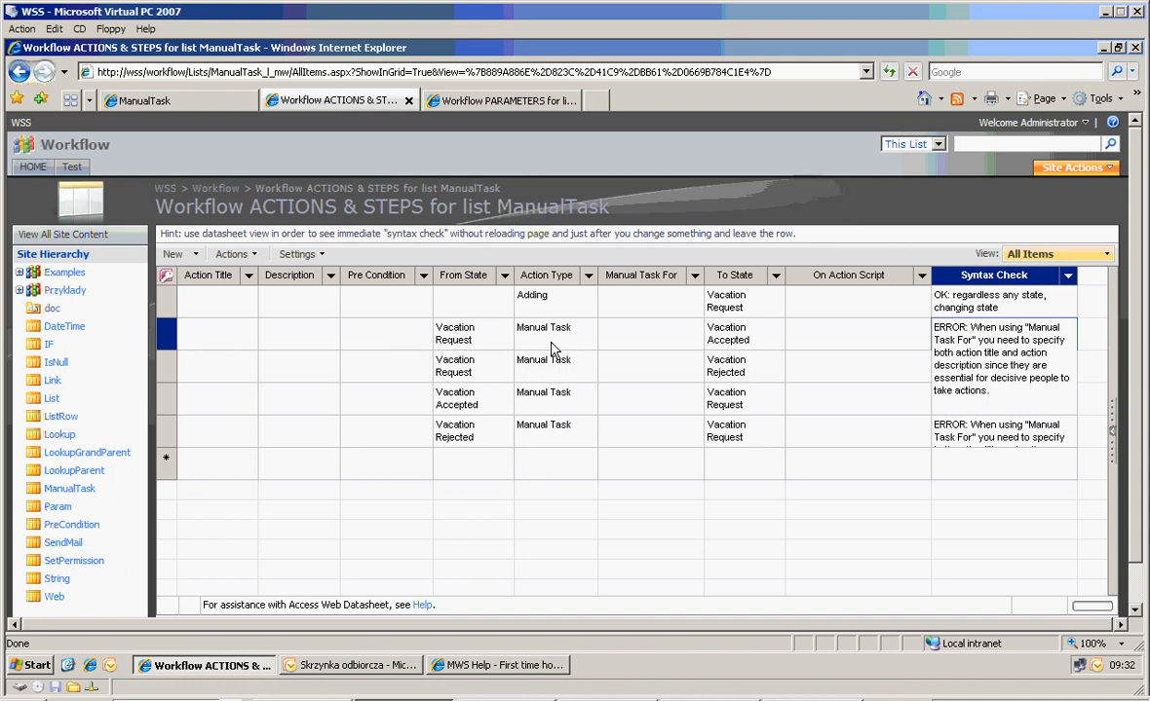
{"action": "mouse_move", "coordinate": [273, 341]}
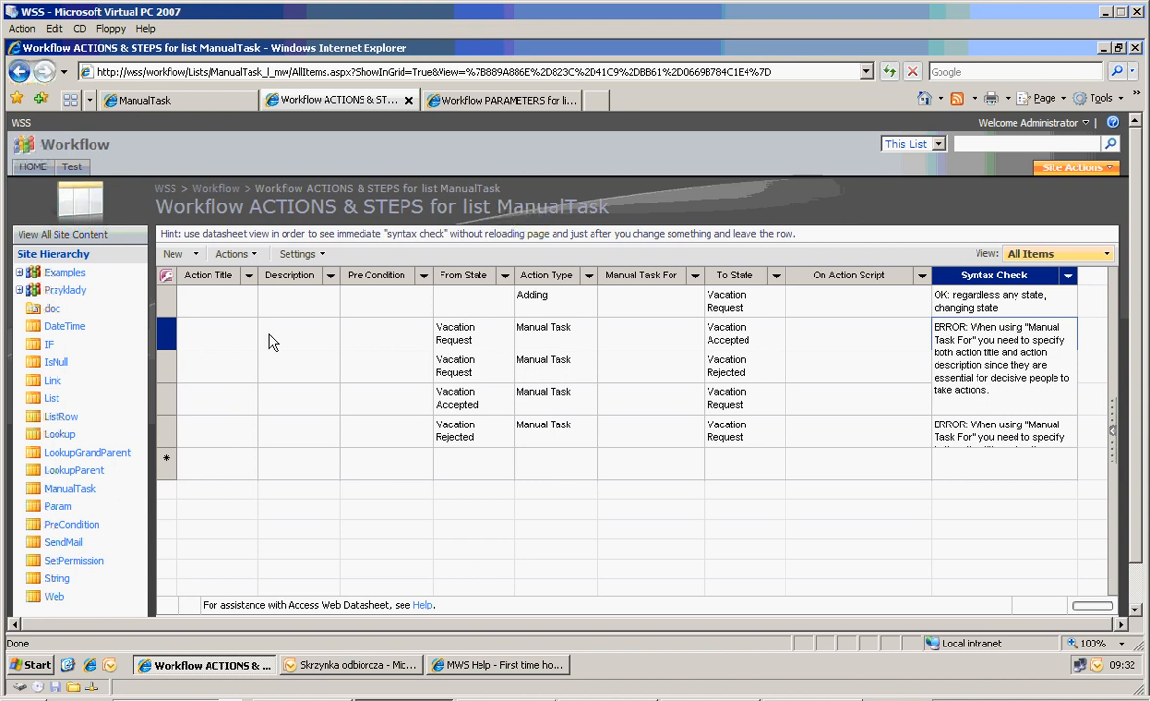
{"action": "left_click", "coordinate": [216, 333]}
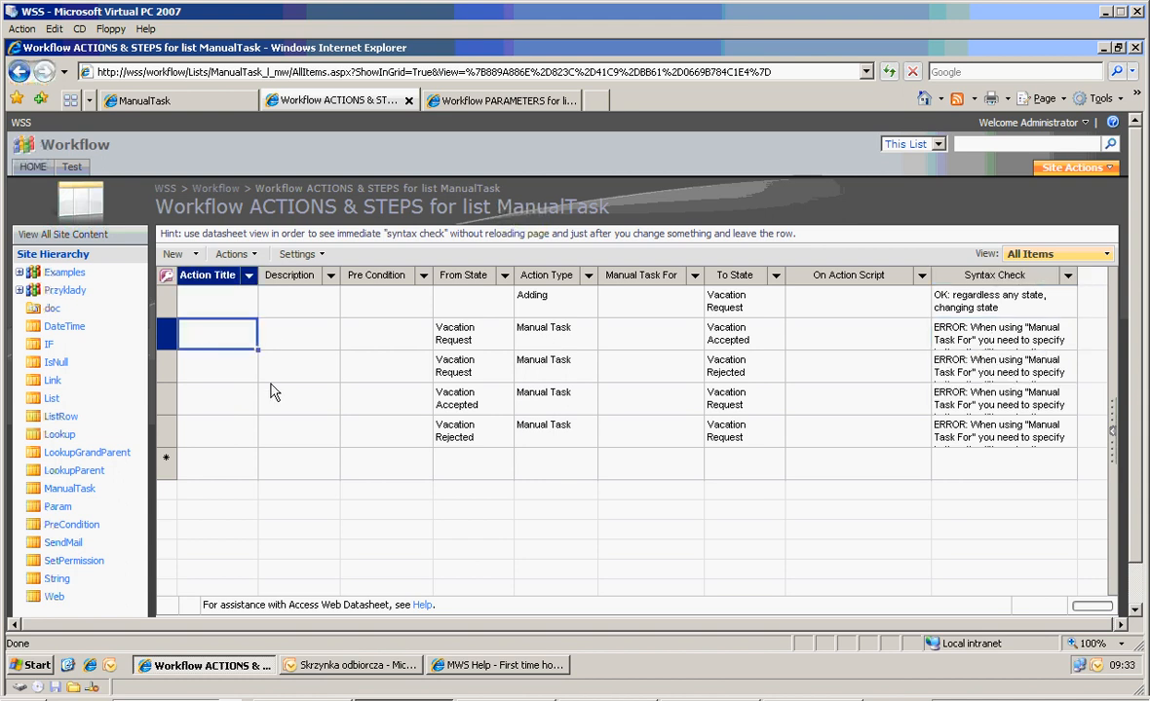
Enter action titles ACCEPT, REJECT, GO BACK and GO BACK in the Manual Task rows.
{"action": "type", "text": "ACCEPT"}
{"action": "left_click", "coordinate": [217, 368]}
{"action": "type", "text": "REJ"}
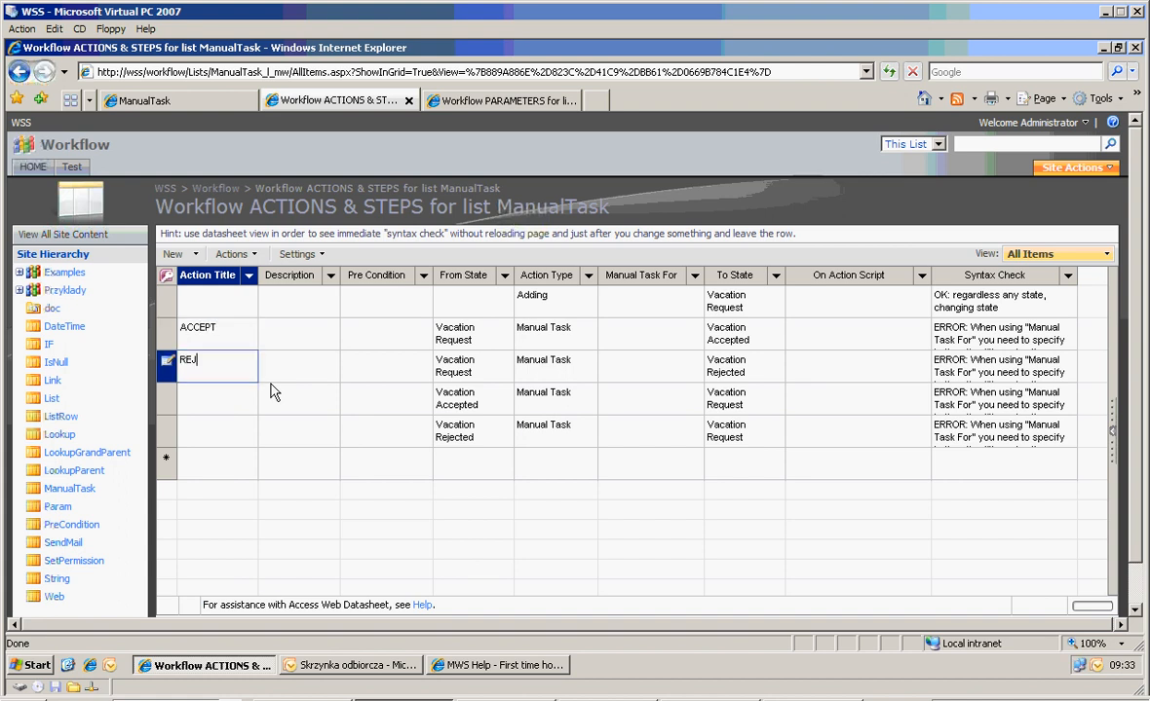
{"action": "type", "text": "GO BACK"}
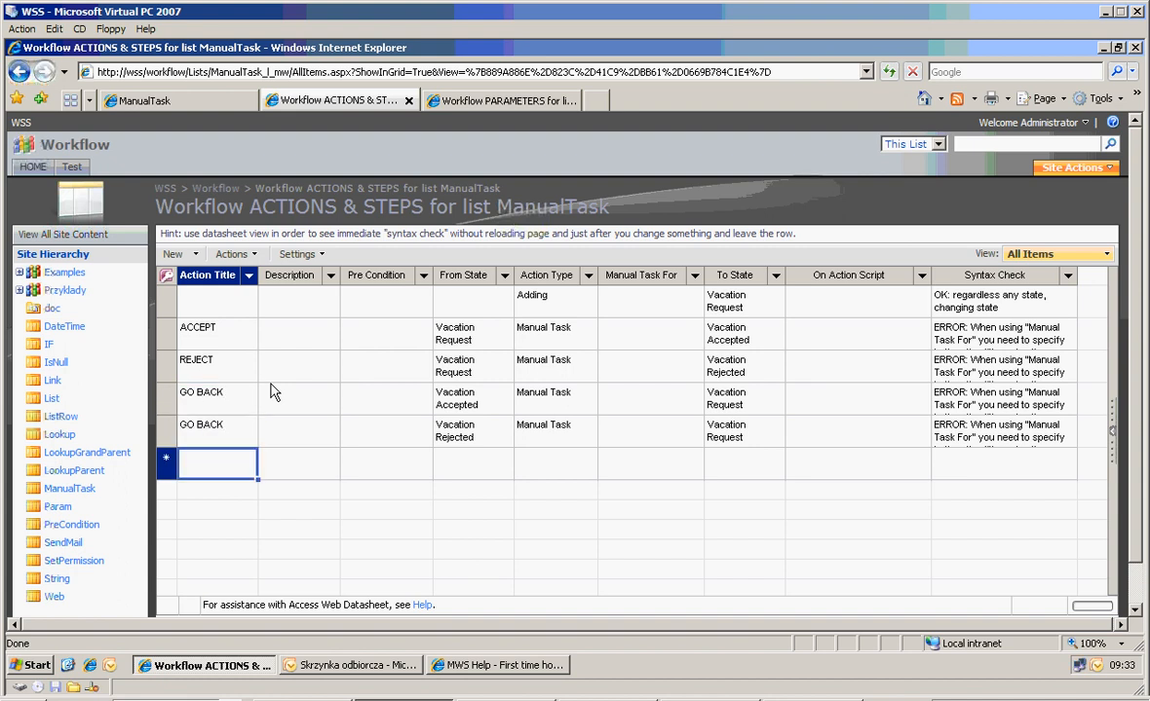
Describe ACCEPT and REJECT with vacation text, both GO BACK steps as 'Return', and confirm syntax OK.
{"action": "left_click", "coordinate": [299, 333]}
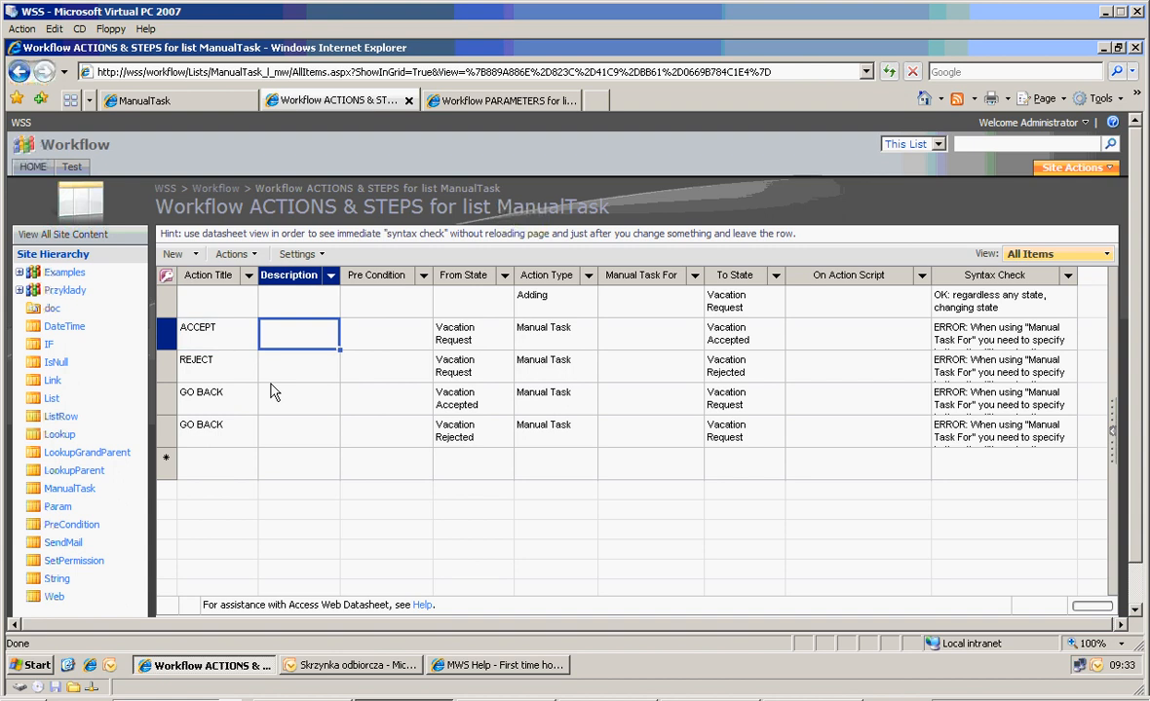
{"action": "type", "text": "Pi"}
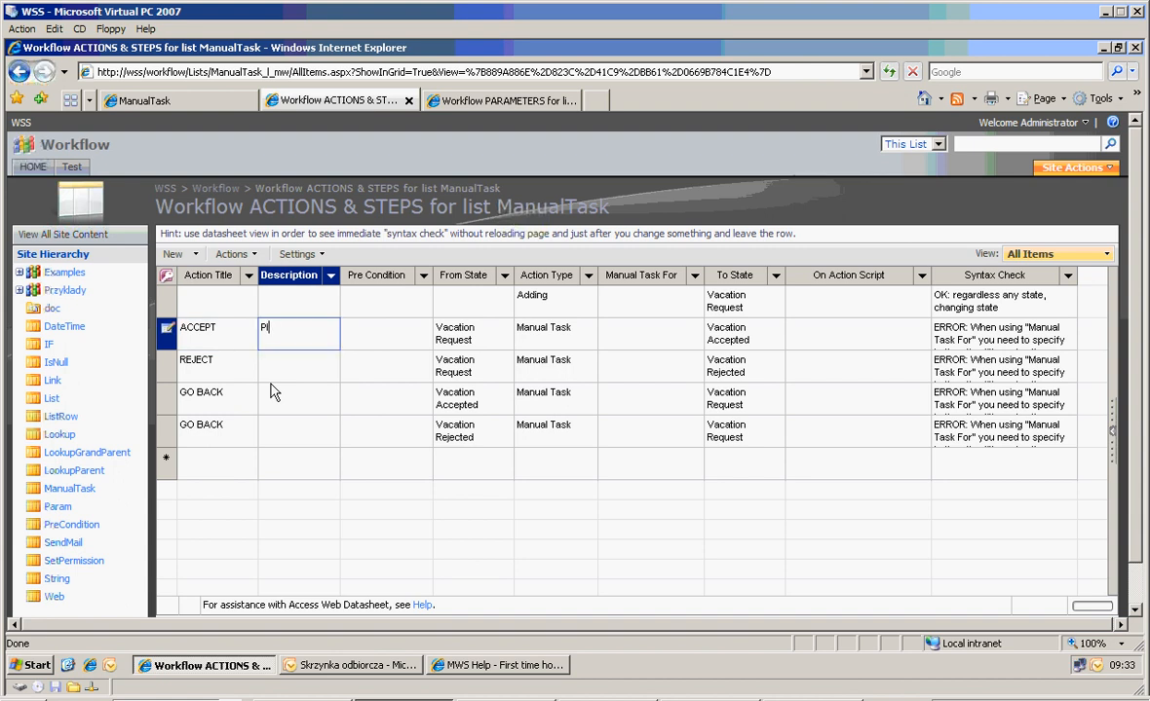
{"action": "type", "text": "lease accept in order to..."}
{"action": "left_click", "coordinate": [299, 367]}
{"action": "type", "text": "Plea"}
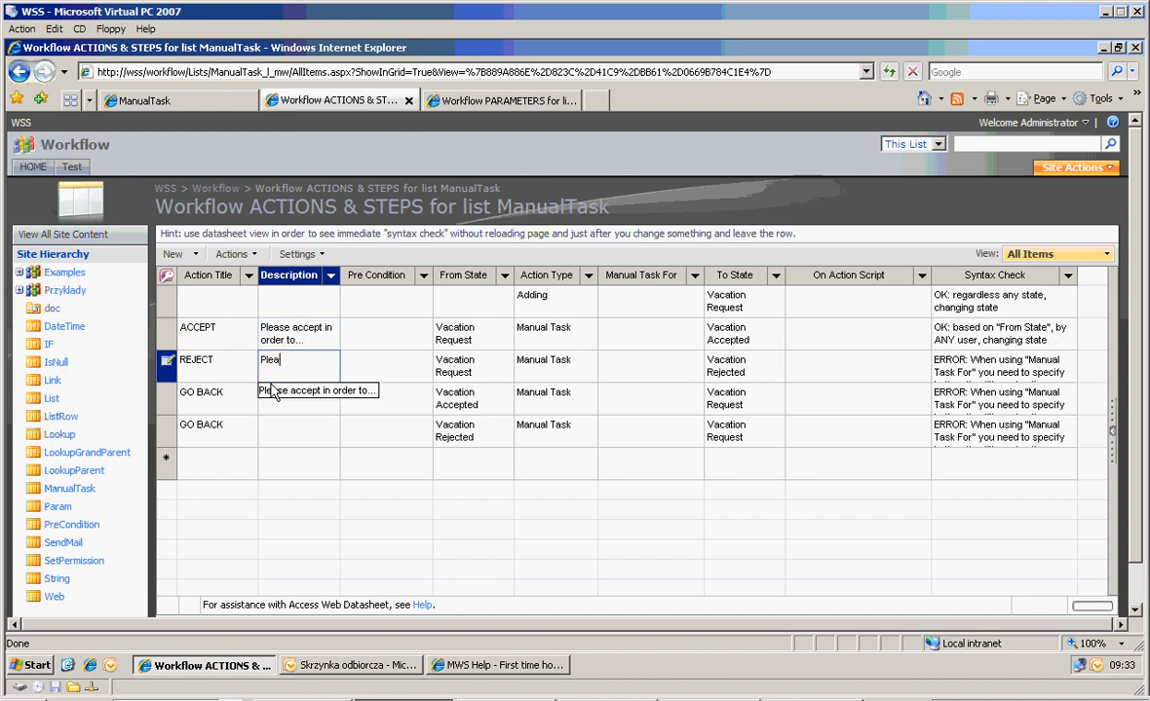
{"action": "type", "text": "You may also reject in"}
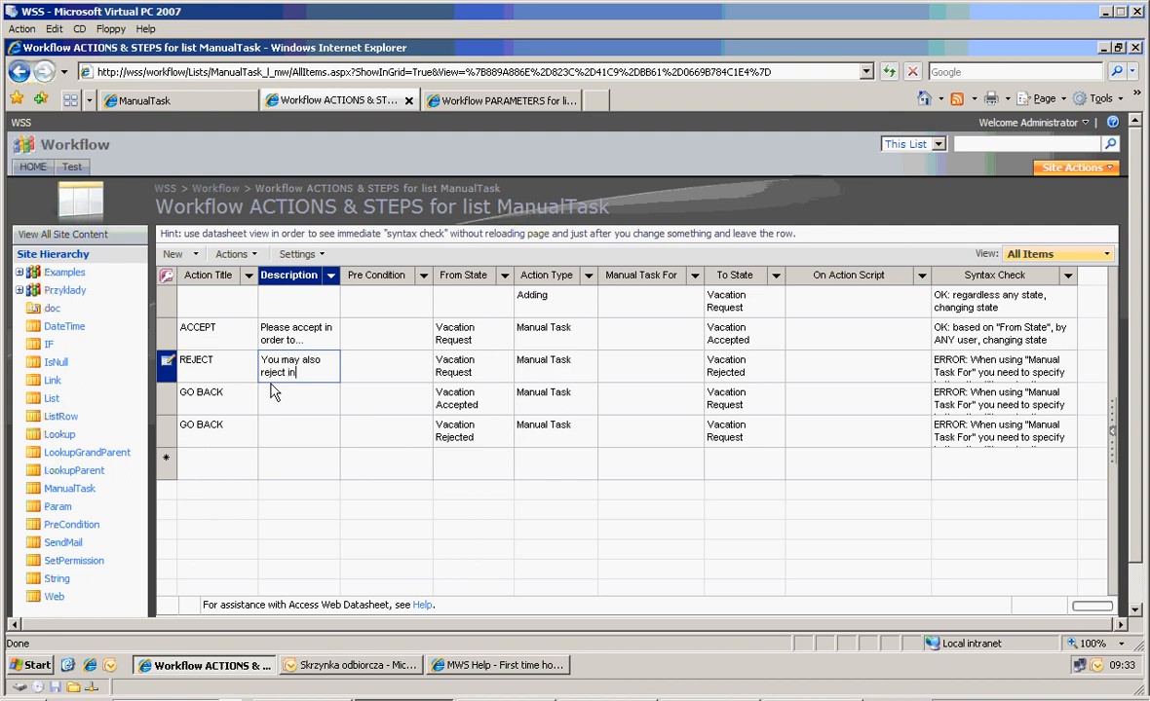
{"action": "type", "text": "this vacati"}
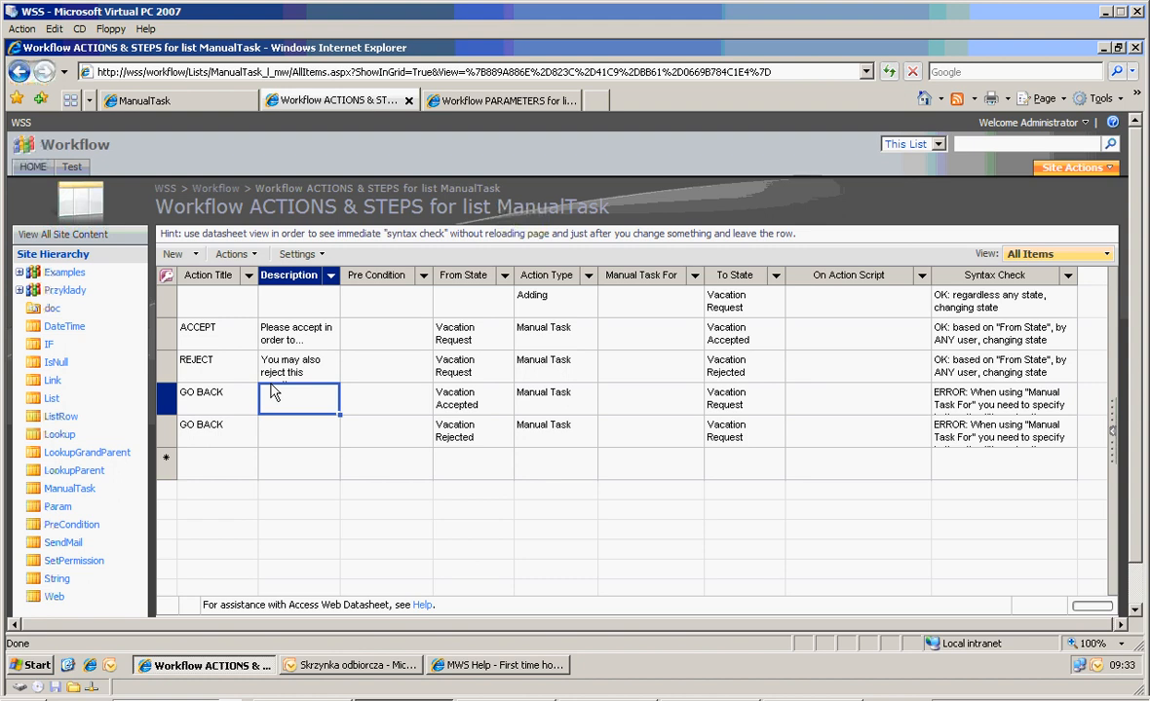
{"action": "type", "text": "Return"}
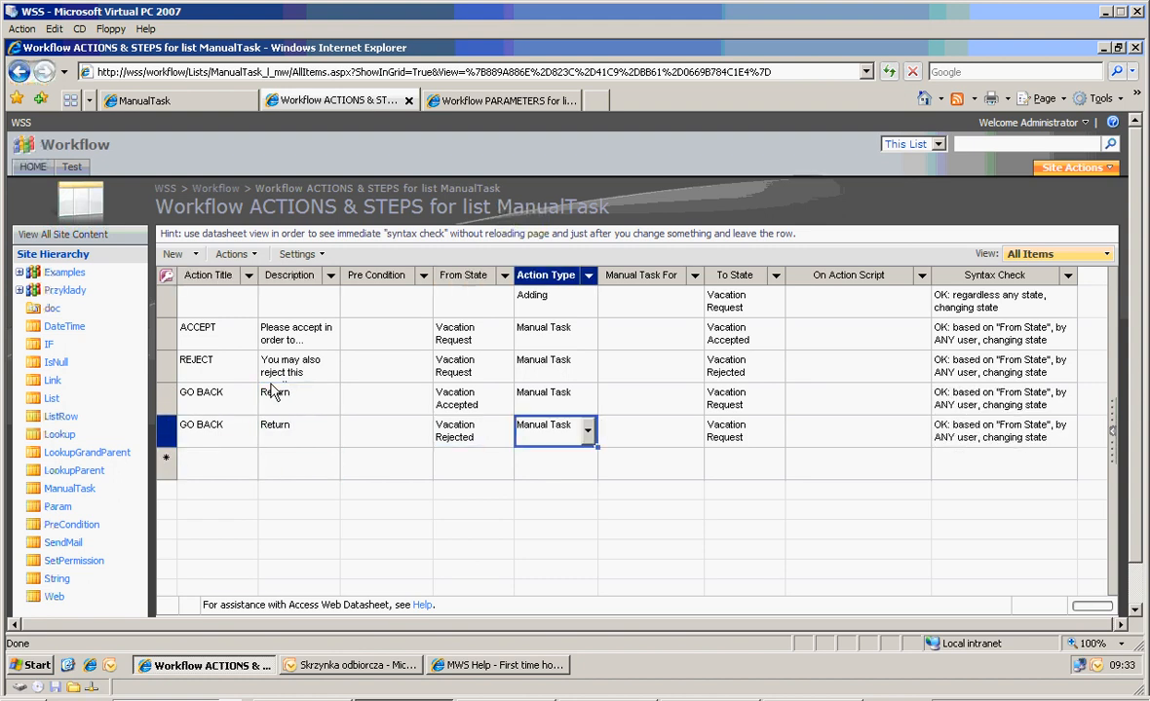
{"action": "left_click", "coordinate": [855, 399]}
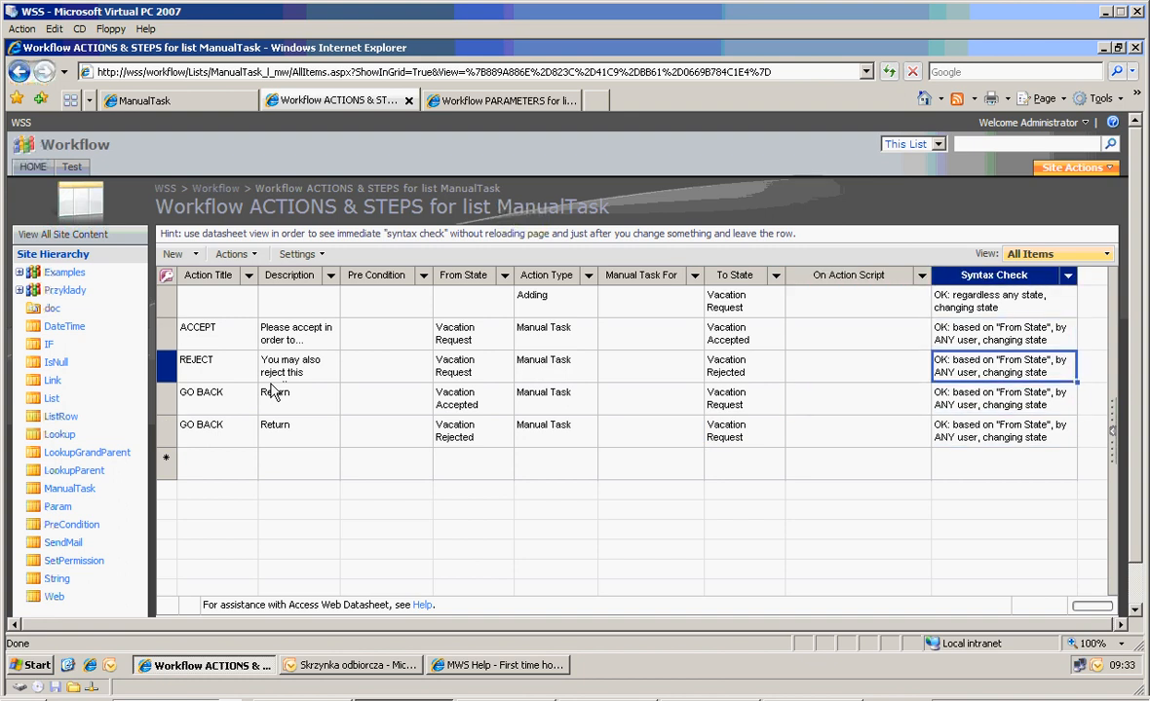
{"action": "left_click", "coordinate": [472, 430]}
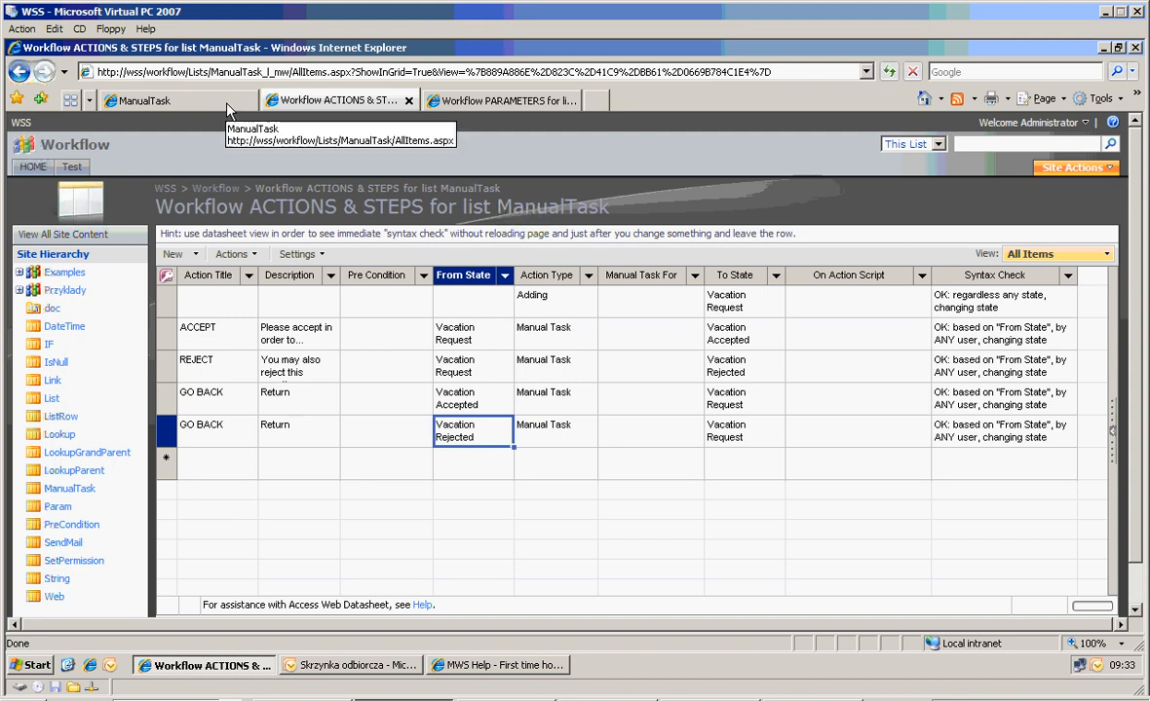
Add a ManualTask list item named 'new item', which starts in Vacation Request status.
{"action": "left_click", "coordinate": [146, 100]}
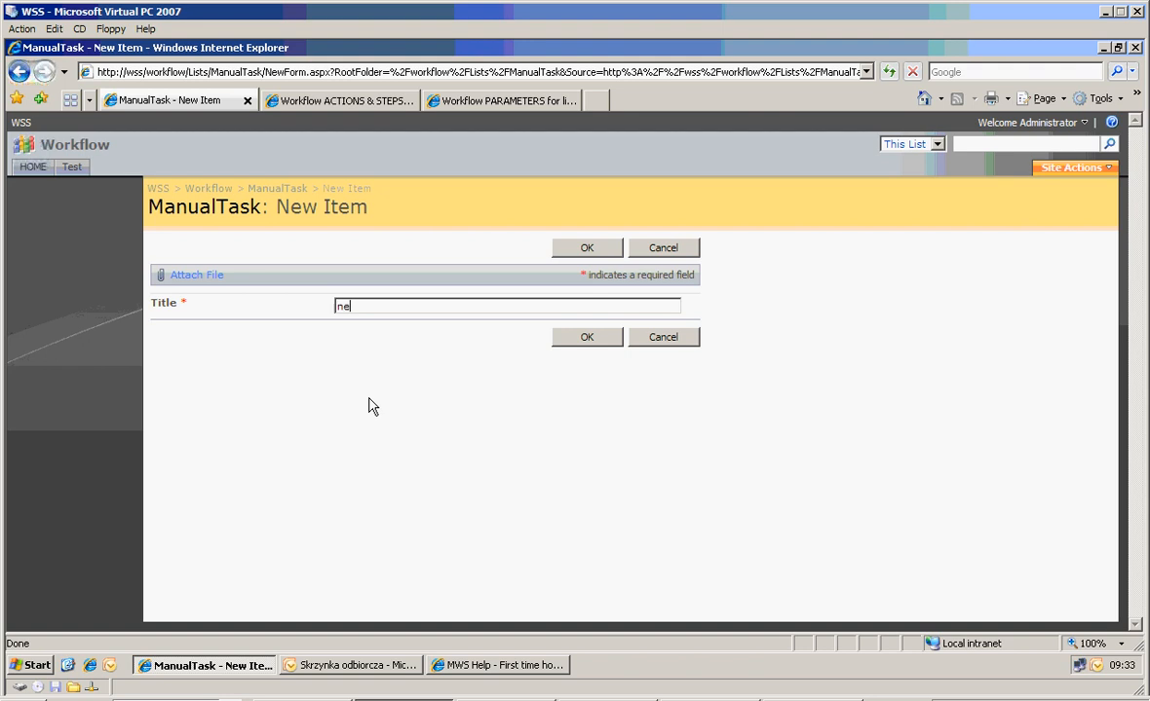
{"action": "type", "text": "w item"}
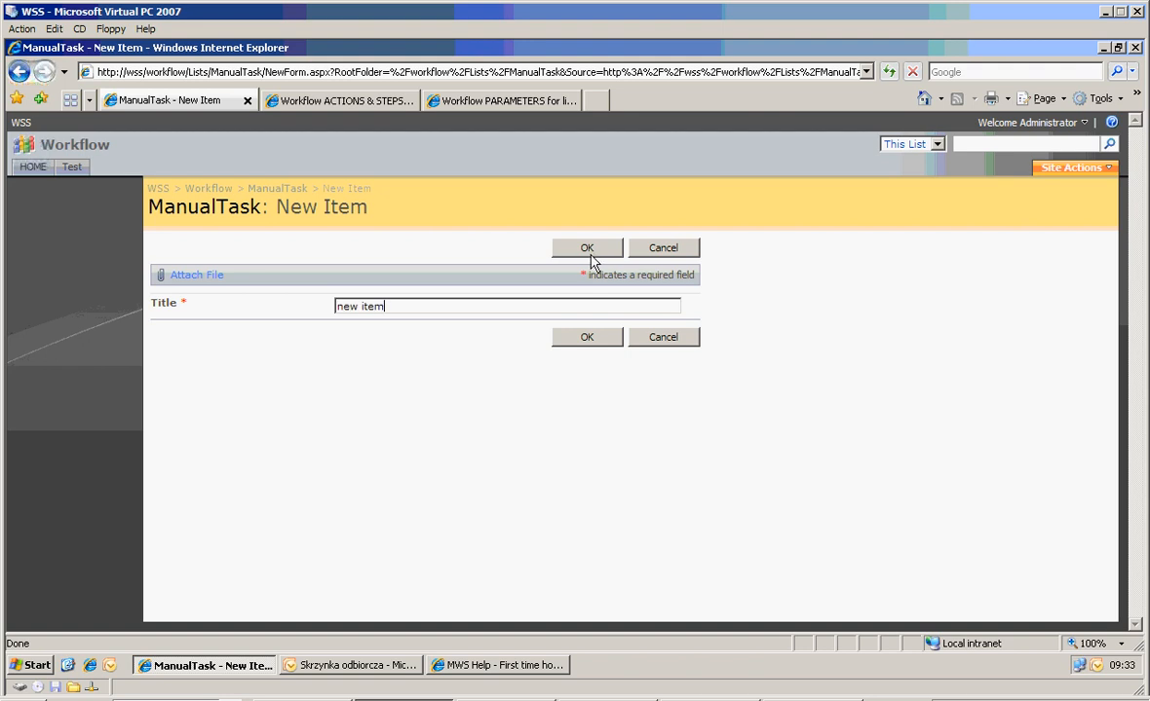
{"action": "left_click", "coordinate": [587, 248]}
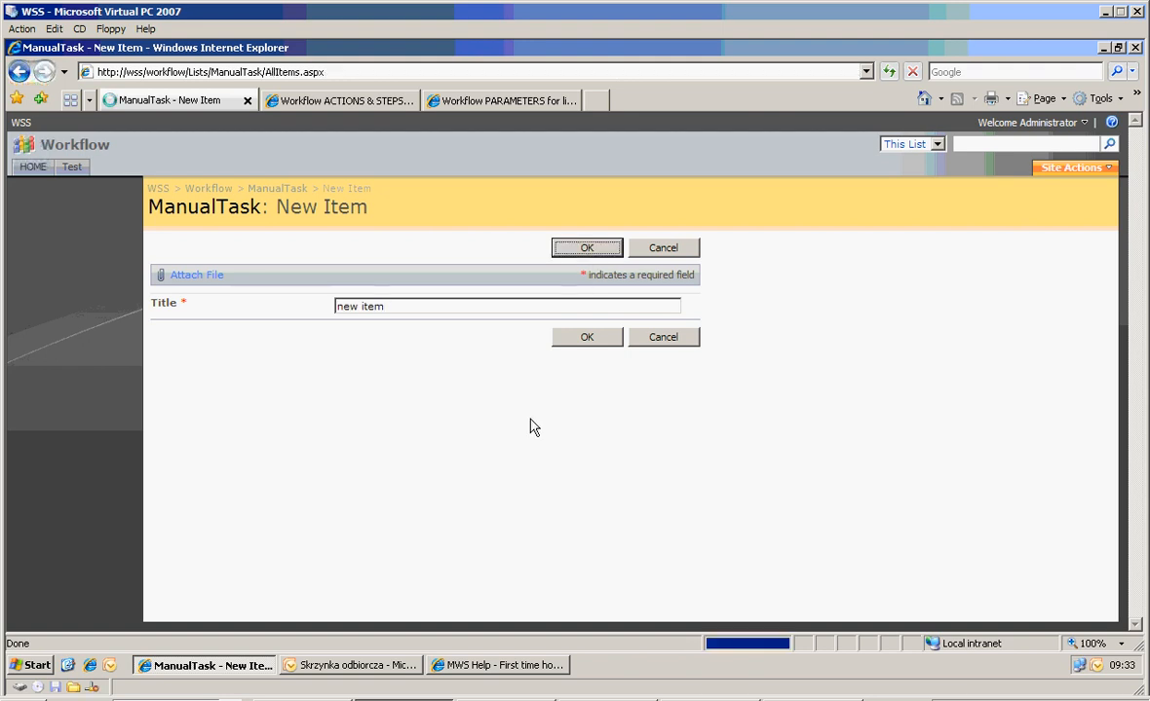
{"action": "left_click", "coordinate": [586, 247]}
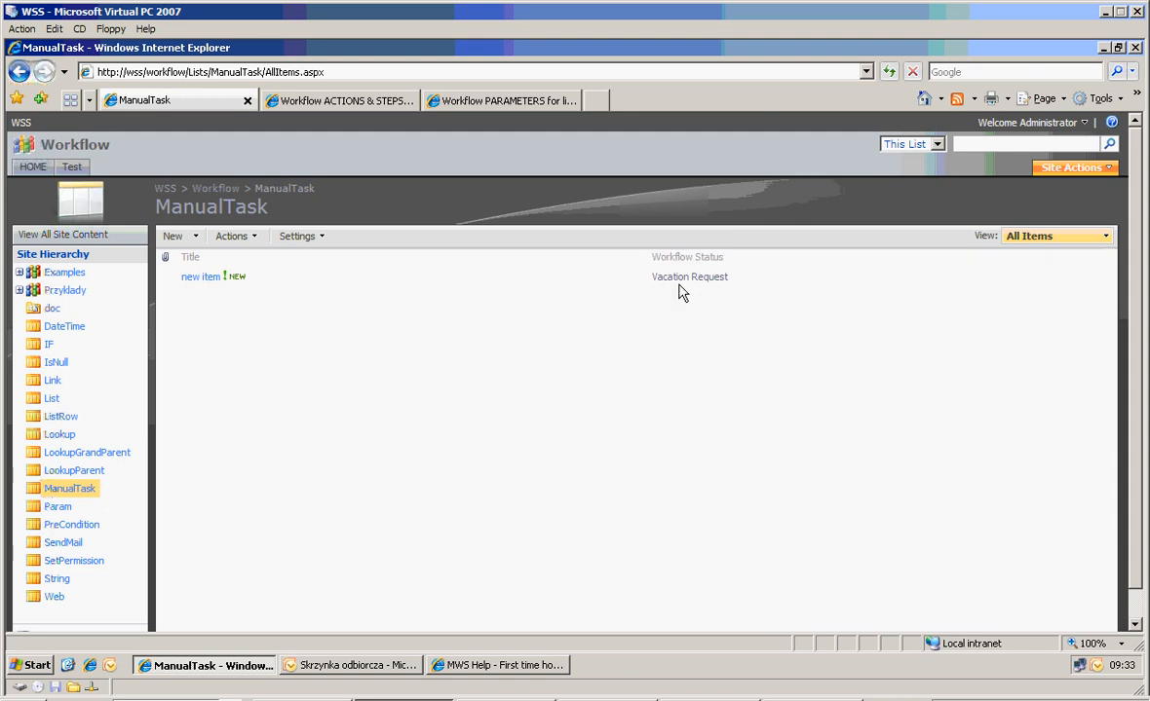
{"action": "mouse_move", "coordinate": [726, 287]}
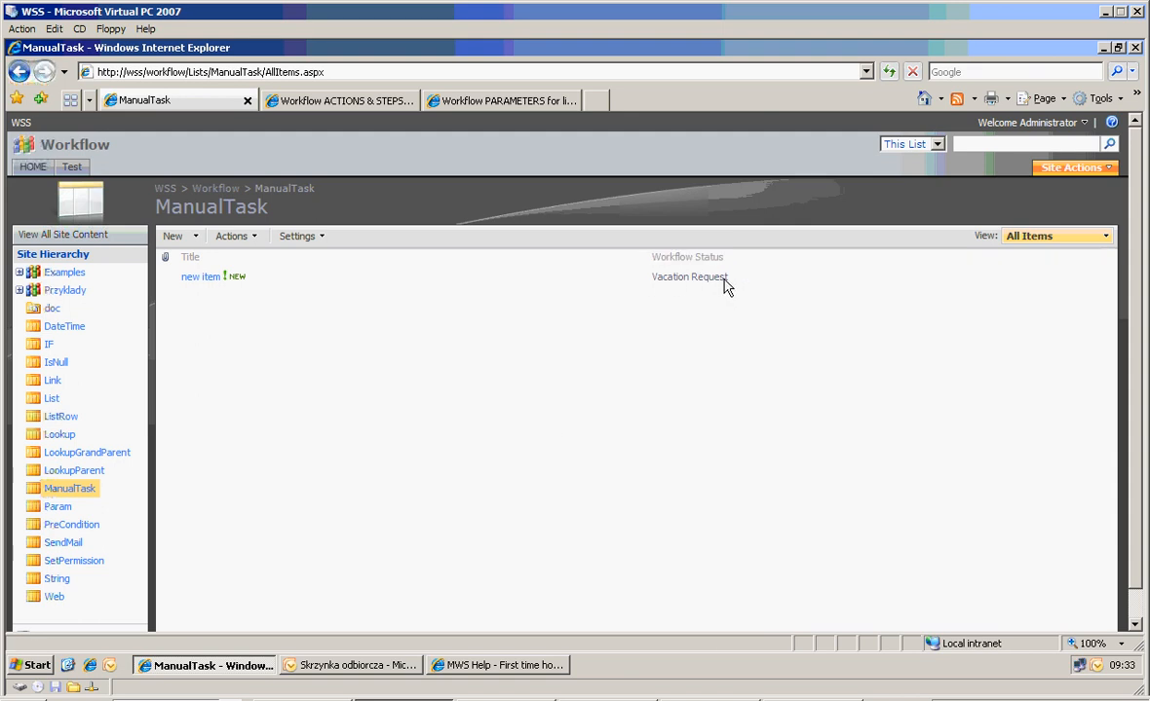
{"action": "left_click", "coordinate": [337, 99]}
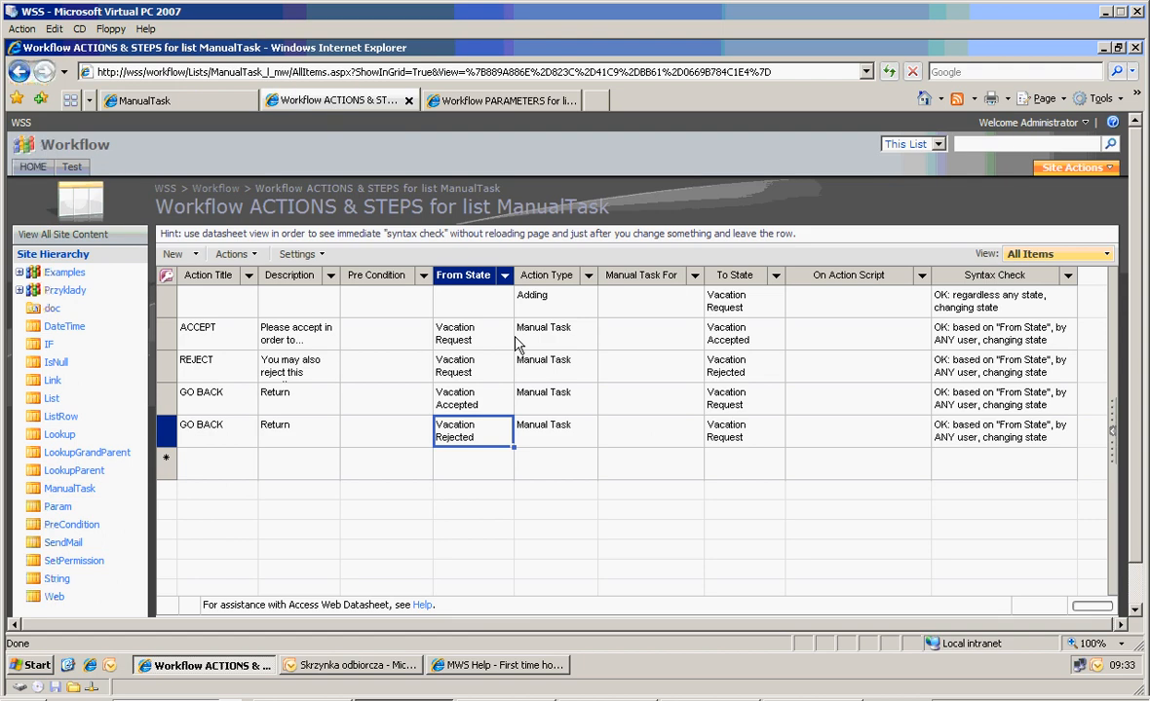
{"action": "left_click", "coordinate": [473, 300]}
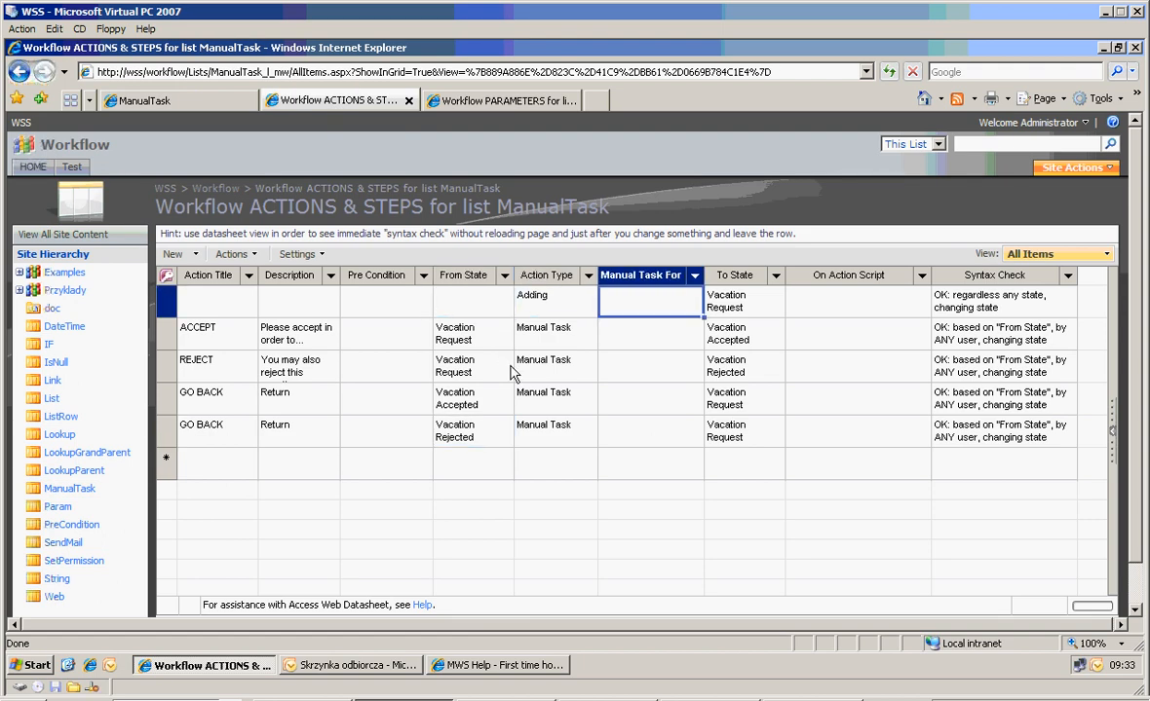
{"action": "left_click", "coordinate": [544, 327]}
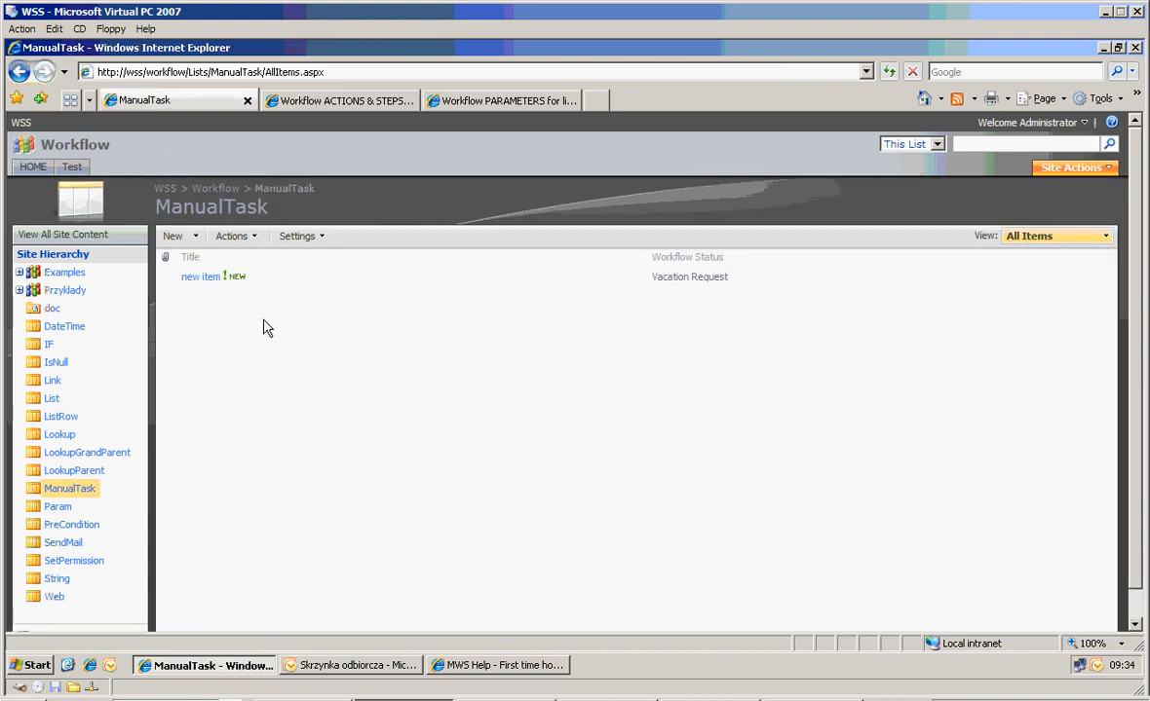
Open 'new item' to see its ACCEPT and REJECT workflow actions.
{"action": "left_click", "coordinate": [200, 277]}
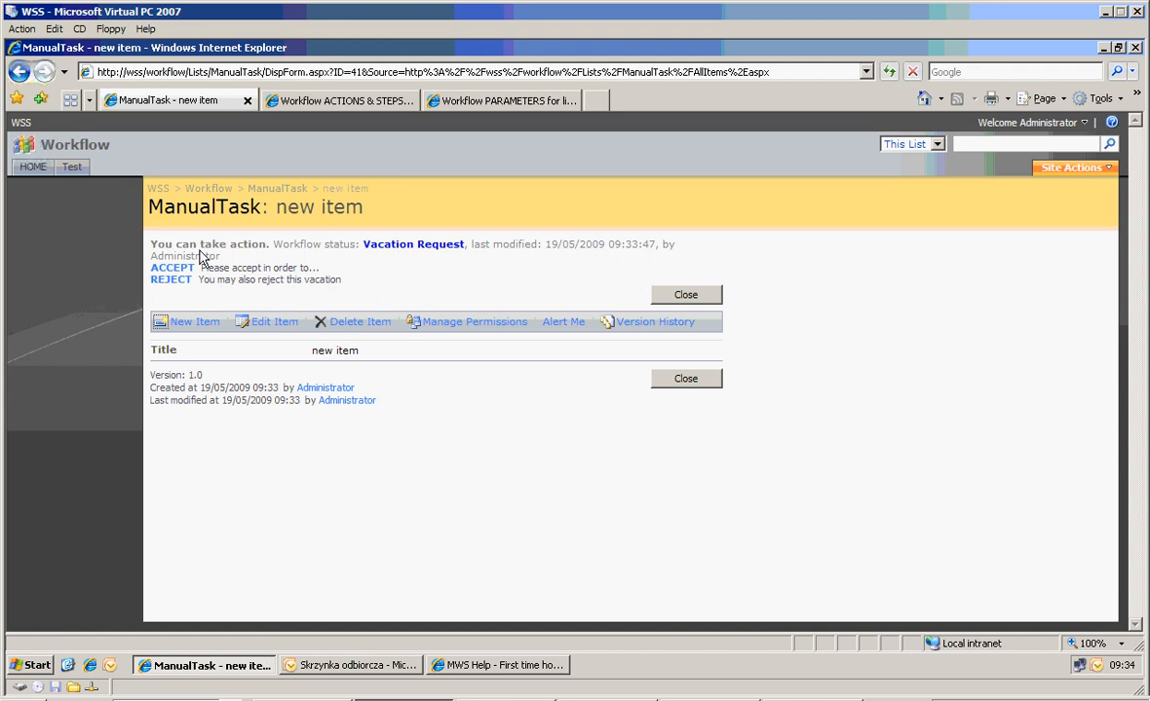
{"action": "mouse_move", "coordinate": [351, 248]}
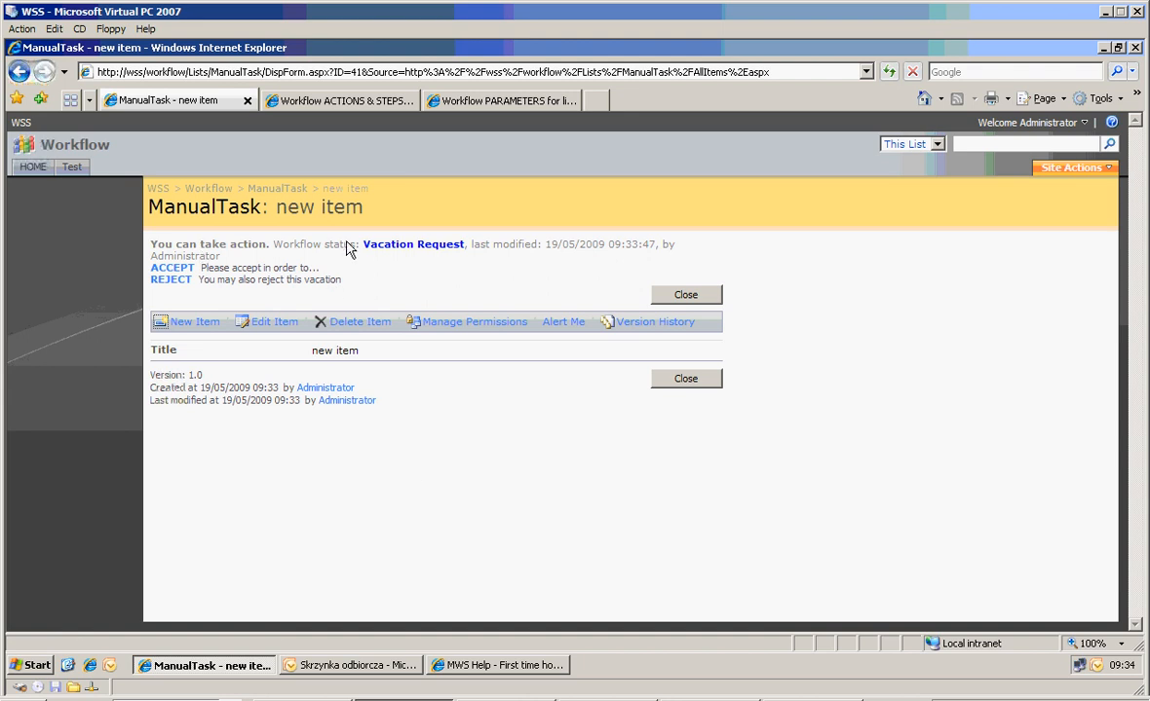
{"action": "mouse_move", "coordinate": [205, 263]}
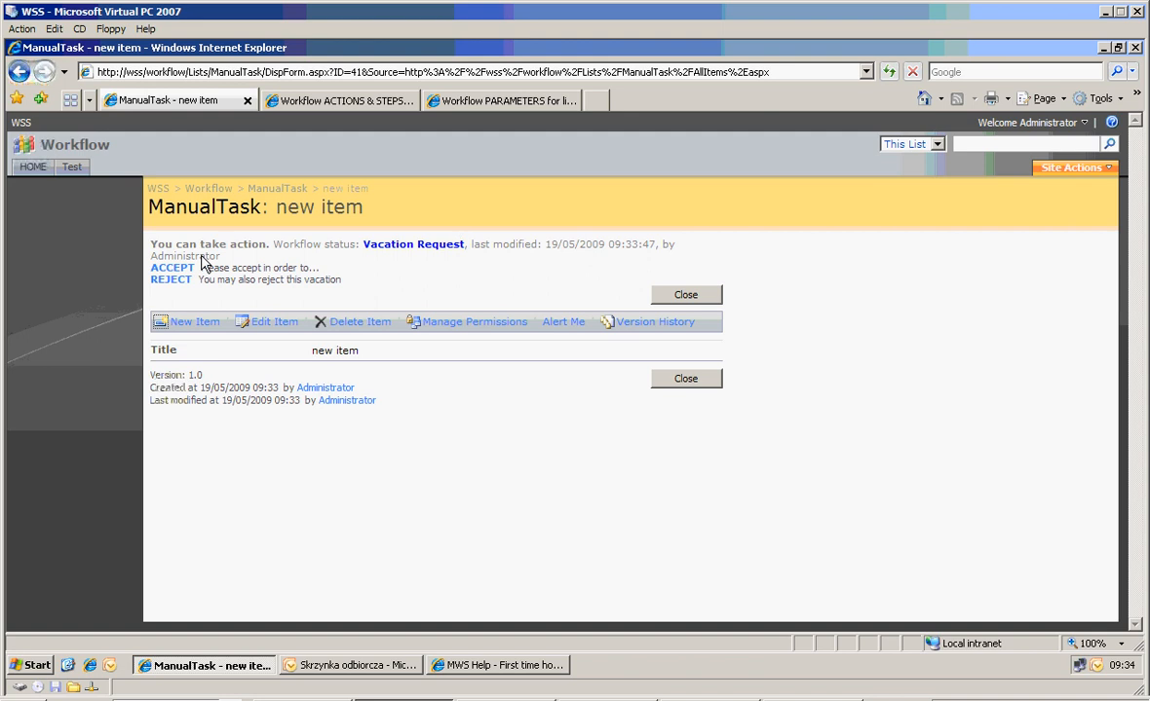
{"action": "mouse_move", "coordinate": [310, 276]}
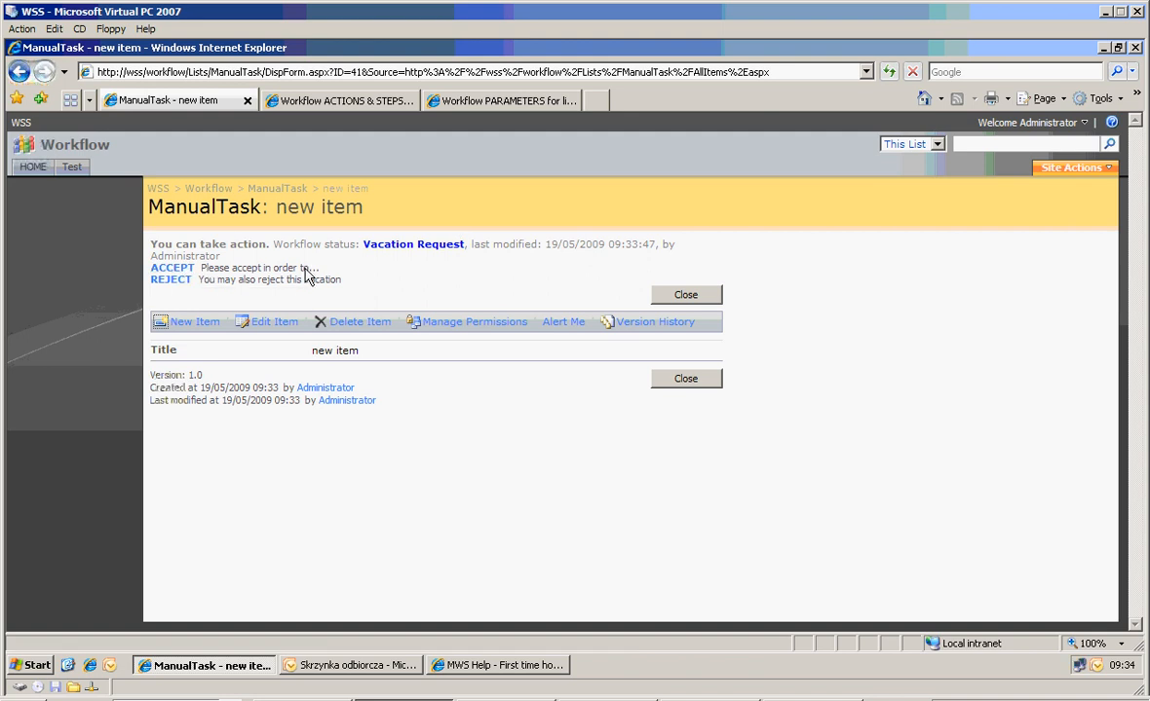
{"action": "mouse_move", "coordinate": [328, 299]}
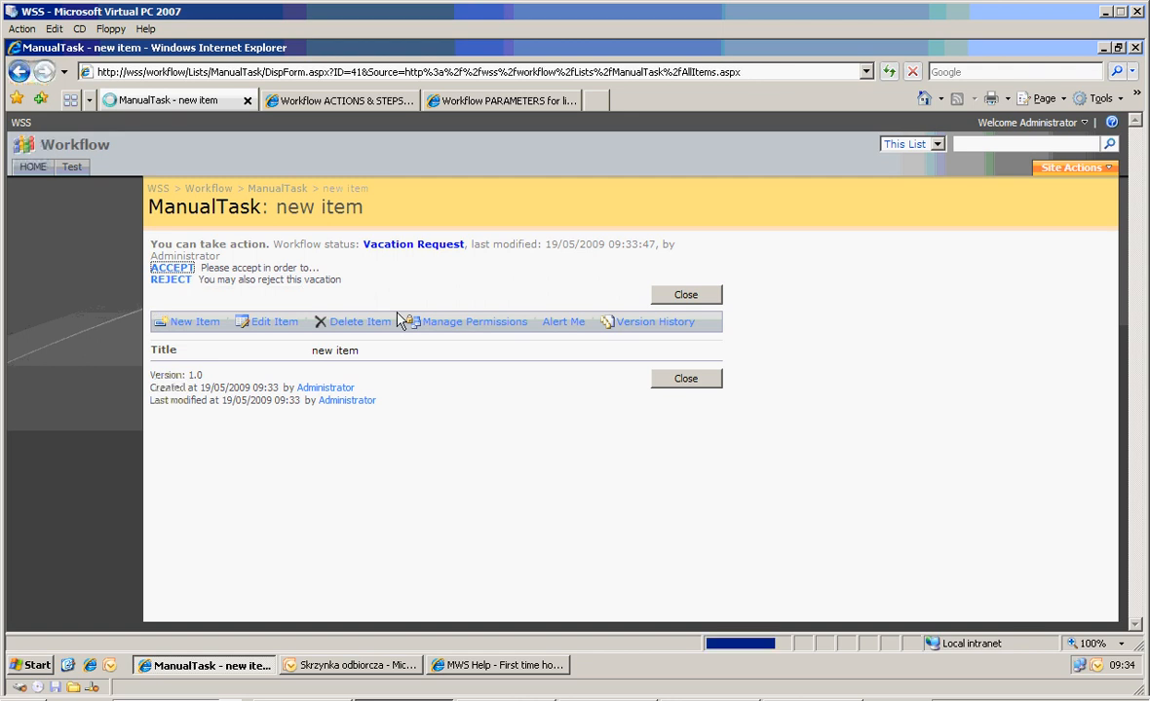
Accept the new item, setting it to Vacation Accepted, and show the actions and steps list.
{"action": "left_click", "coordinate": [172, 267]}
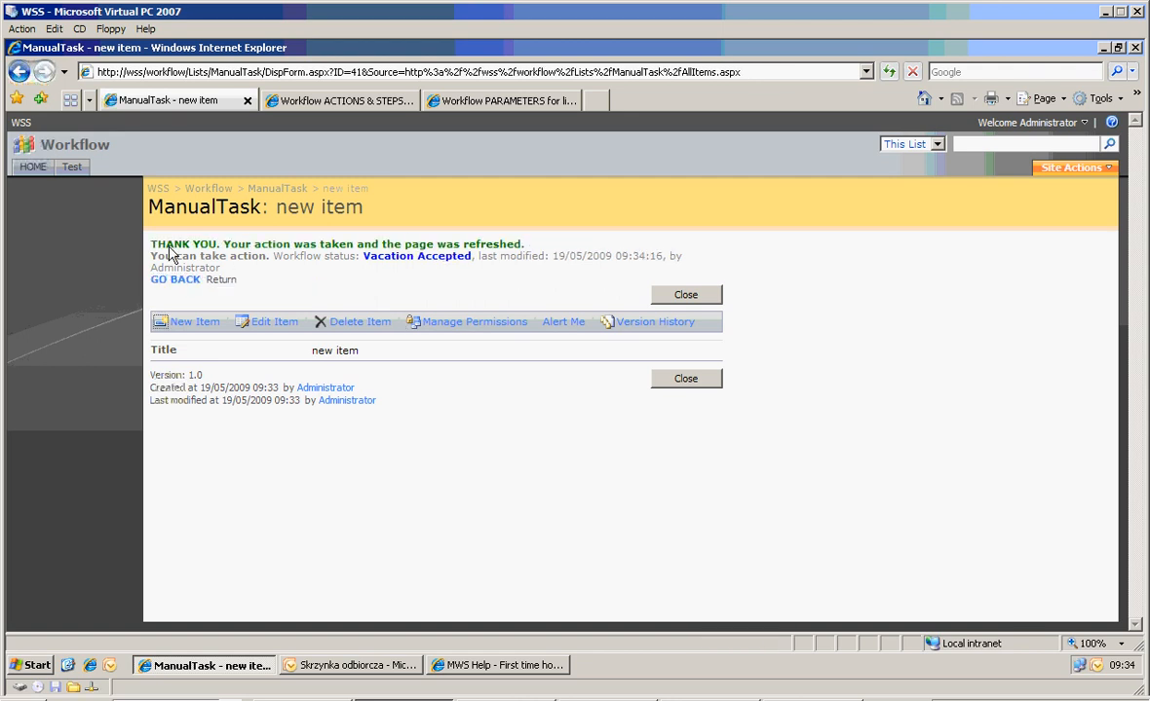
{"action": "mouse_move", "coordinate": [170, 254]}
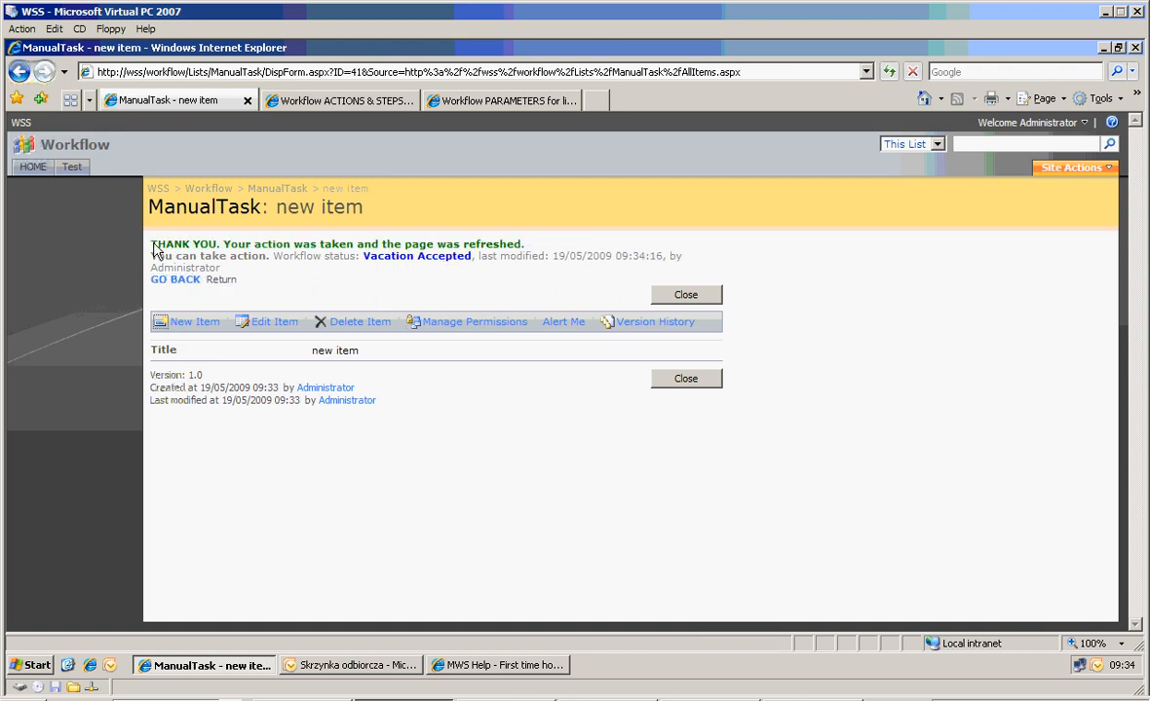
{"action": "mouse_move", "coordinate": [246, 265]}
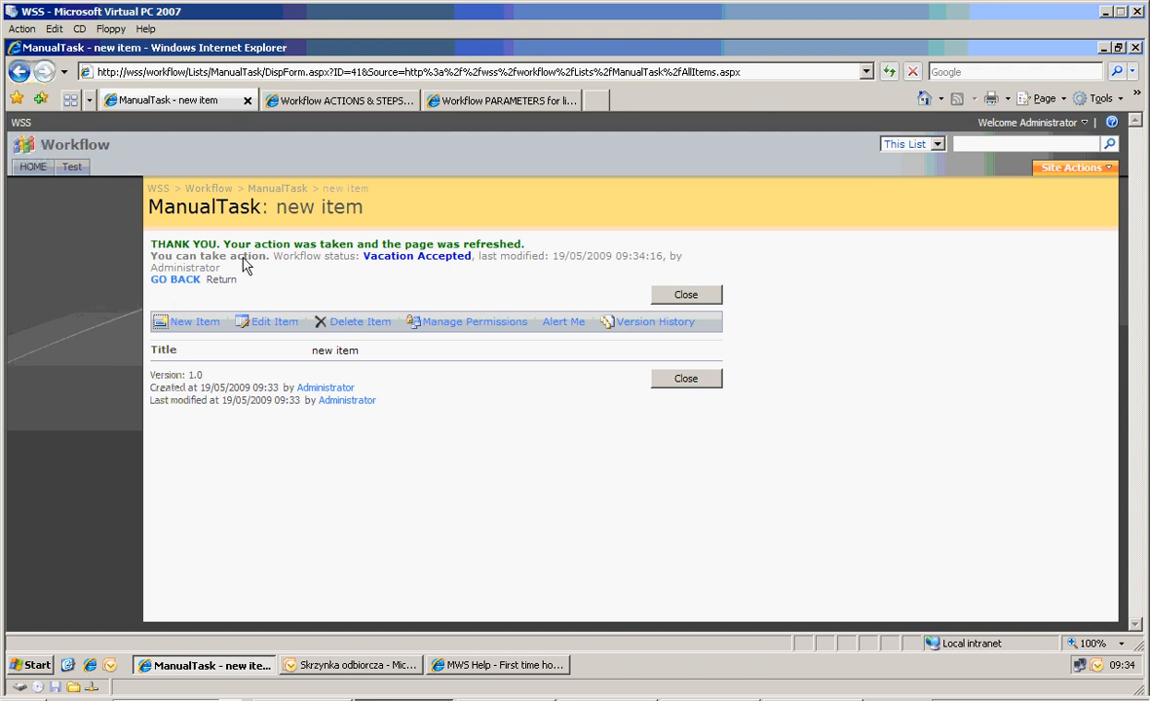
{"action": "mouse_move", "coordinate": [369, 266]}
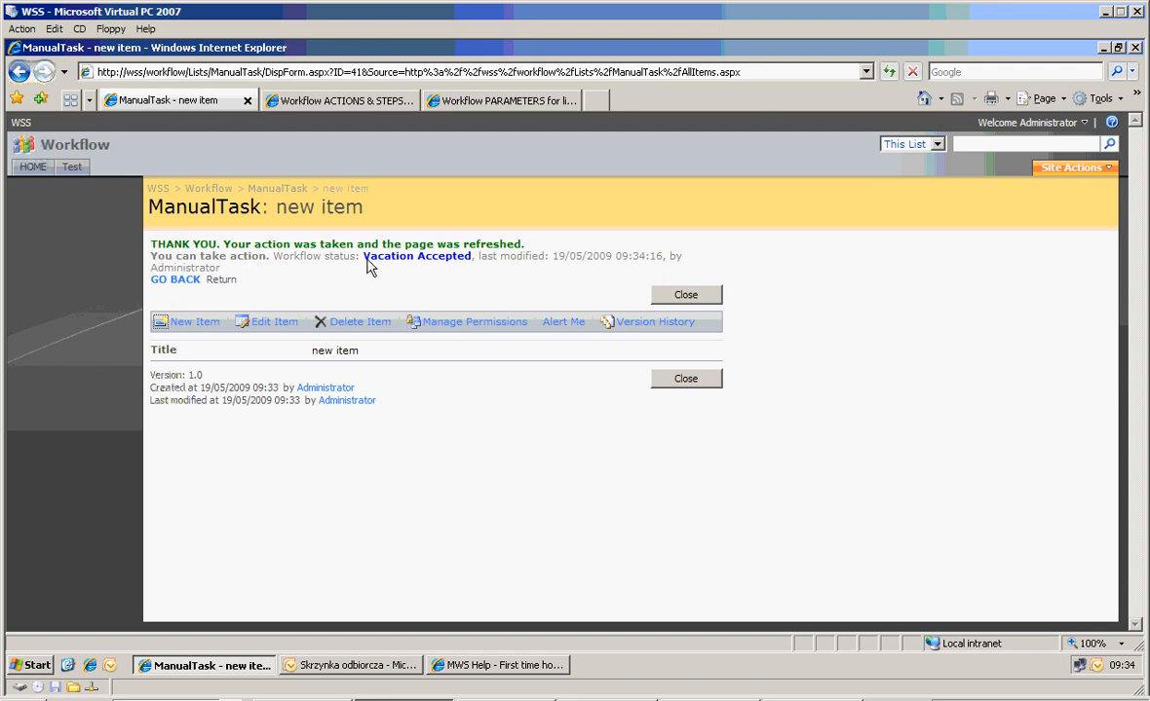
{"action": "mouse_move", "coordinate": [424, 256]}
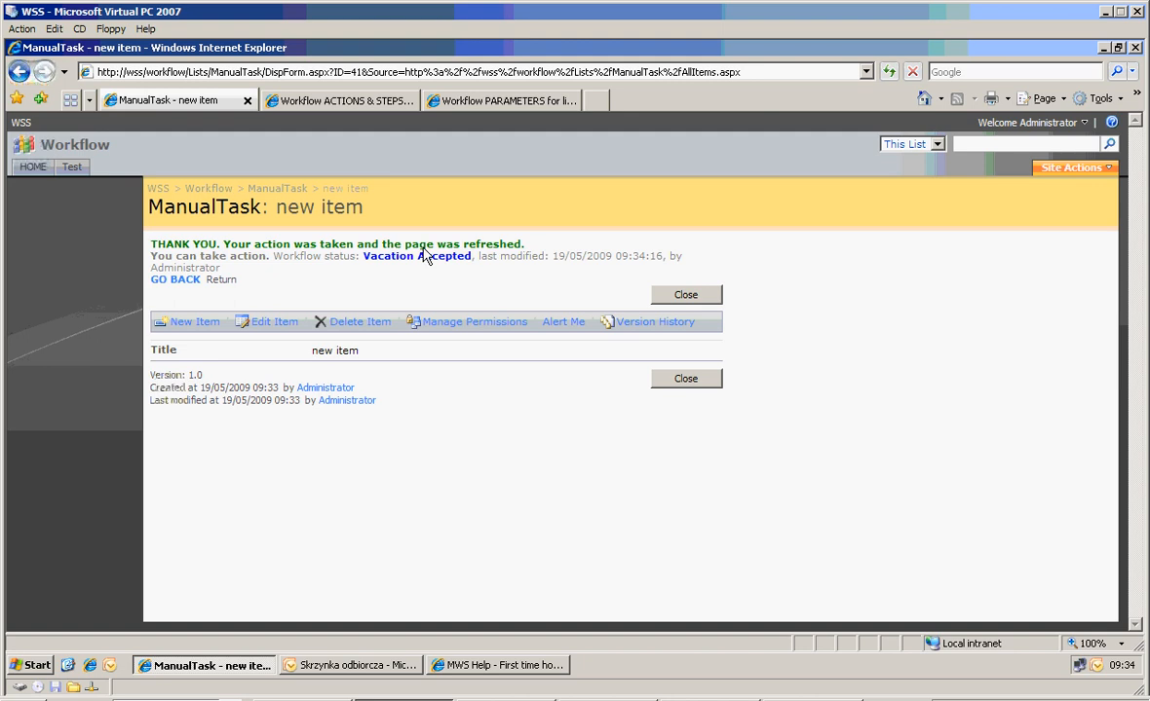
{"action": "left_click", "coordinate": [336, 100]}
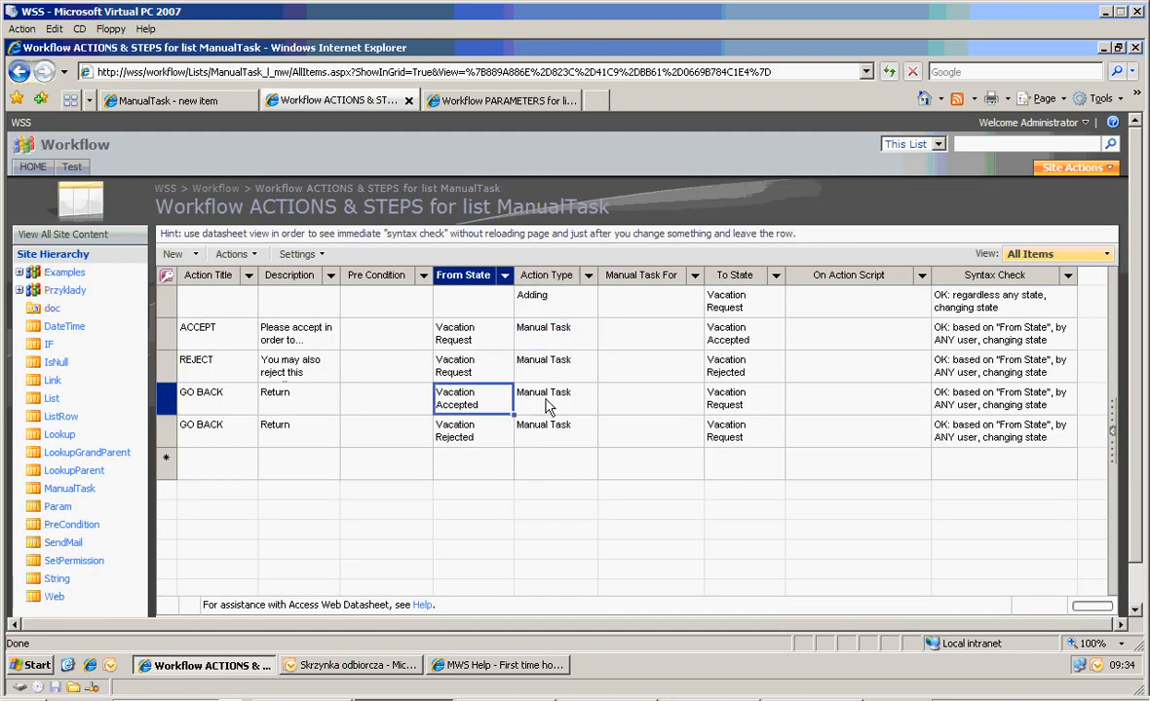
Check GO BACK's target state, then return, reject and return the item to Vacation Request.
{"action": "left_click", "coordinate": [743, 398]}
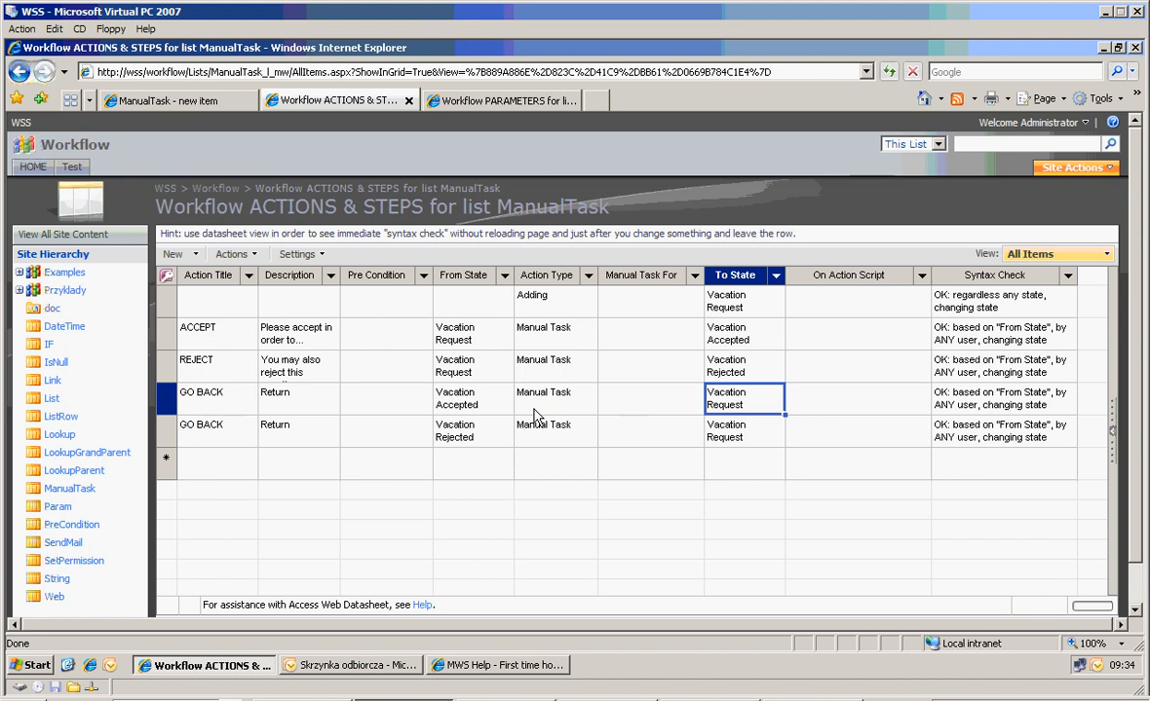
{"action": "left_click", "coordinate": [175, 99]}
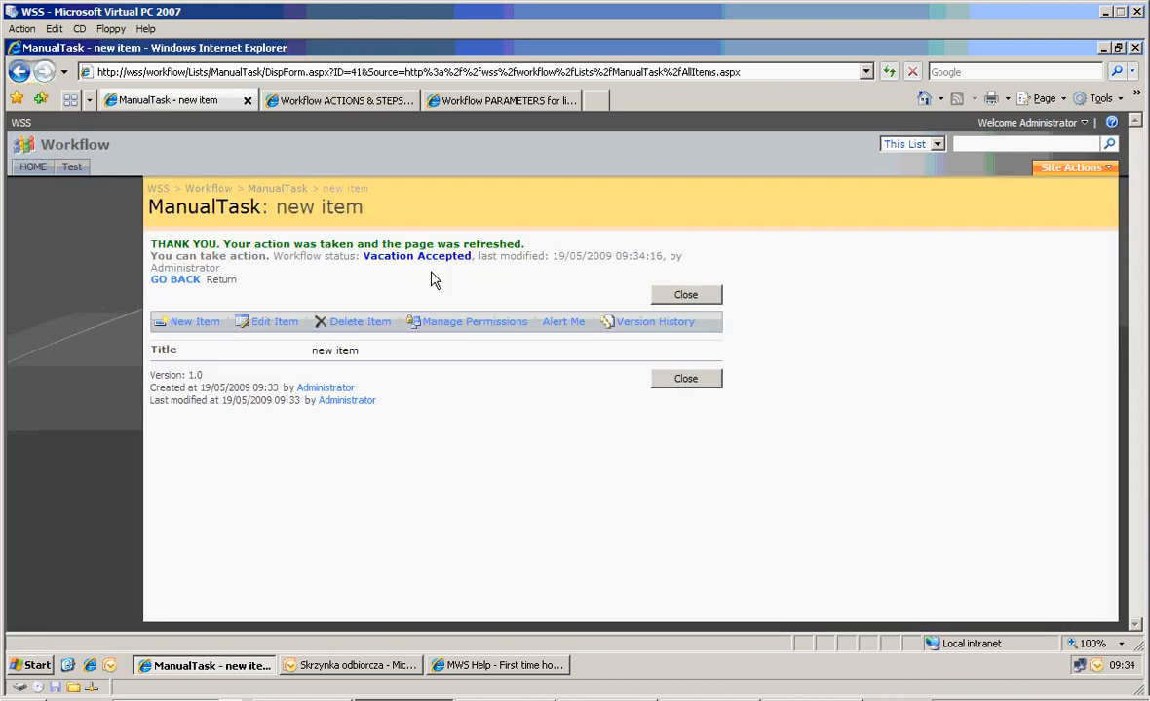
{"action": "mouse_move", "coordinate": [176, 279]}
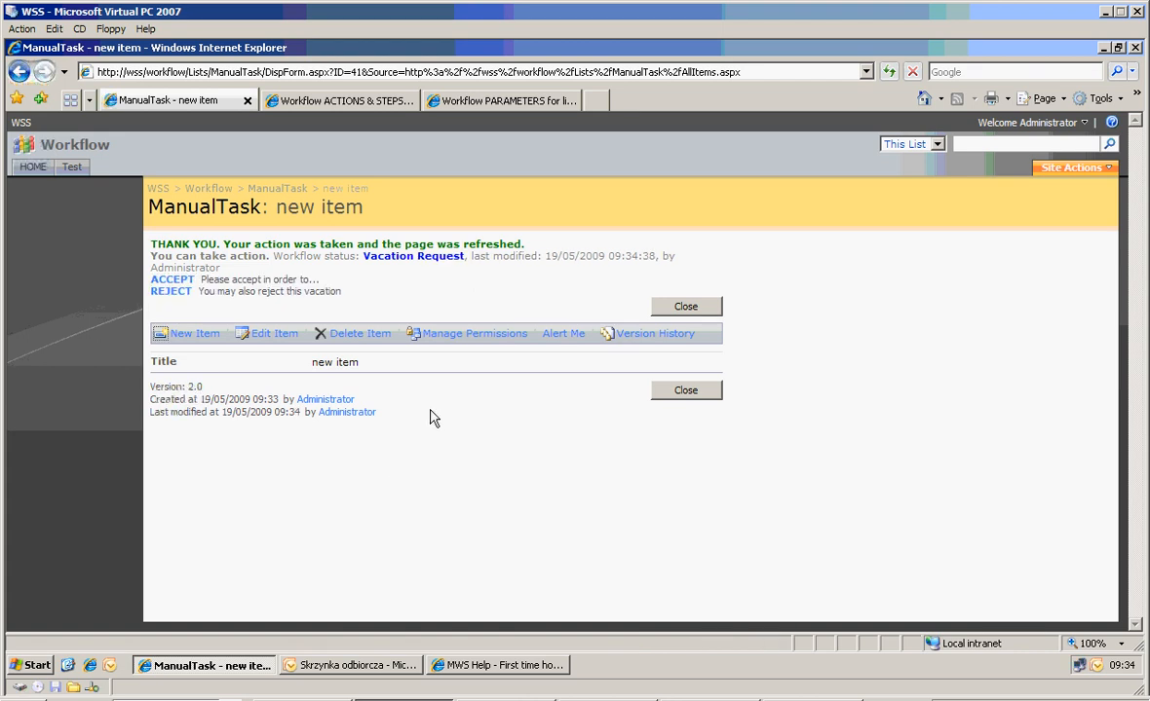
{"action": "mouse_move", "coordinate": [465, 269]}
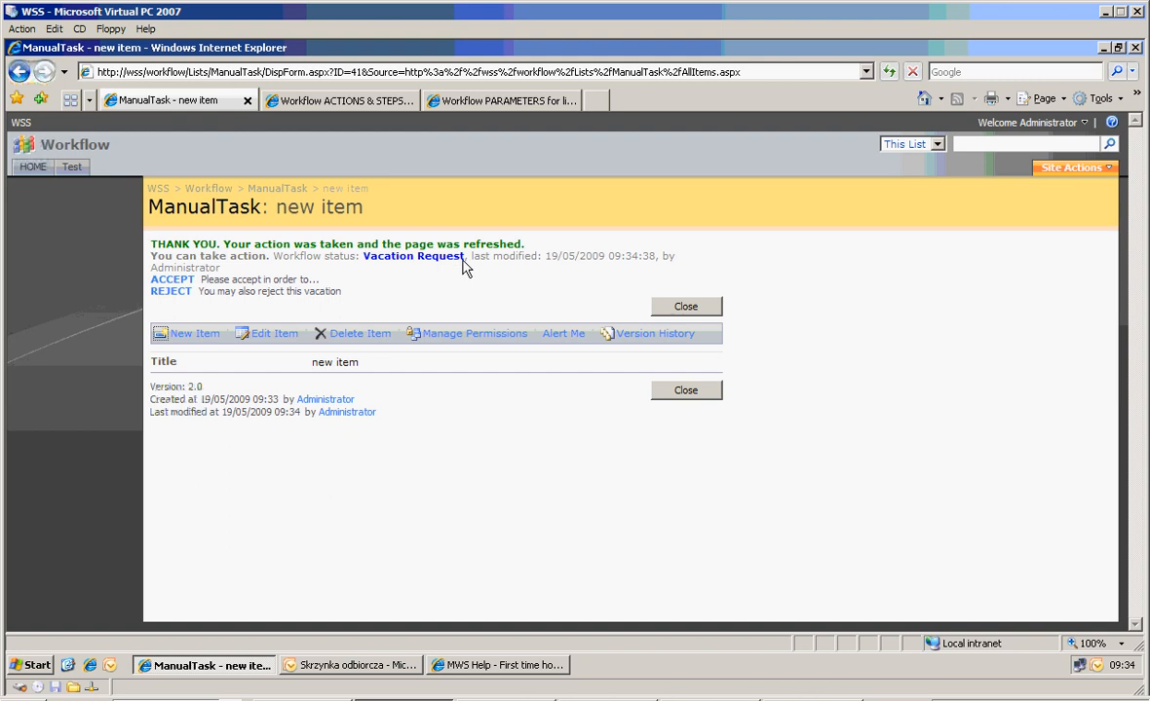
{"action": "mouse_move", "coordinate": [395, 302]}
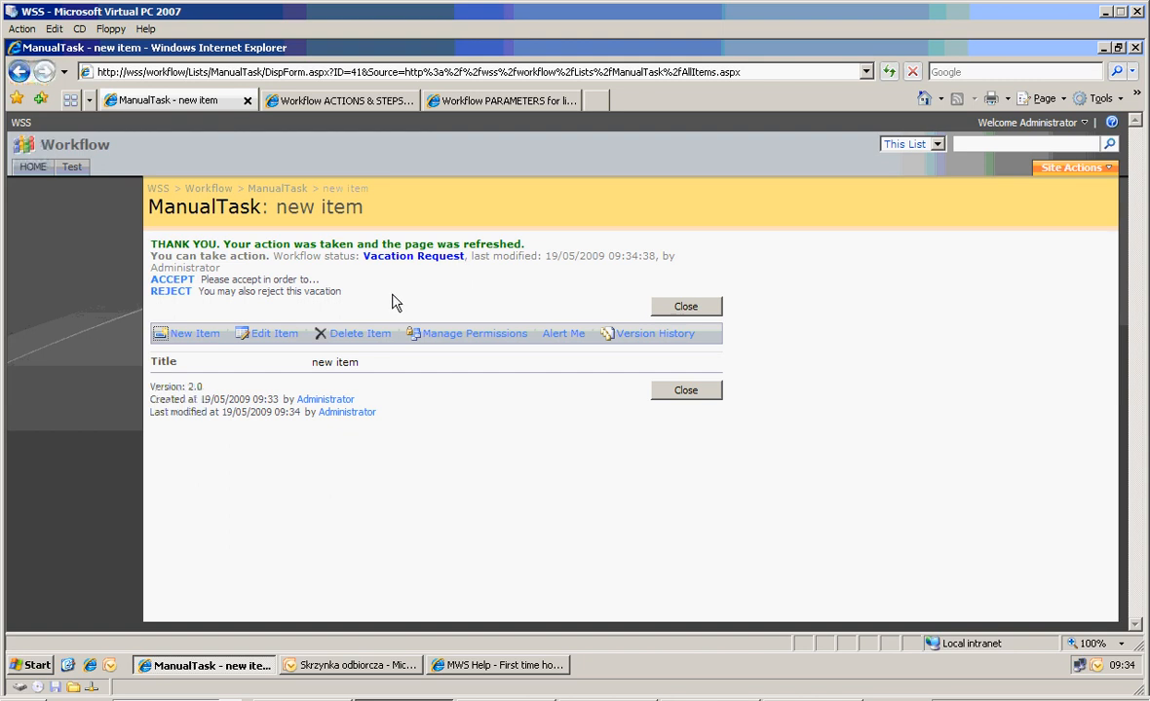
{"action": "mouse_move", "coordinate": [171, 292]}
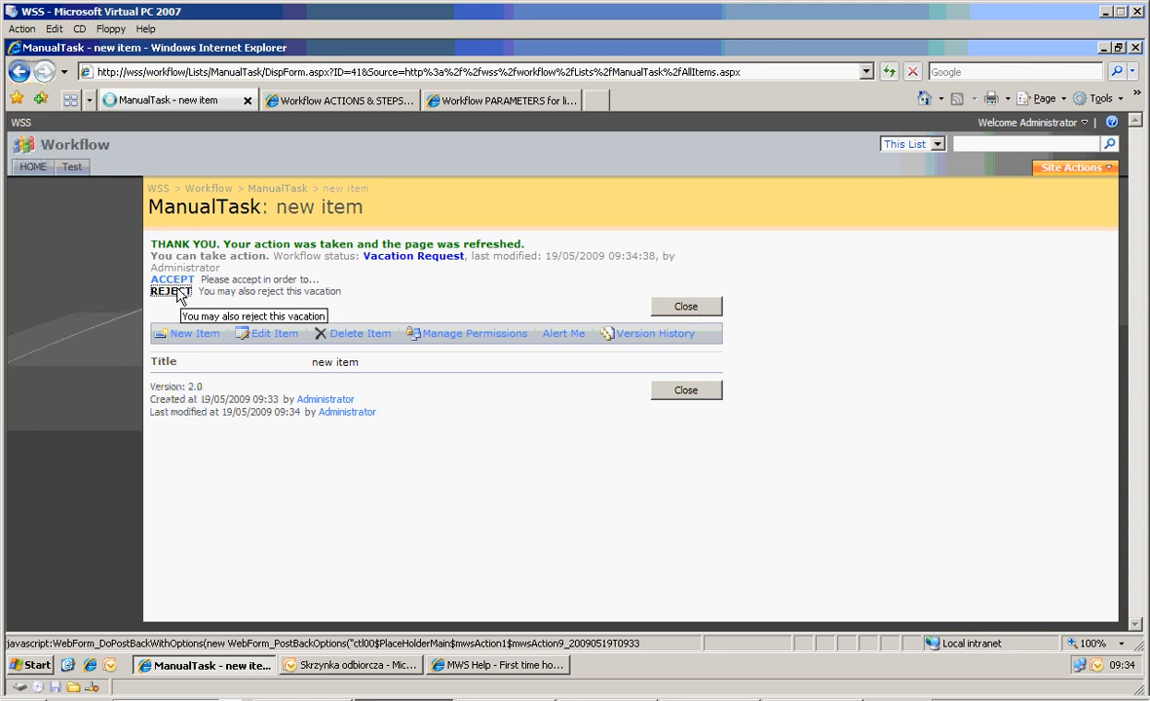
{"action": "left_click", "coordinate": [171, 291]}
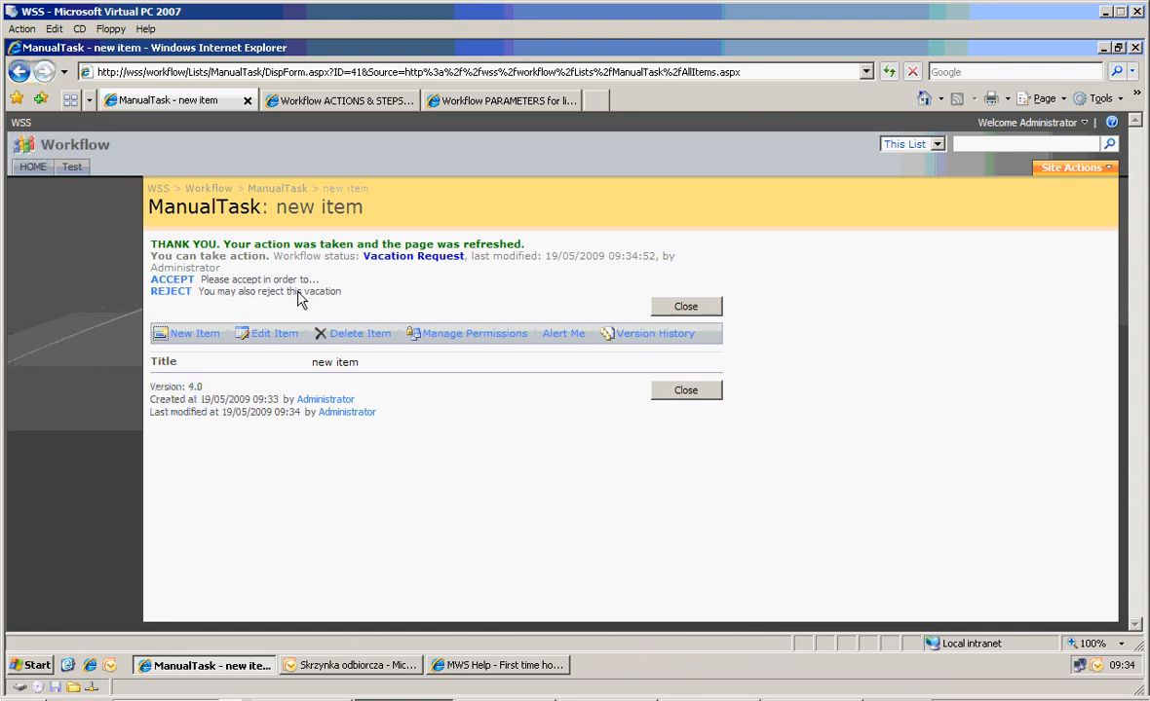
{"action": "mouse_move", "coordinate": [332, 300]}
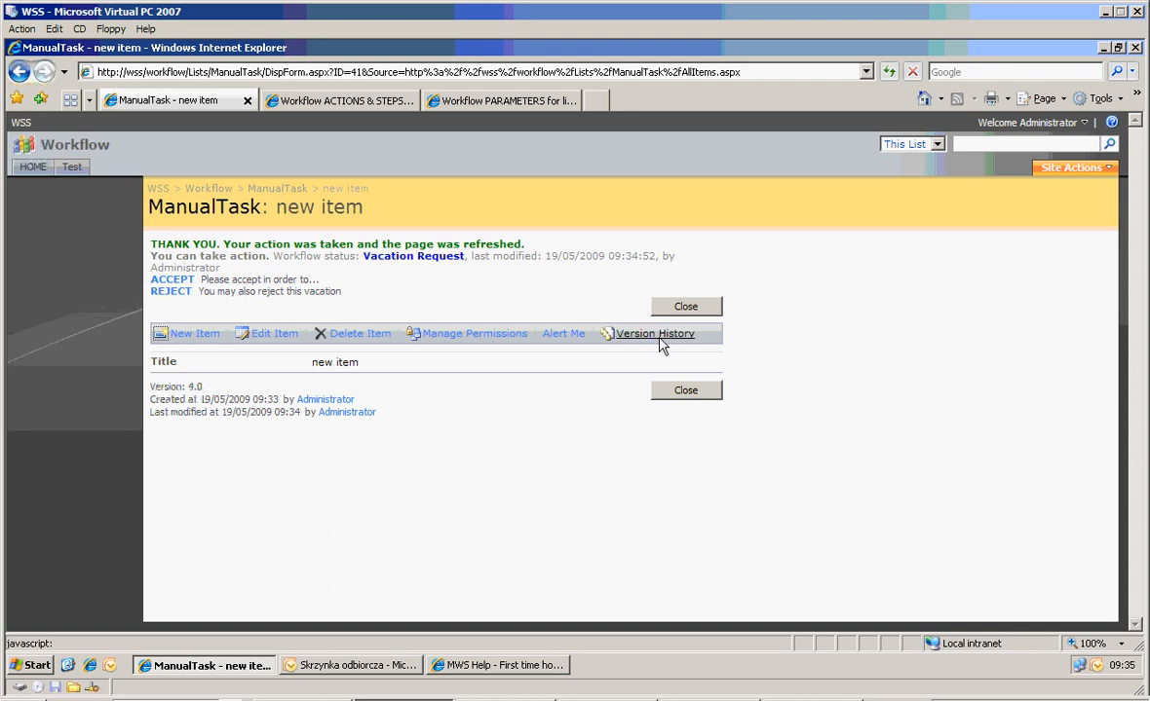
Open the new item's version history and scroll through its five versions.
{"action": "left_click", "coordinate": [653, 333]}
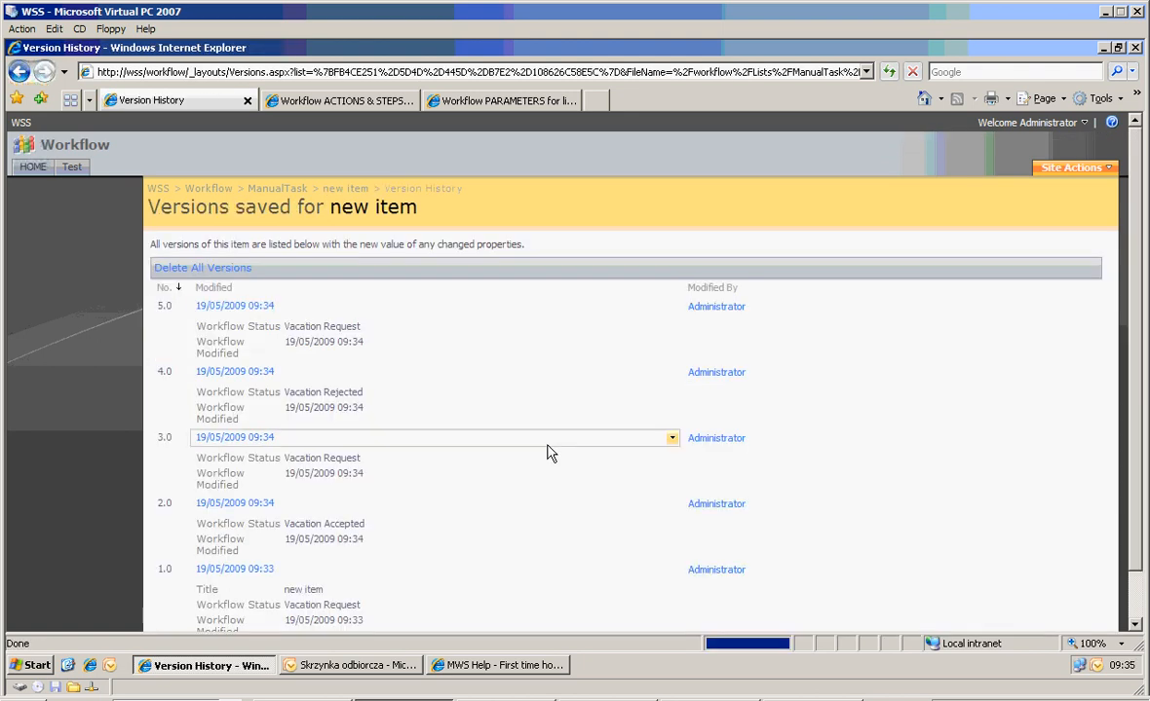
{"action": "scroll", "scroll_direction": "down", "scroll_amount": 3}
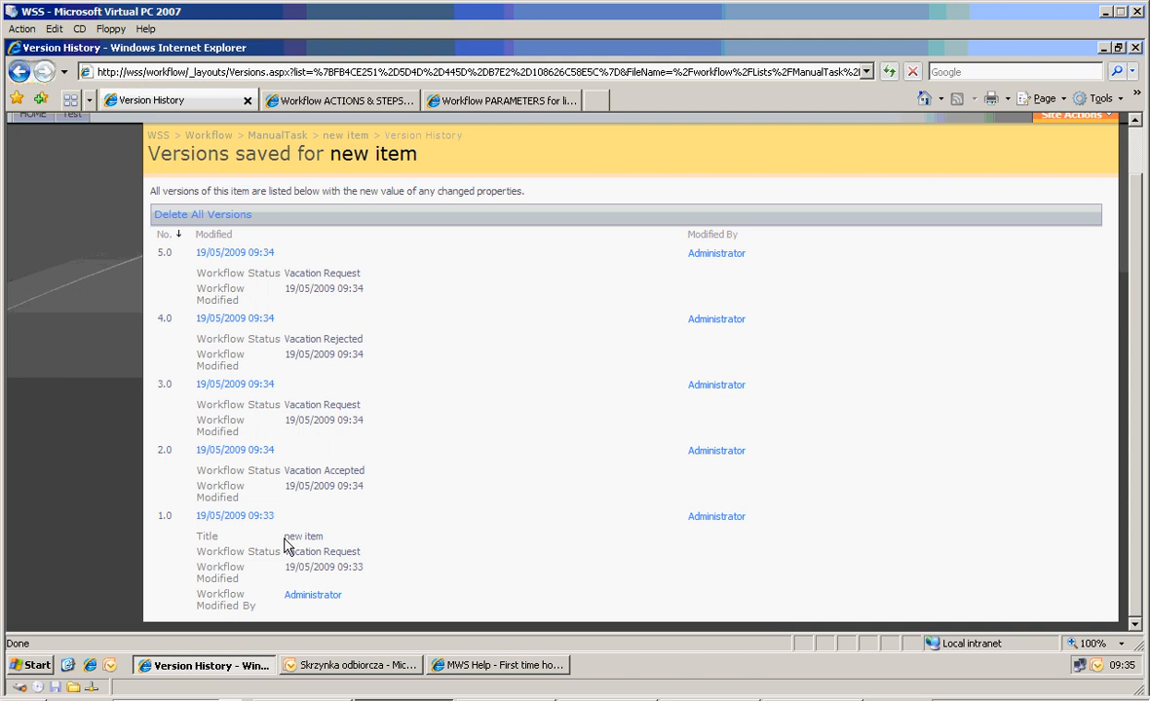
{"action": "mouse_move", "coordinate": [226, 580]}
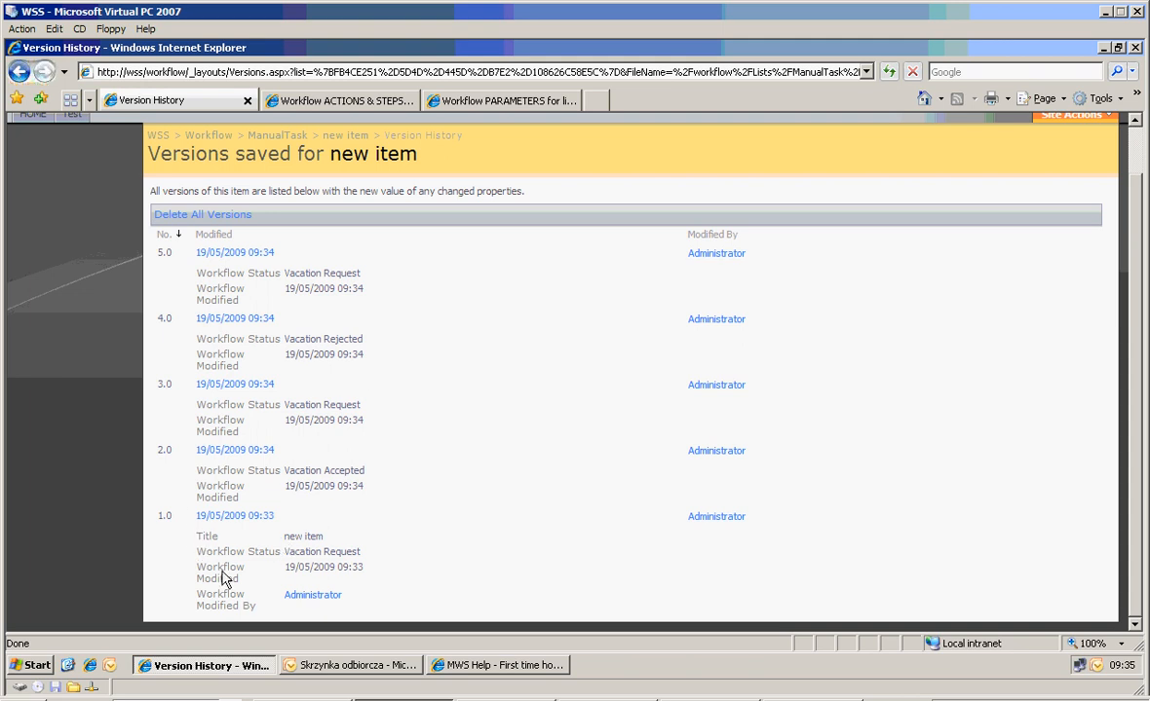
{"action": "mouse_move", "coordinate": [354, 566]}
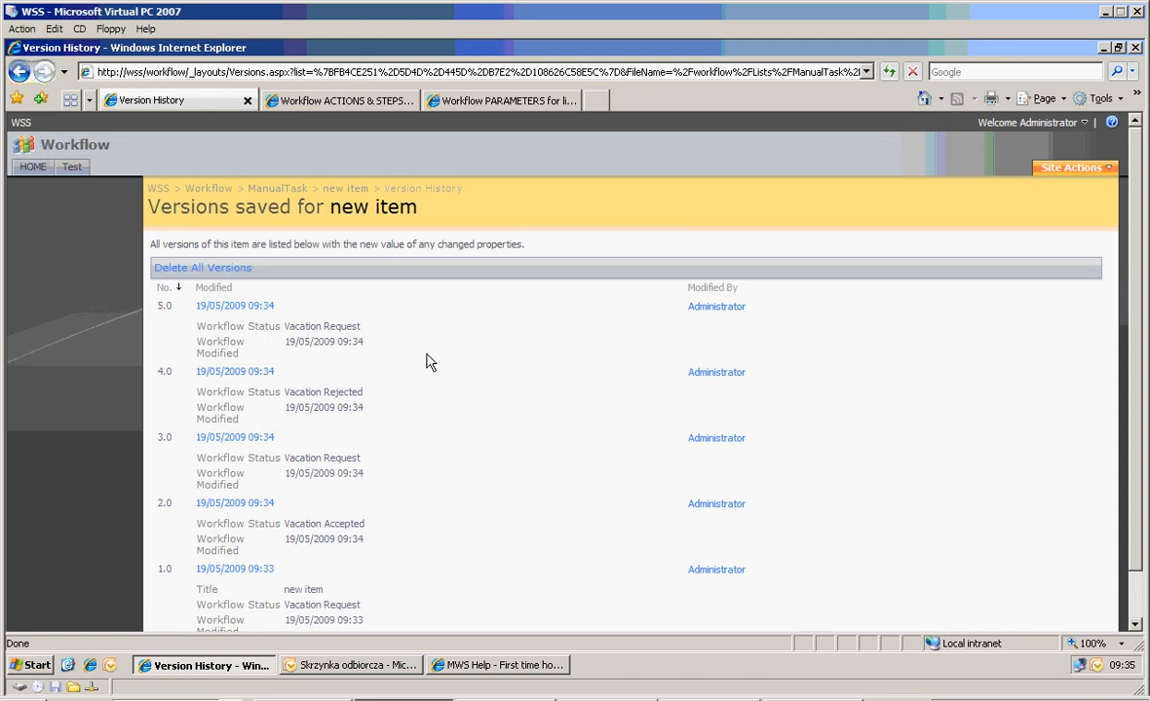
{"action": "left_click", "coordinate": [346, 188]}
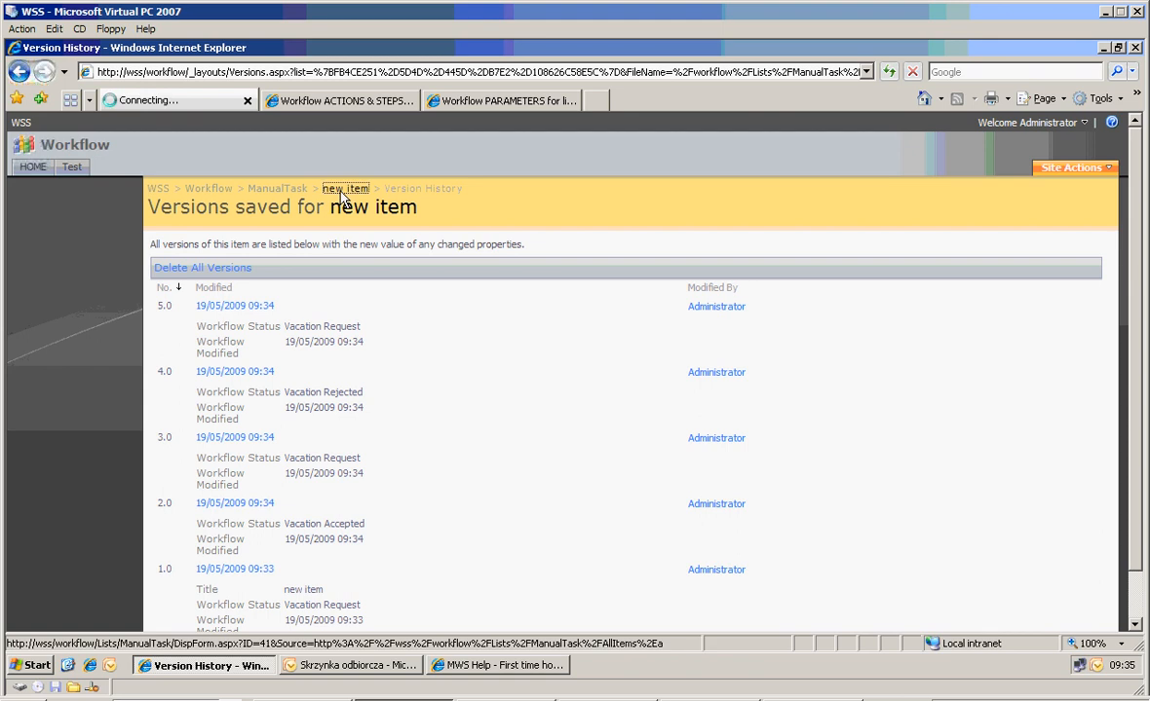
{"action": "left_click", "coordinate": [346, 188]}
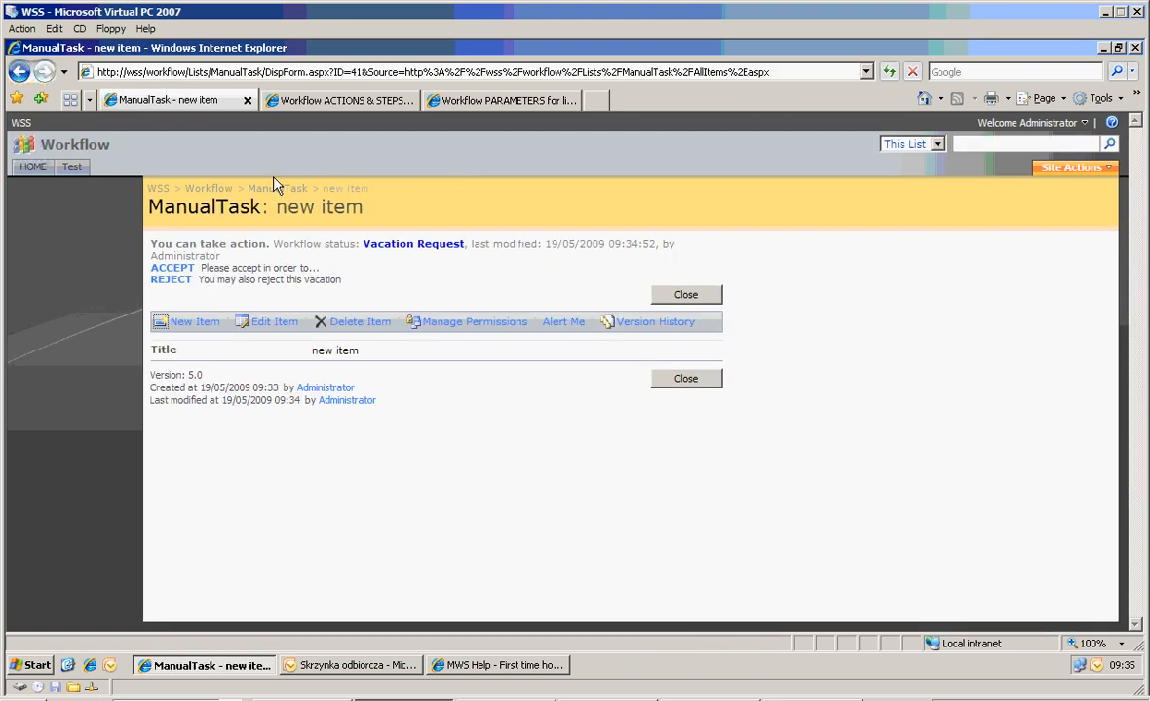
{"action": "left_click", "coordinate": [685, 294]}
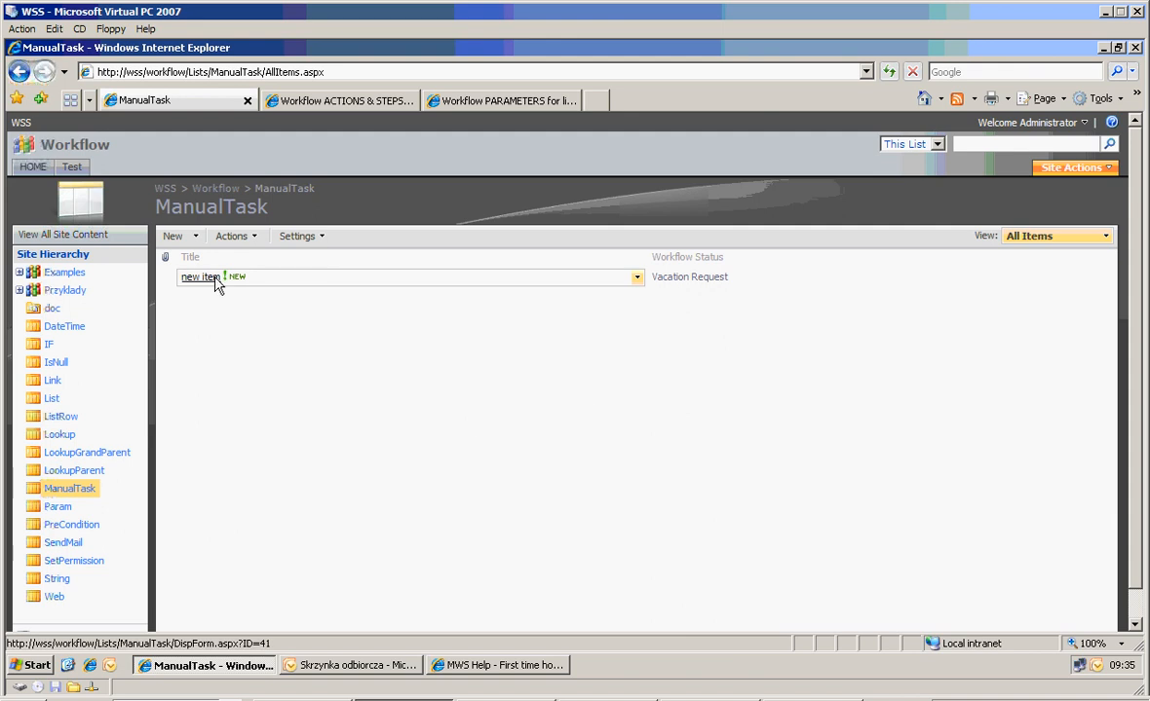
{"action": "mouse_move", "coordinate": [208, 282]}
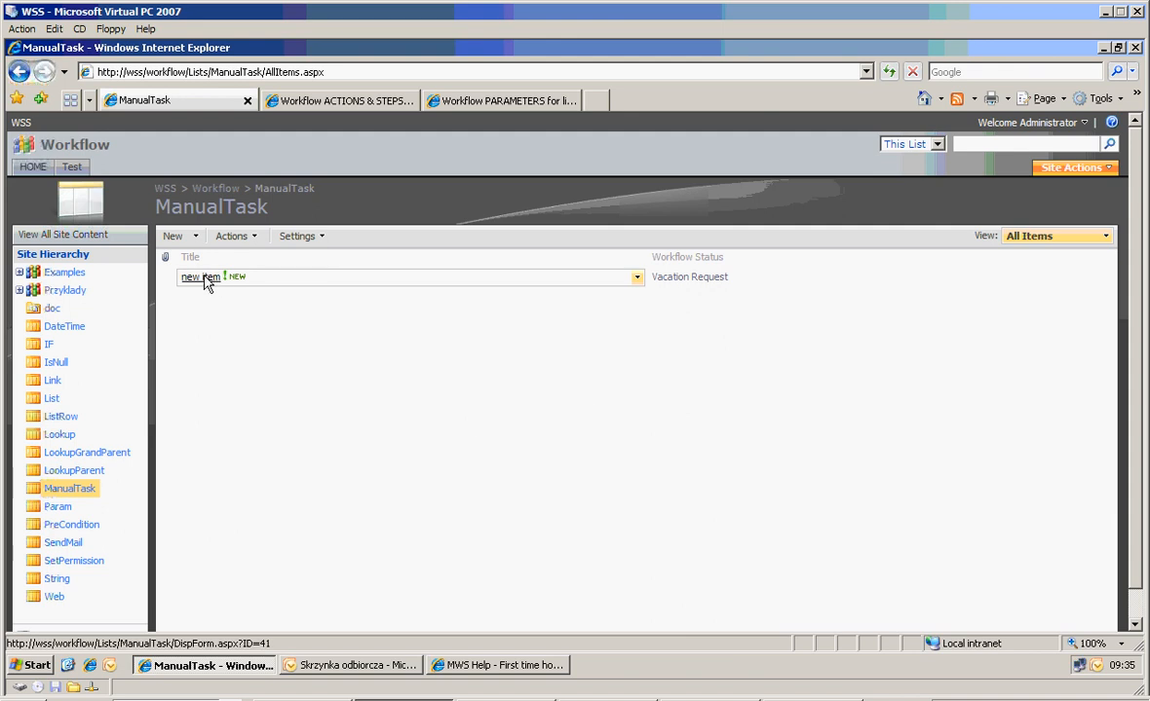
{"action": "left_click", "coordinate": [200, 276]}
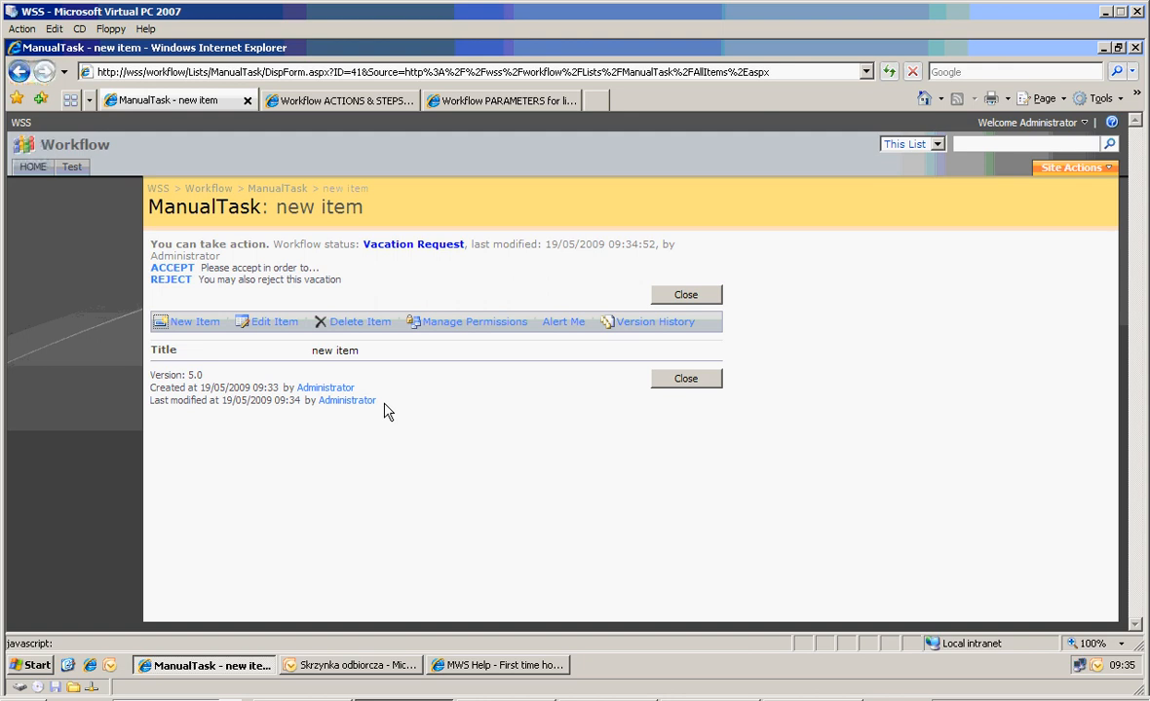
{"action": "mouse_move", "coordinate": [417, 405]}
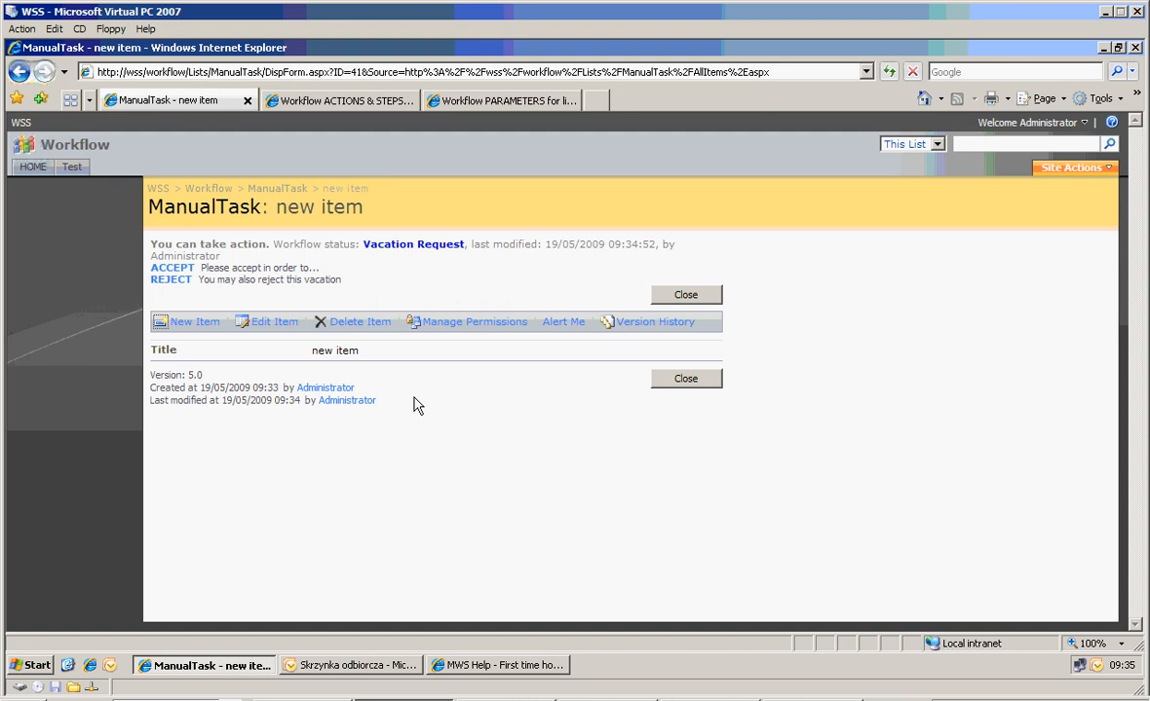
{"action": "mouse_move", "coordinate": [723, 346]}
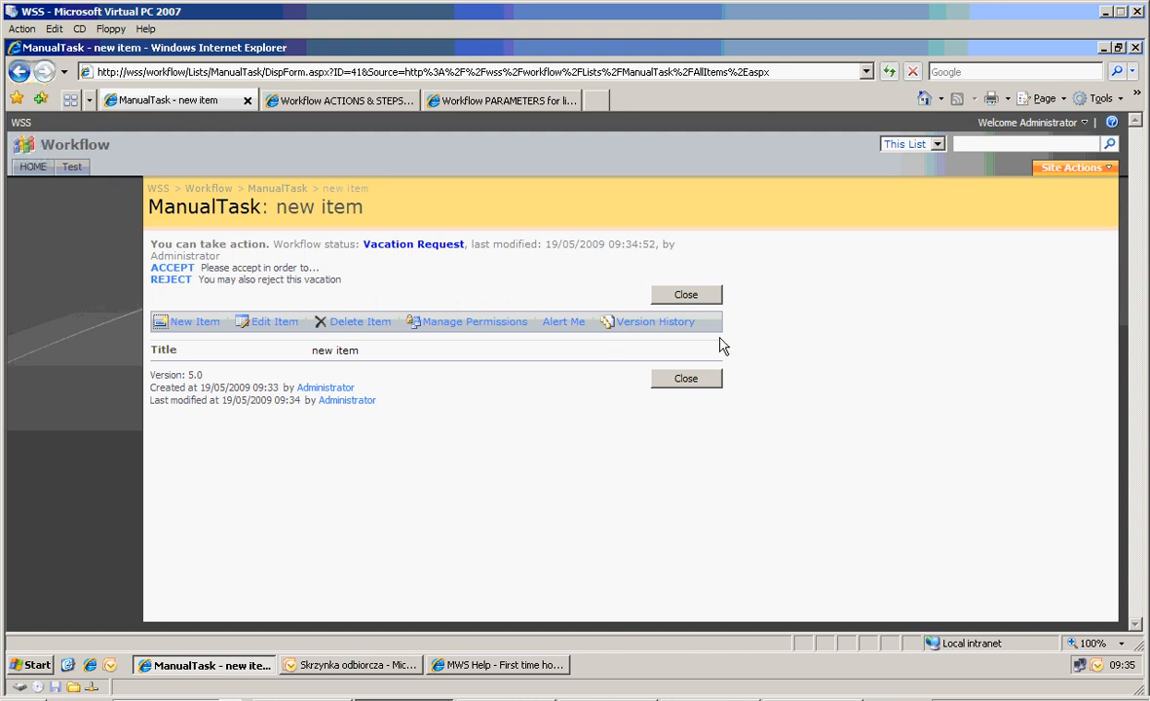
{"action": "mouse_move", "coordinate": [341, 101]}
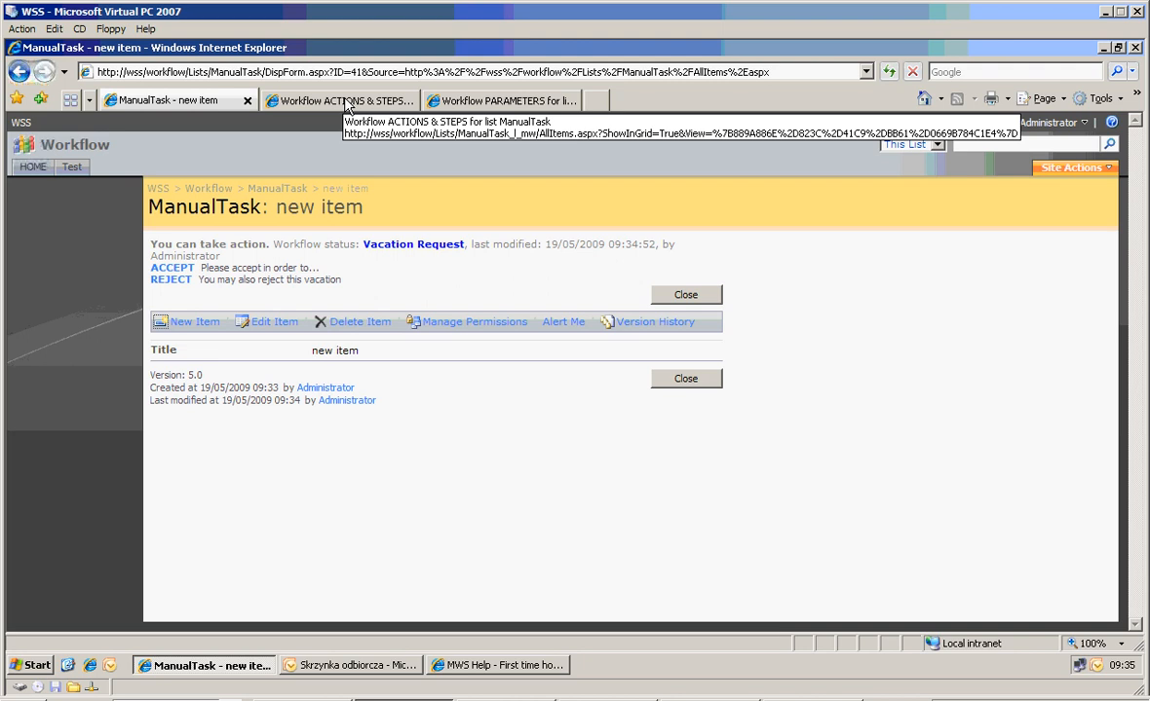
{"action": "mouse_move", "coordinate": [485, 100]}
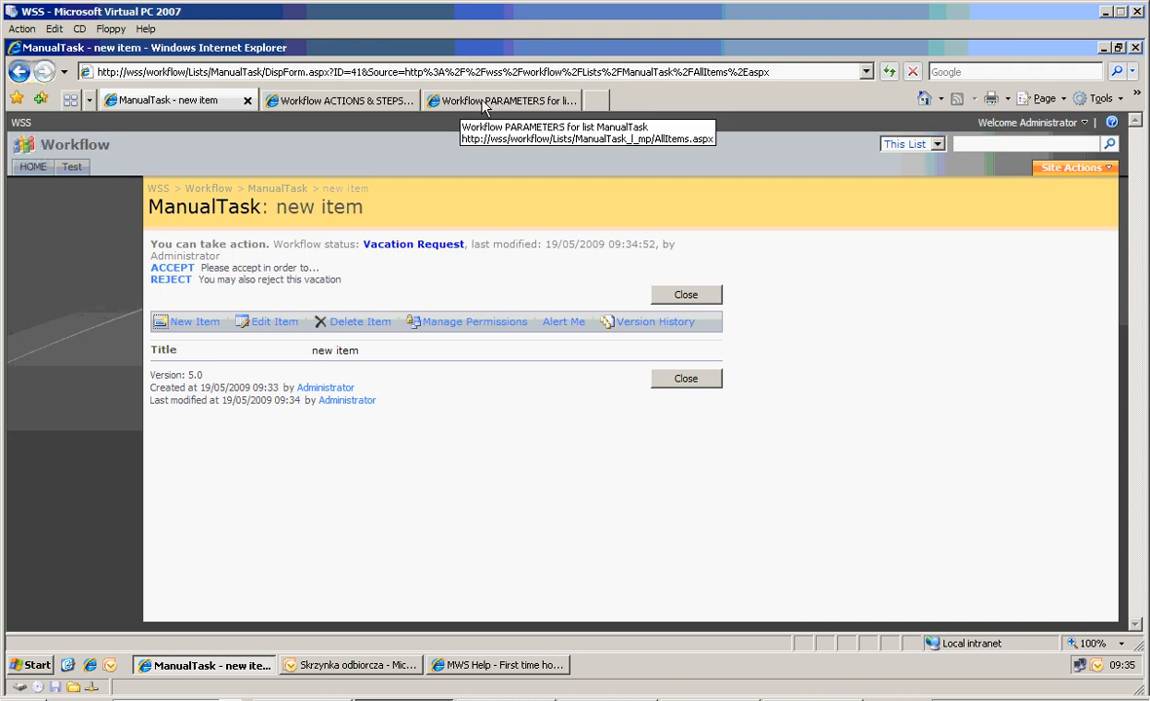
Confirm the HR parameter is Vacation Users, then return to the actions and steps datasheet.
{"action": "left_click", "coordinate": [500, 99]}
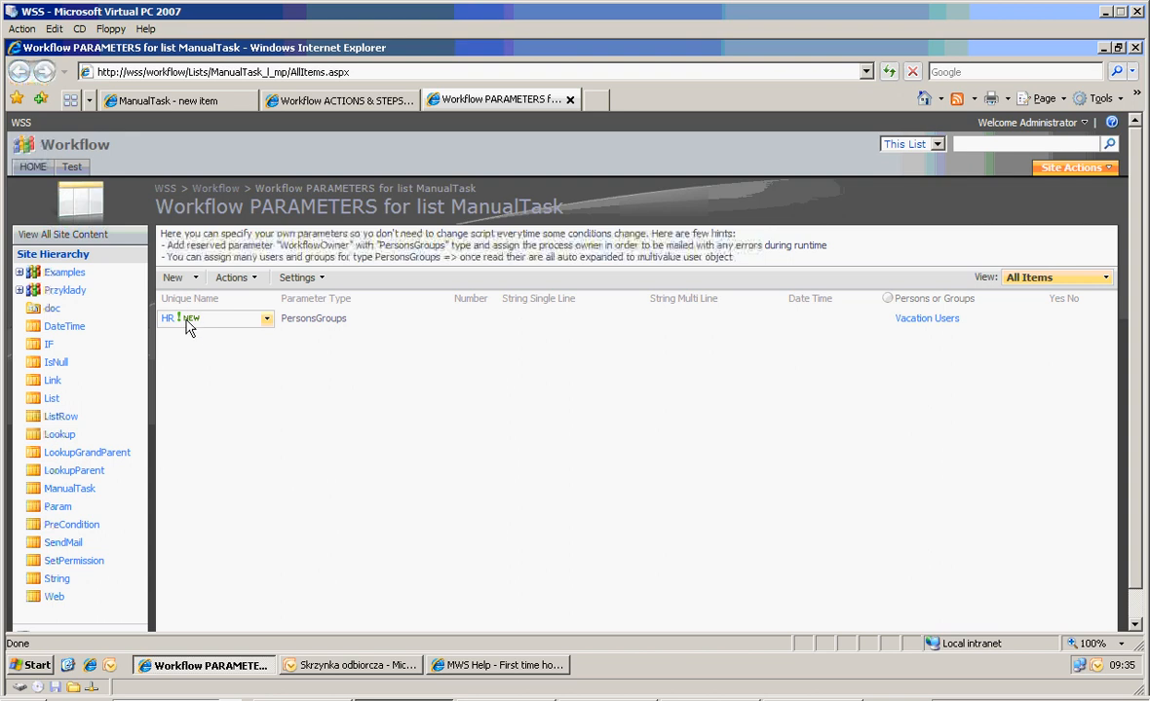
{"action": "mouse_move", "coordinate": [167, 319]}
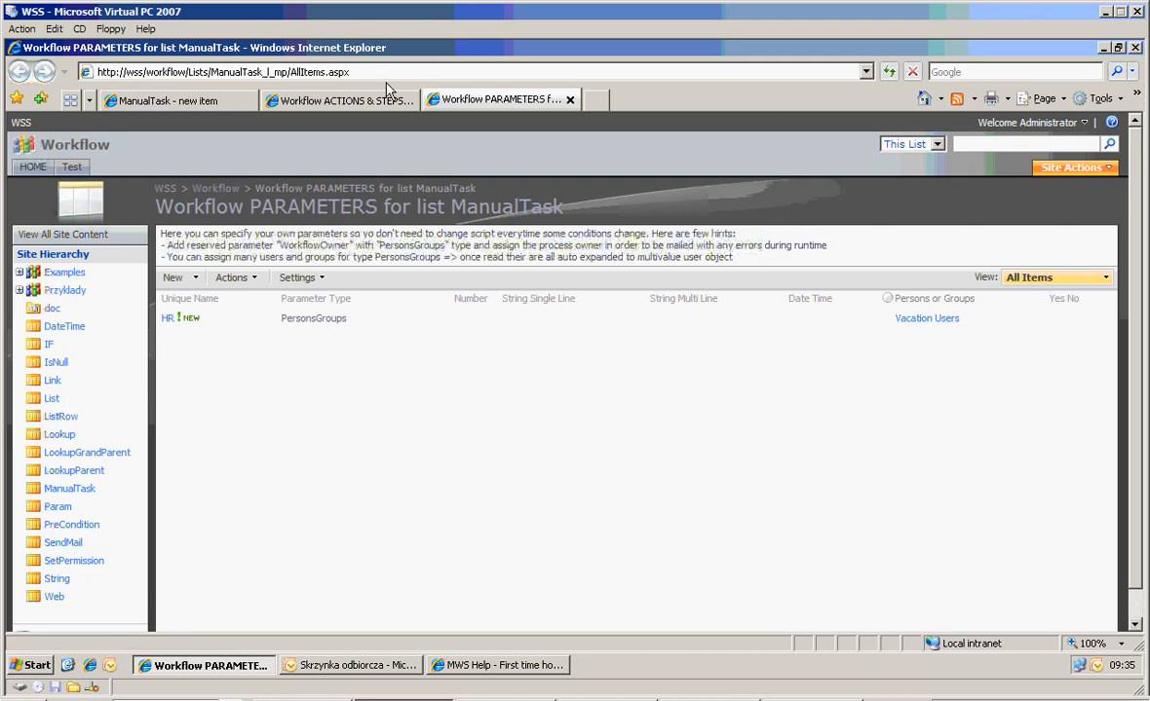
{"action": "left_click", "coordinate": [338, 99]}
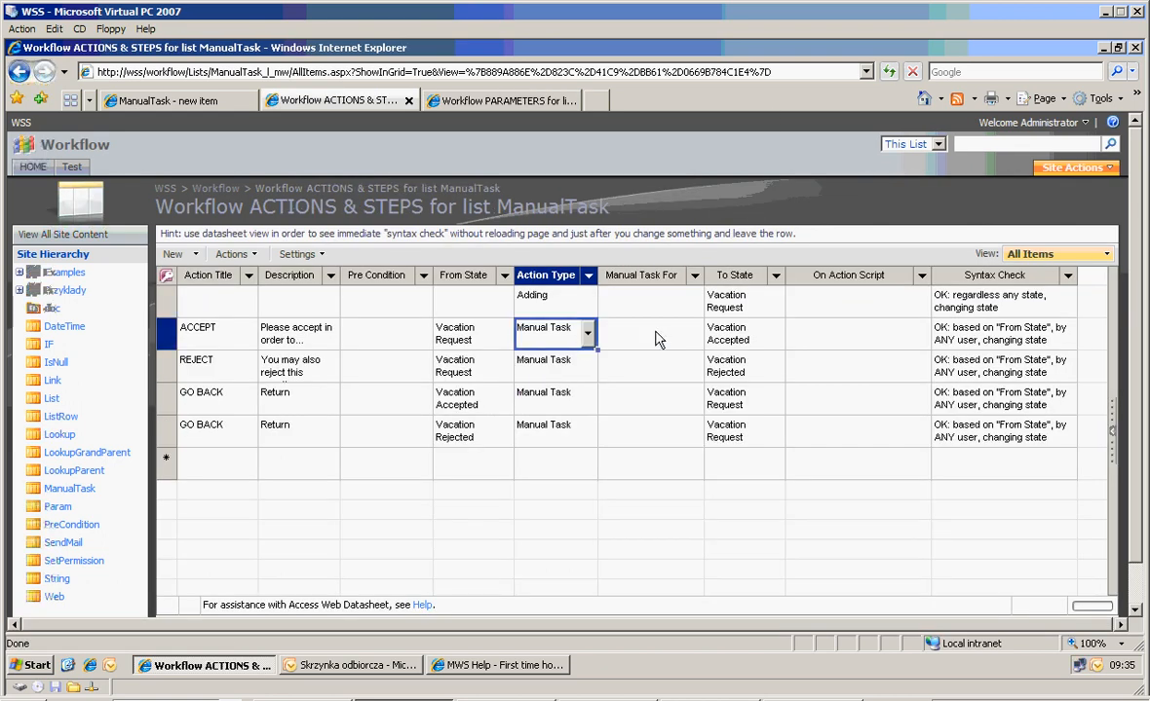
Set Manual Task For to param("HR") on the ACCEPT and REJECT rows.
{"action": "left_click", "coordinate": [650, 334]}
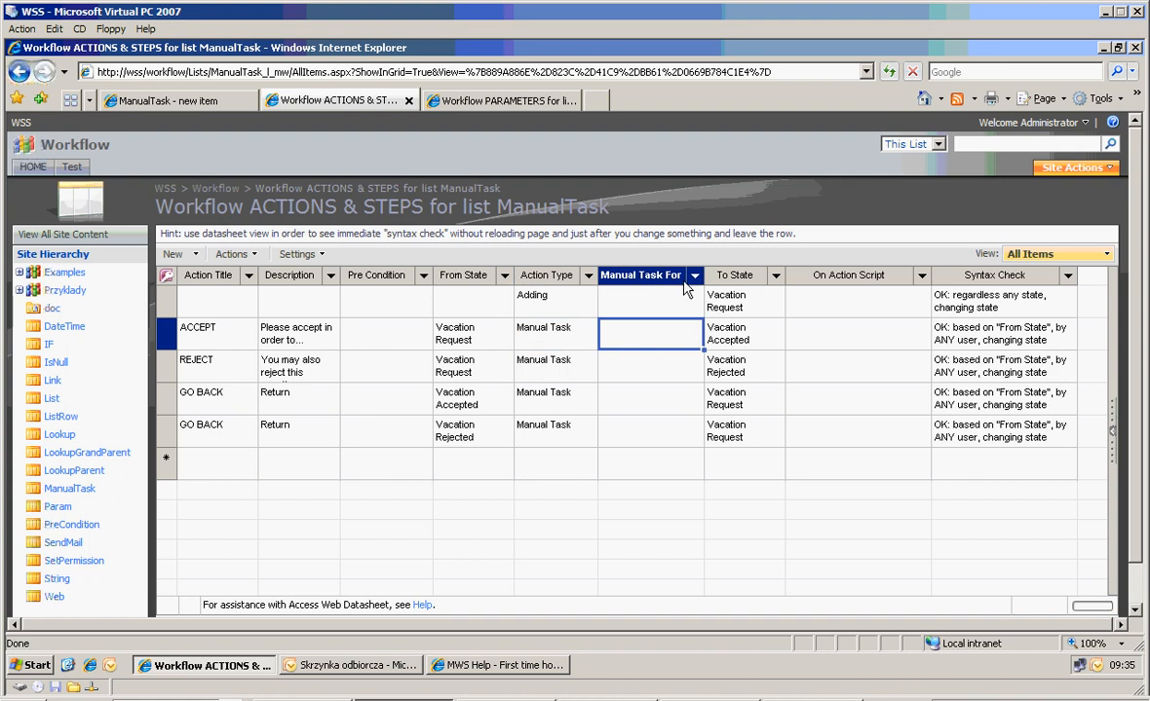
{"action": "mouse_move", "coordinate": [660, 413]}
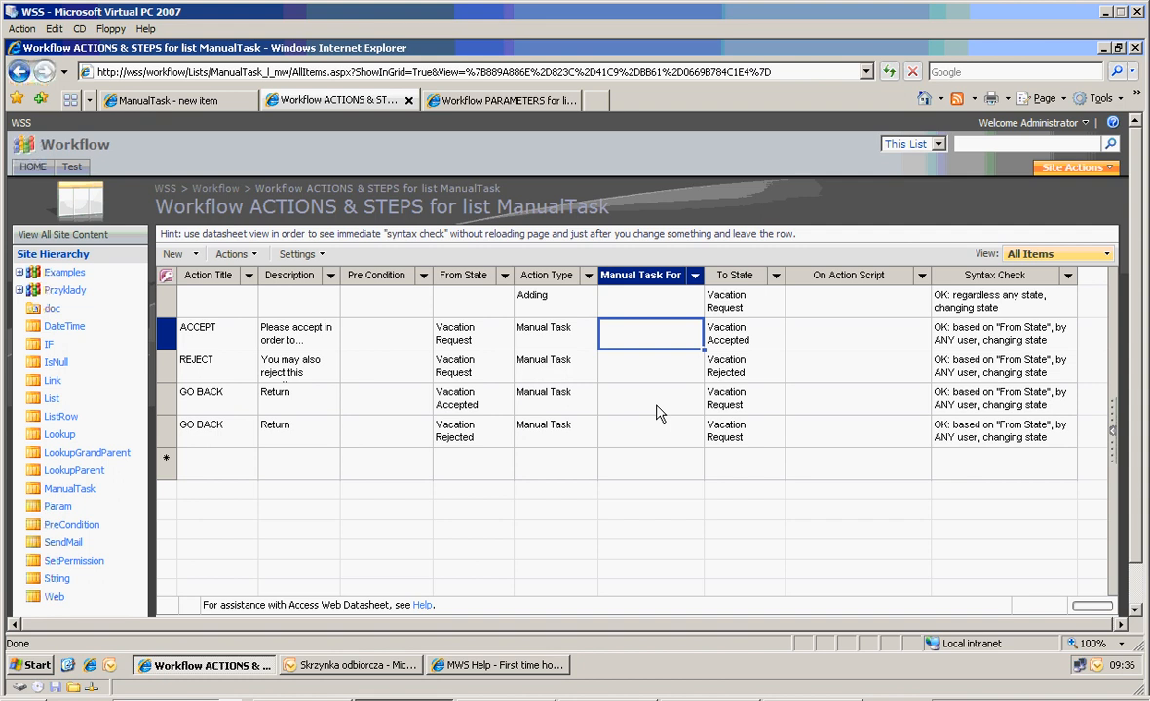
{"action": "type", "text": "param"}
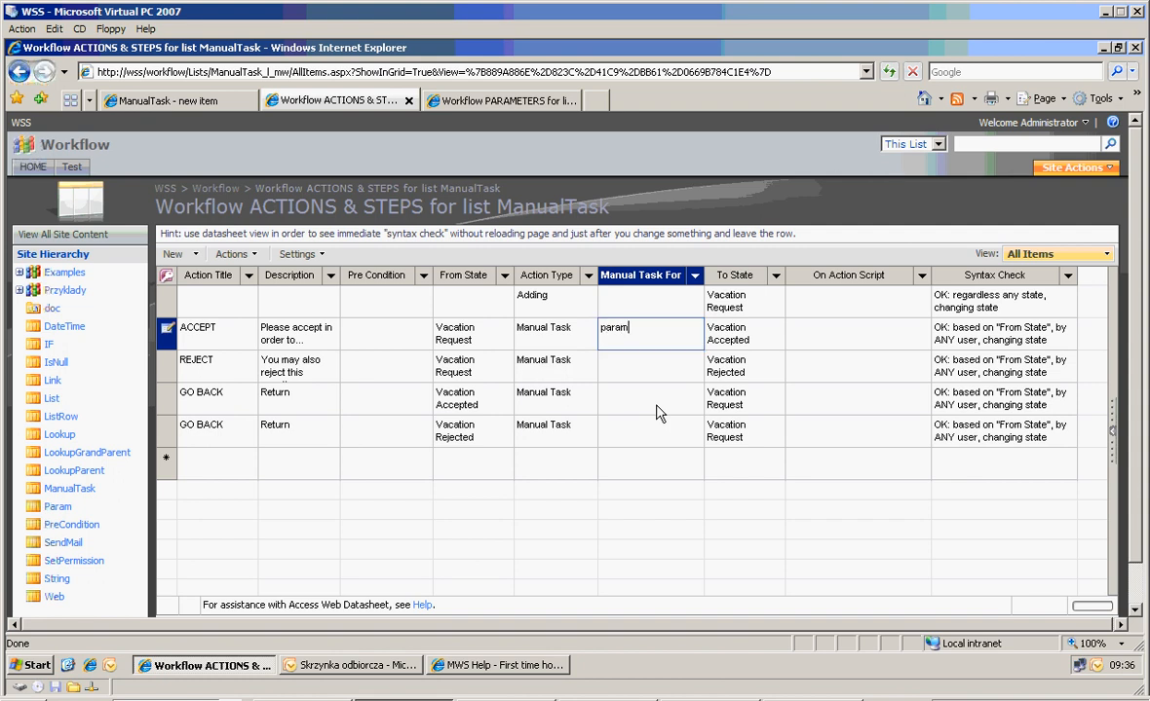
{"action": "type", "text": "(\"HR"}
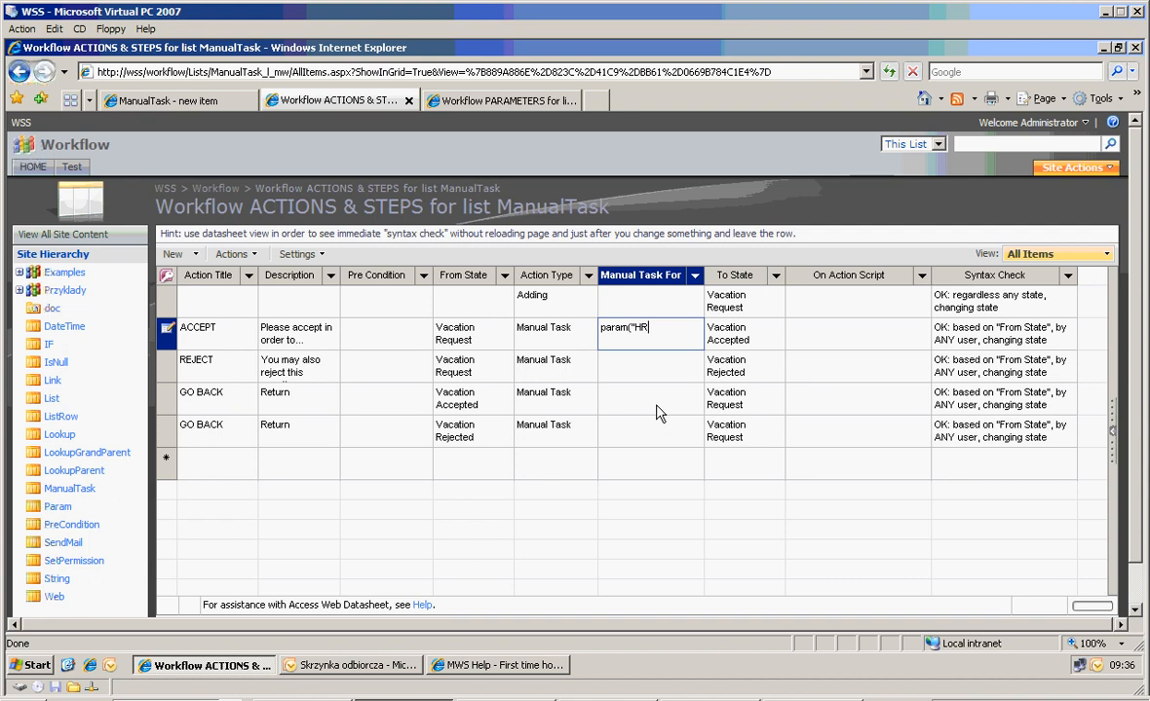
{"action": "type", "text": "\")"}
{"action": "left_click", "coordinate": [650, 367]}
{"action": "type", "text": "param(\"HR\")"}
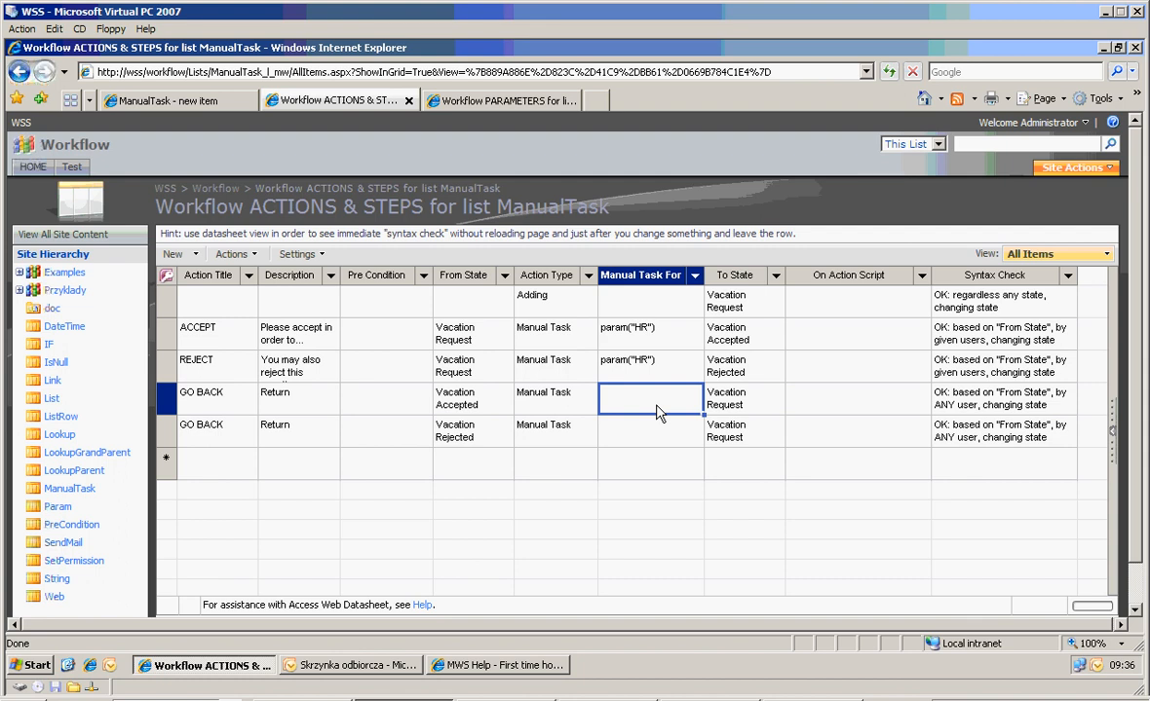
{"action": "mouse_move", "coordinate": [777, 398]}
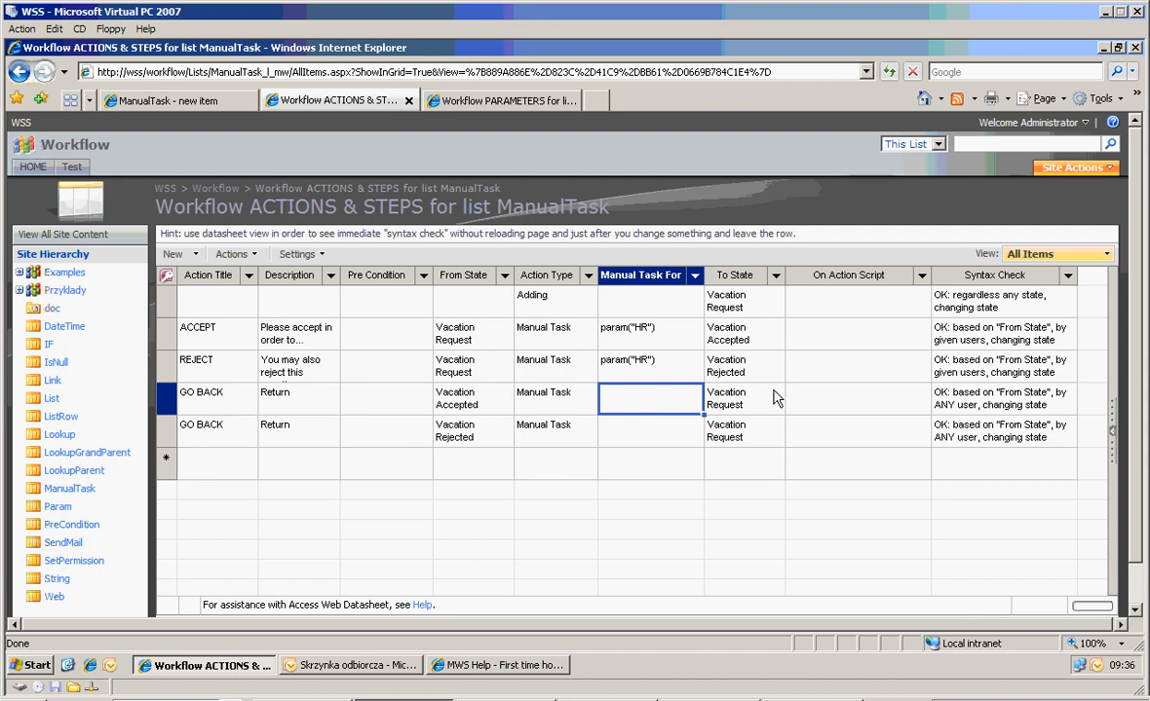
{"action": "mouse_move", "coordinate": [1033, 380]}
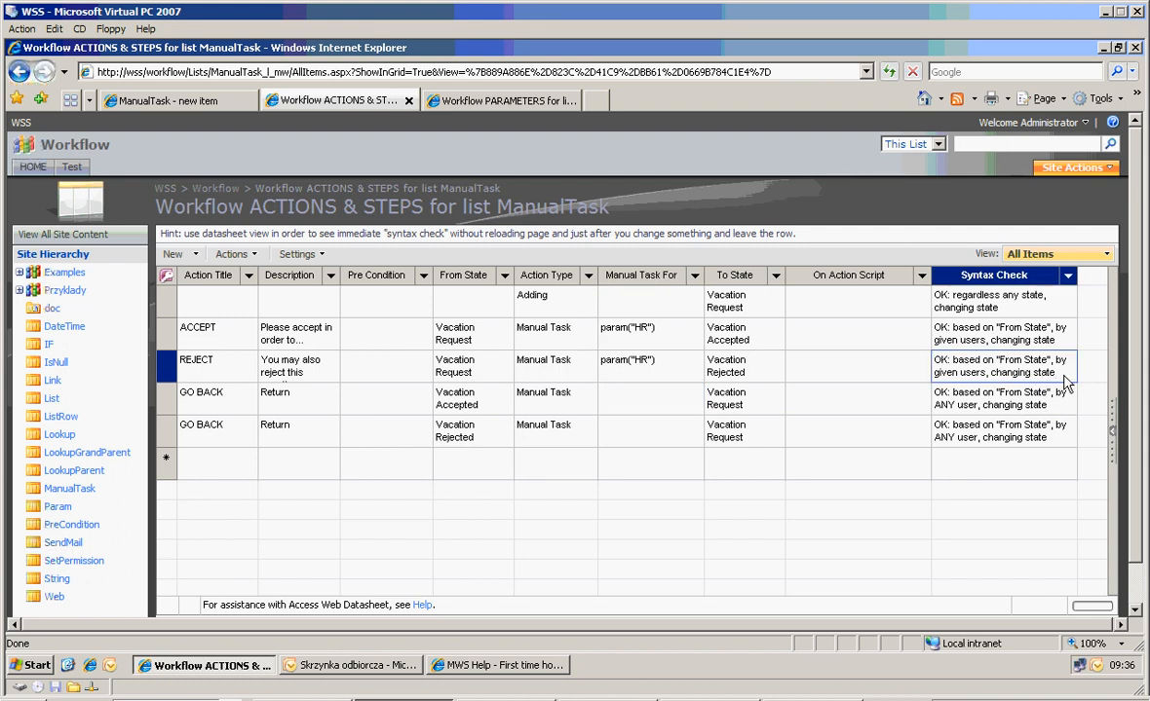
{"action": "left_click", "coordinate": [1003, 398]}
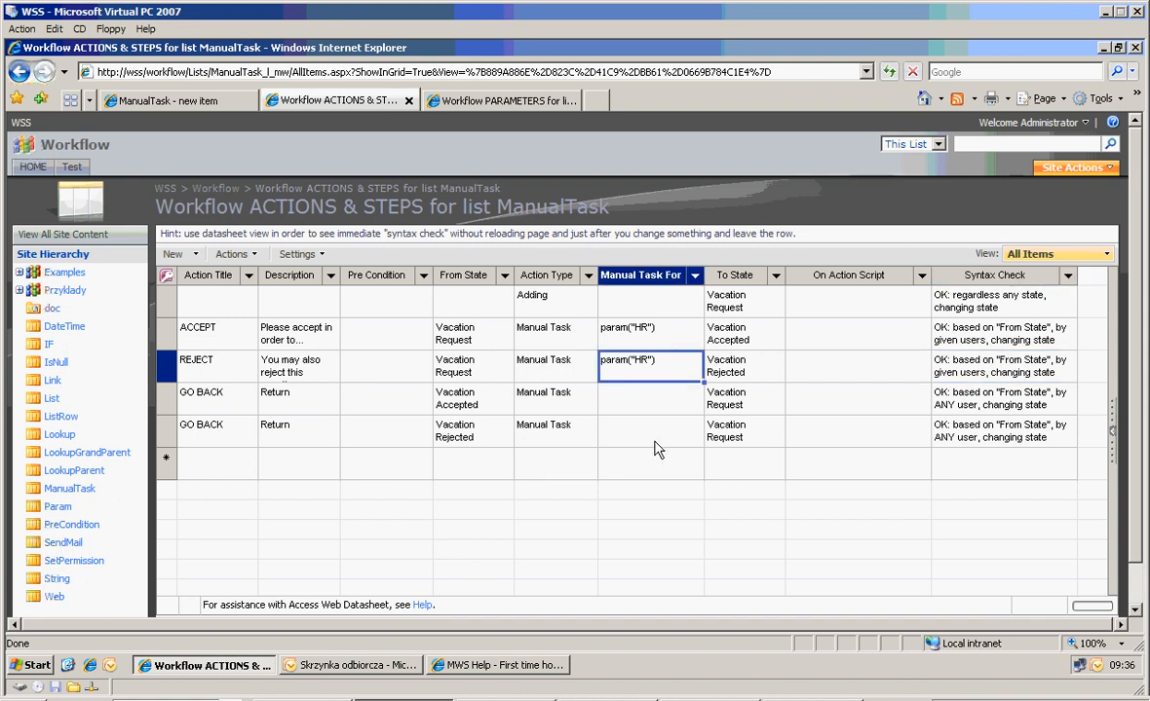
{"action": "left_click", "coordinate": [650, 398]}
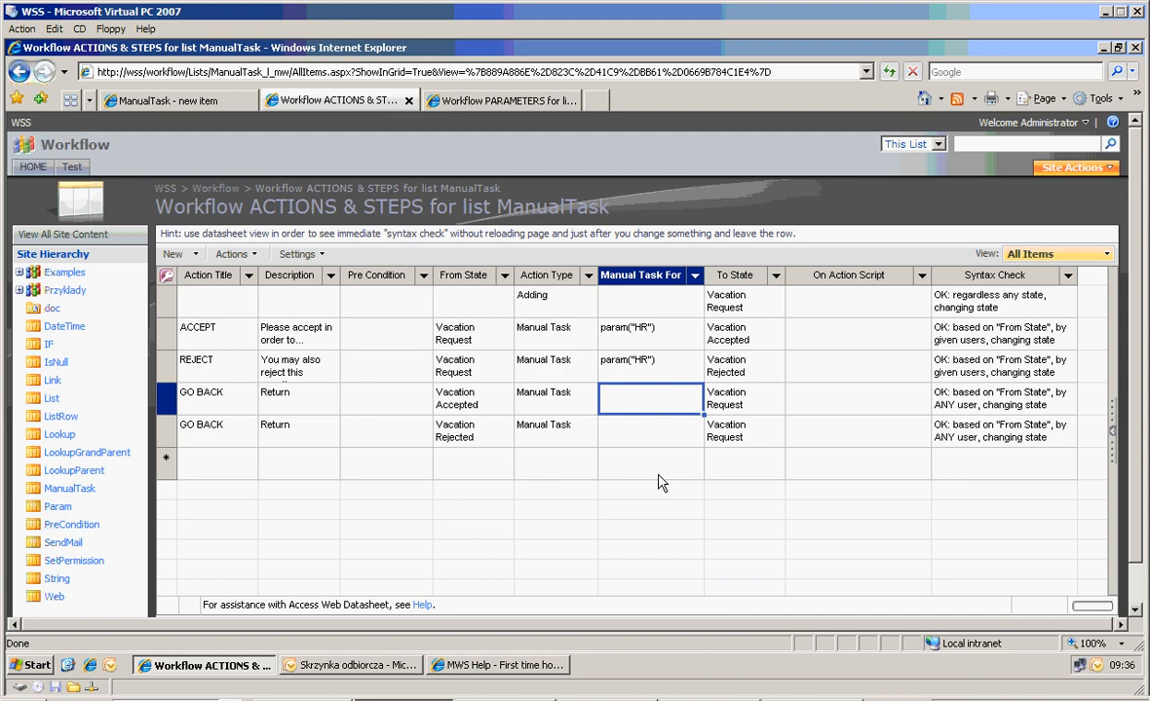
Set Manual Task For to value("Author") on both GO BACK rows.
{"action": "type", "text": "value("}
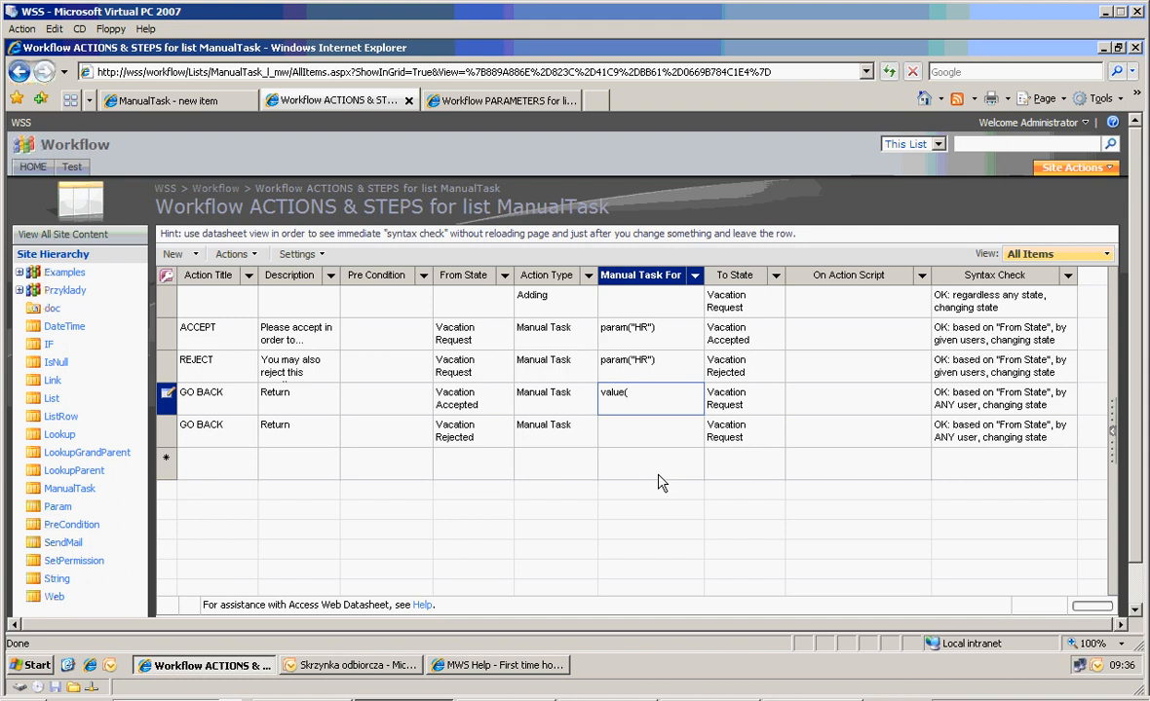
{"action": "type", "text": "\"Auth"}
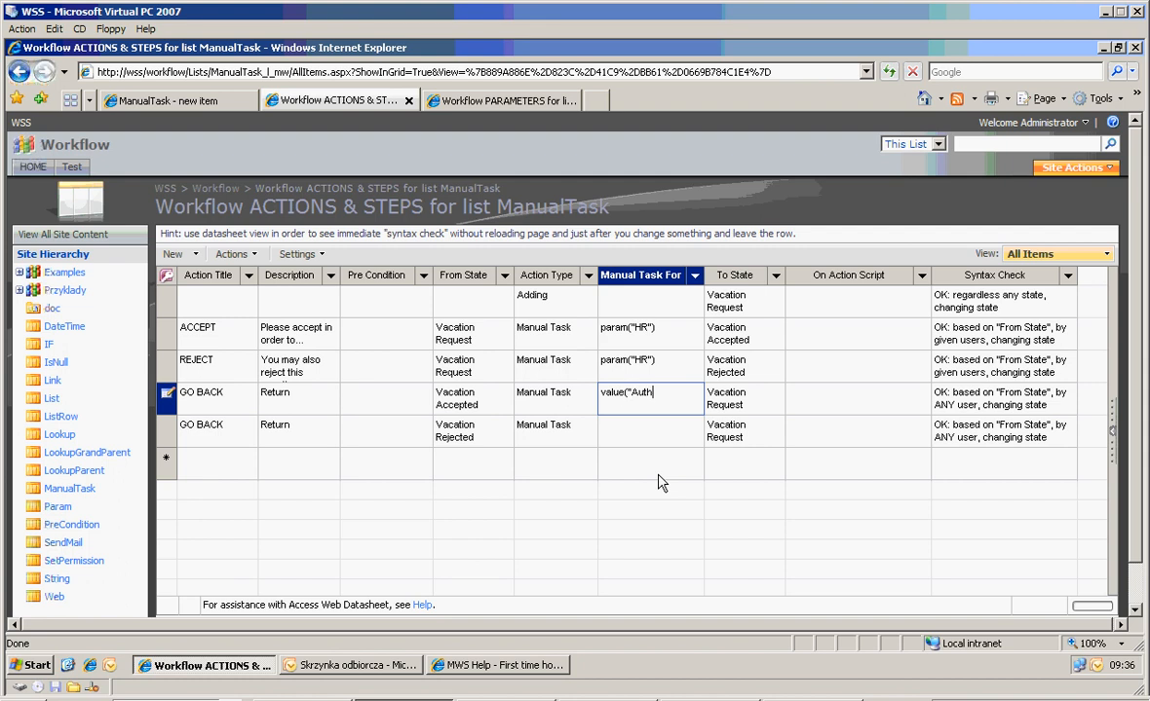
{"action": "key", "text": "Return"}
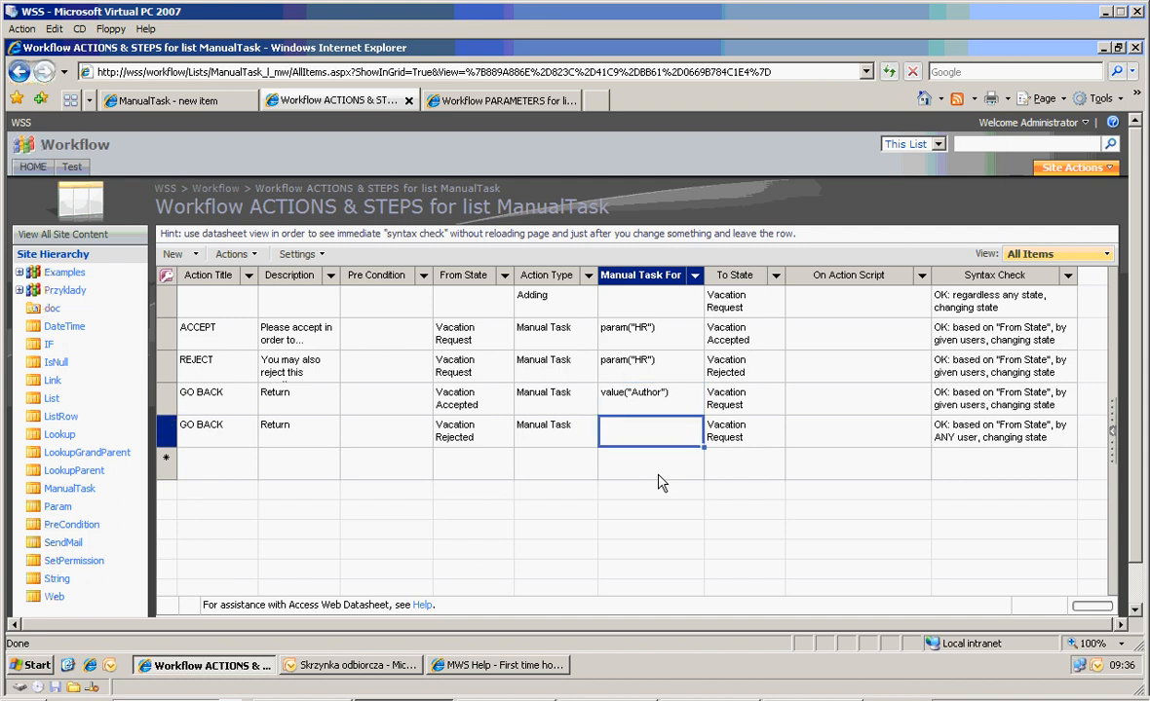
{"action": "type", "text": "value(\"Author\")"}
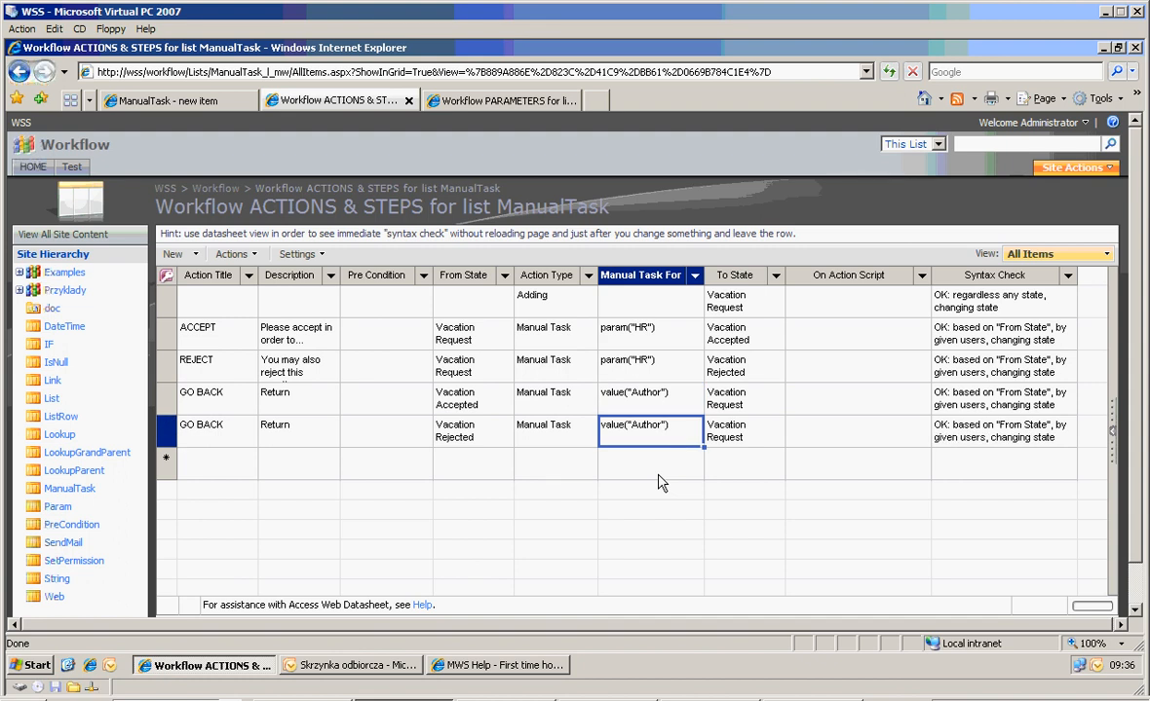
Review the Manual Task For restrictions on the adding, ACCEPT, REJECT and GO BACK rows.
{"action": "left_click", "coordinate": [650, 333]}
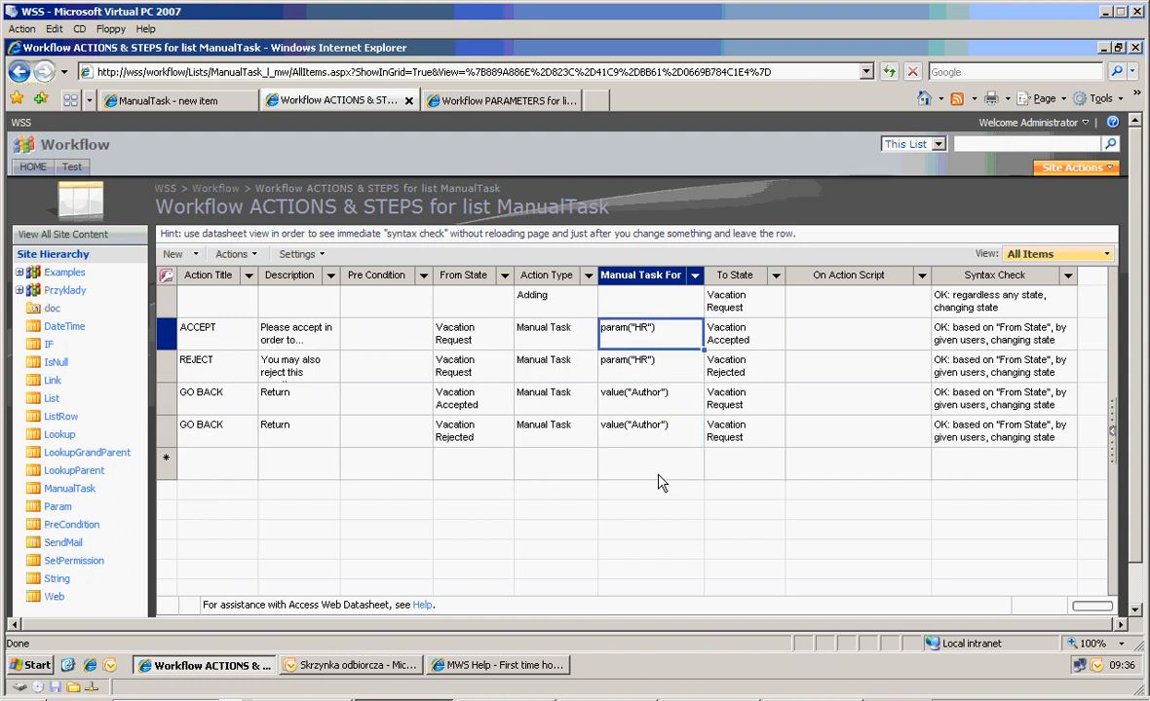
{"action": "left_click", "coordinate": [650, 300]}
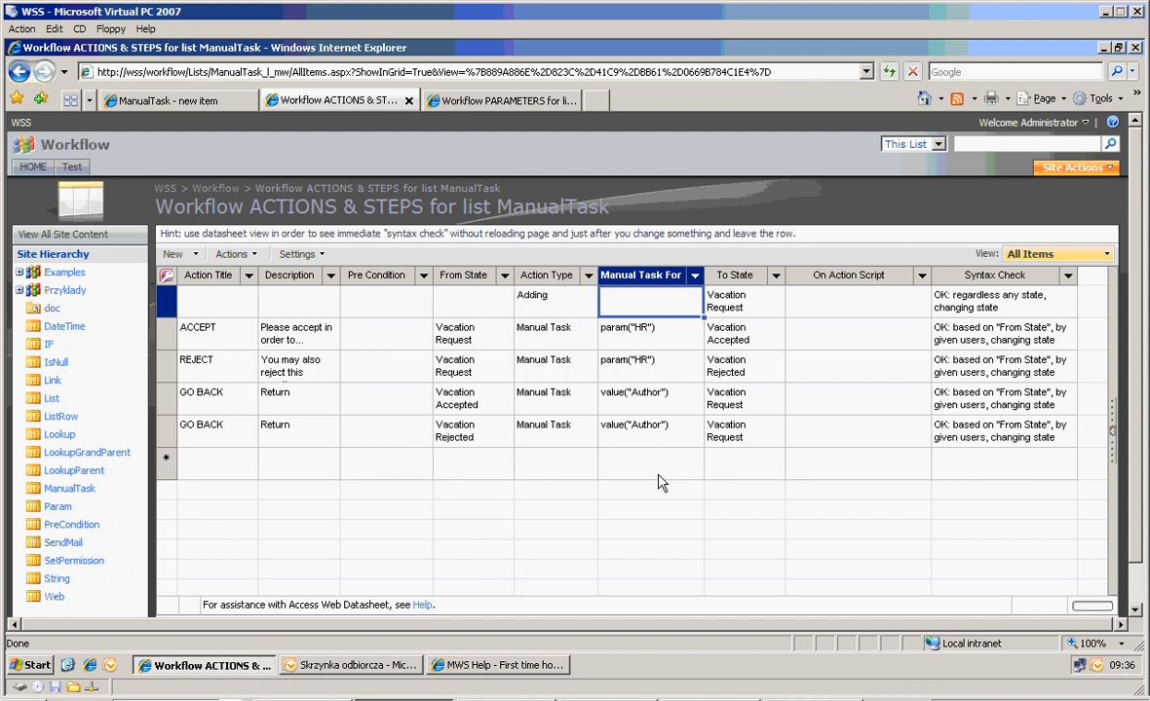
{"action": "left_click", "coordinate": [545, 294]}
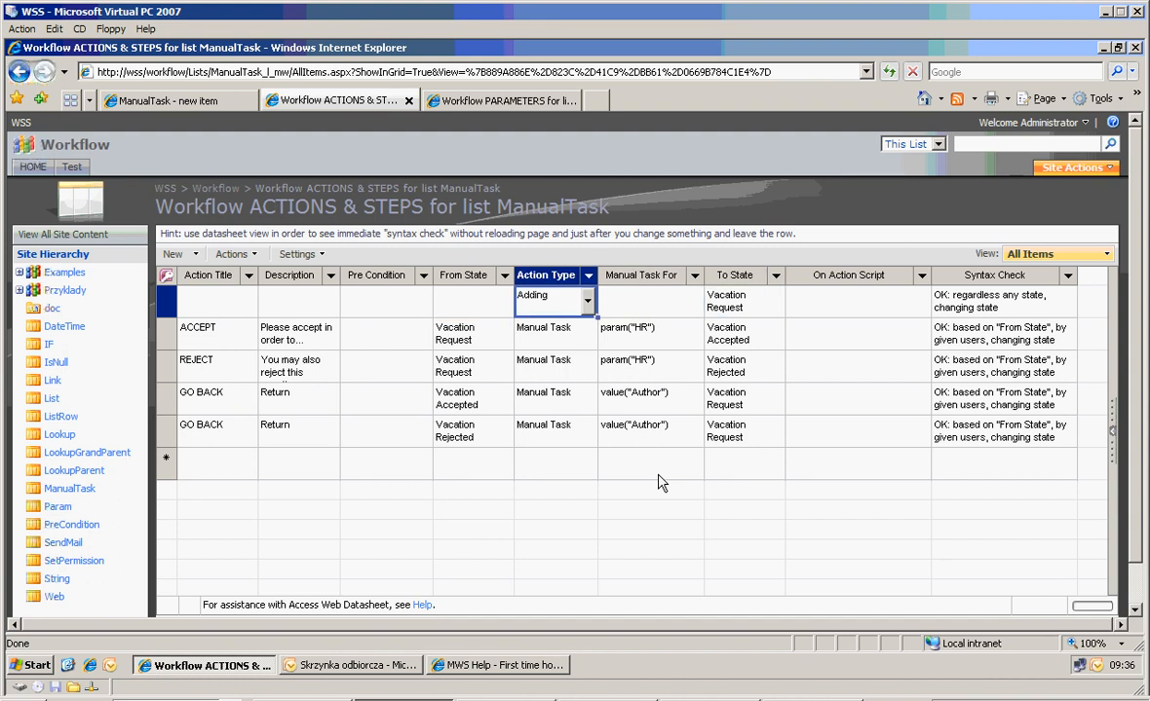
{"action": "left_click", "coordinate": [553, 328]}
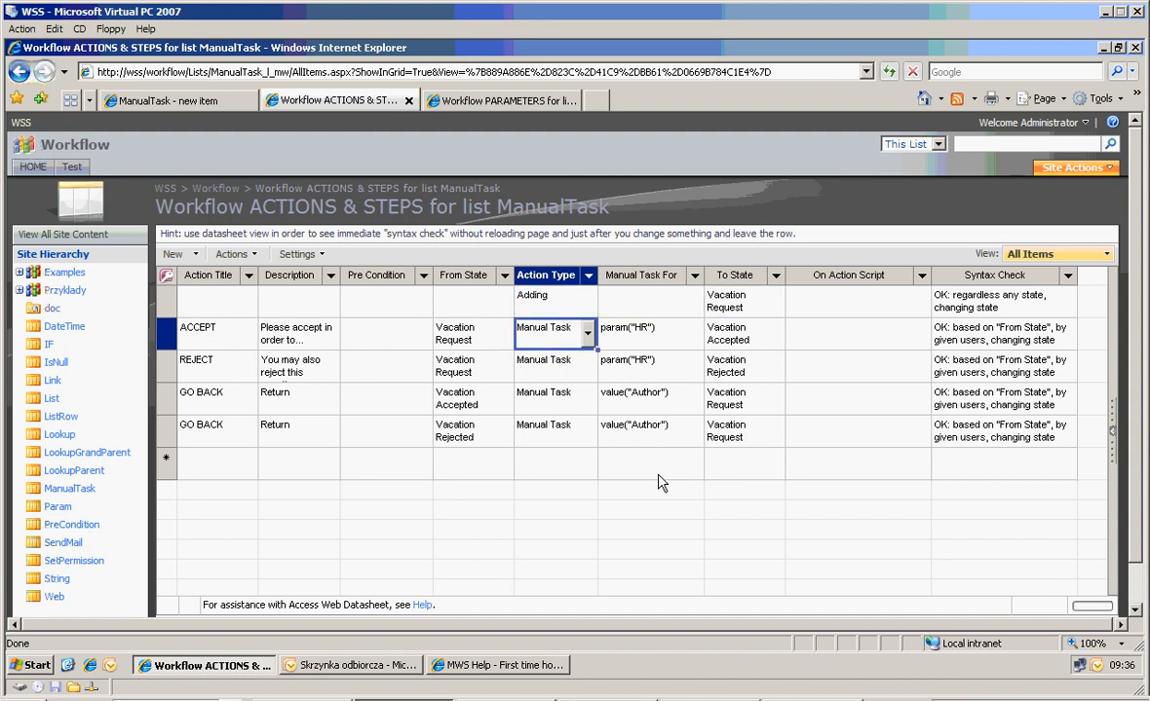
{"action": "left_click", "coordinate": [647, 327]}
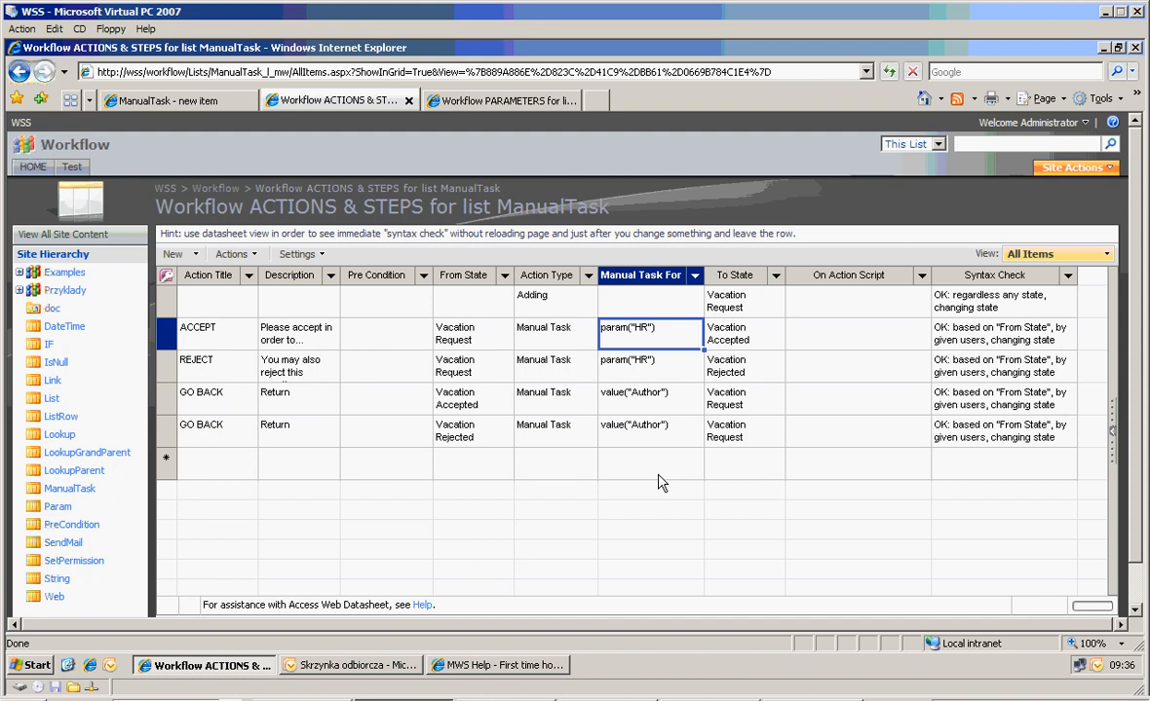
{"action": "left_click", "coordinate": [649, 365]}
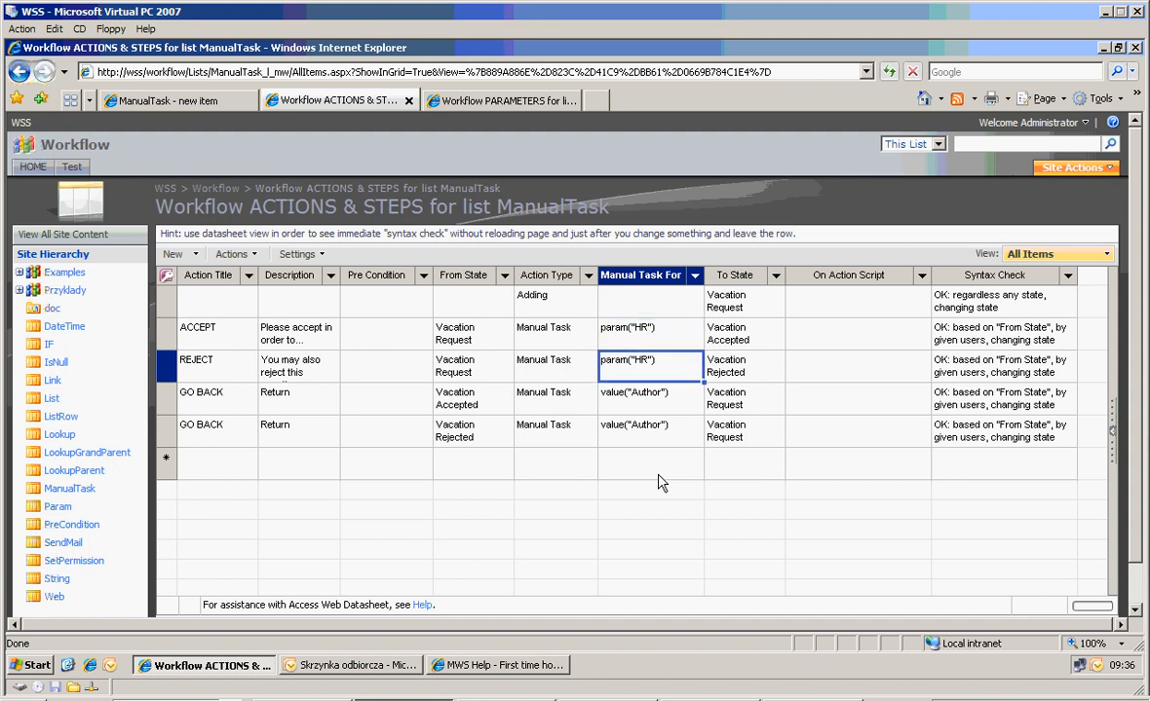
{"action": "left_click", "coordinate": [649, 398]}
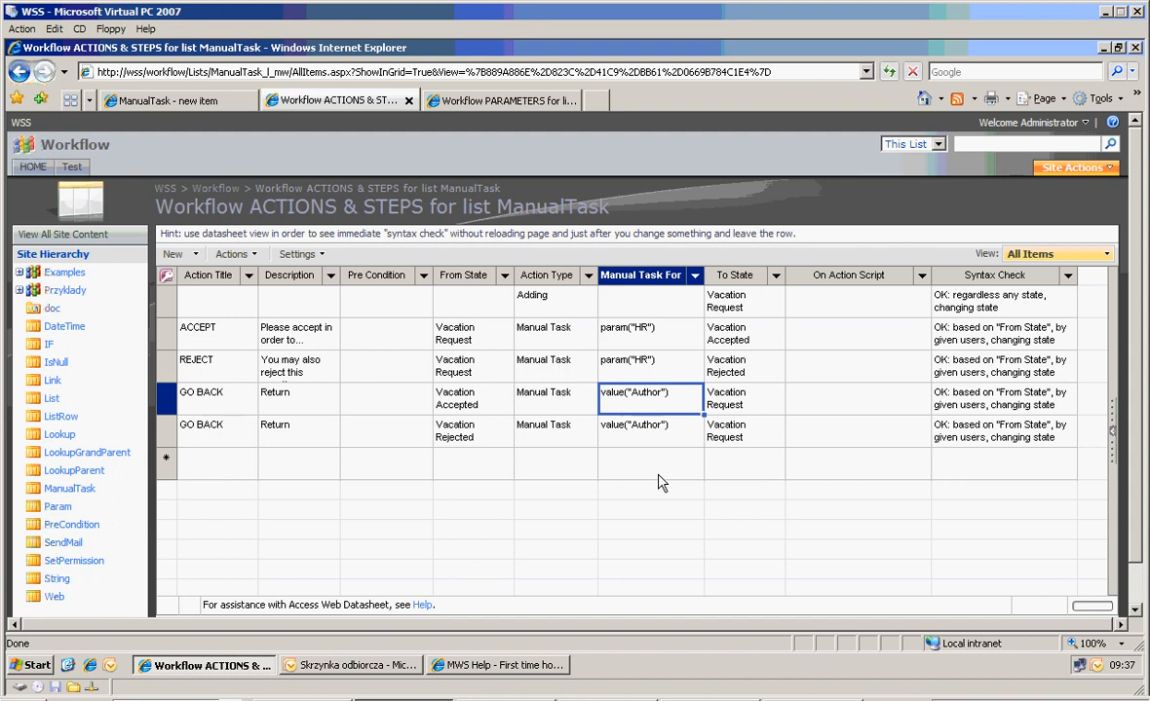
{"action": "left_click", "coordinate": [297, 397]}
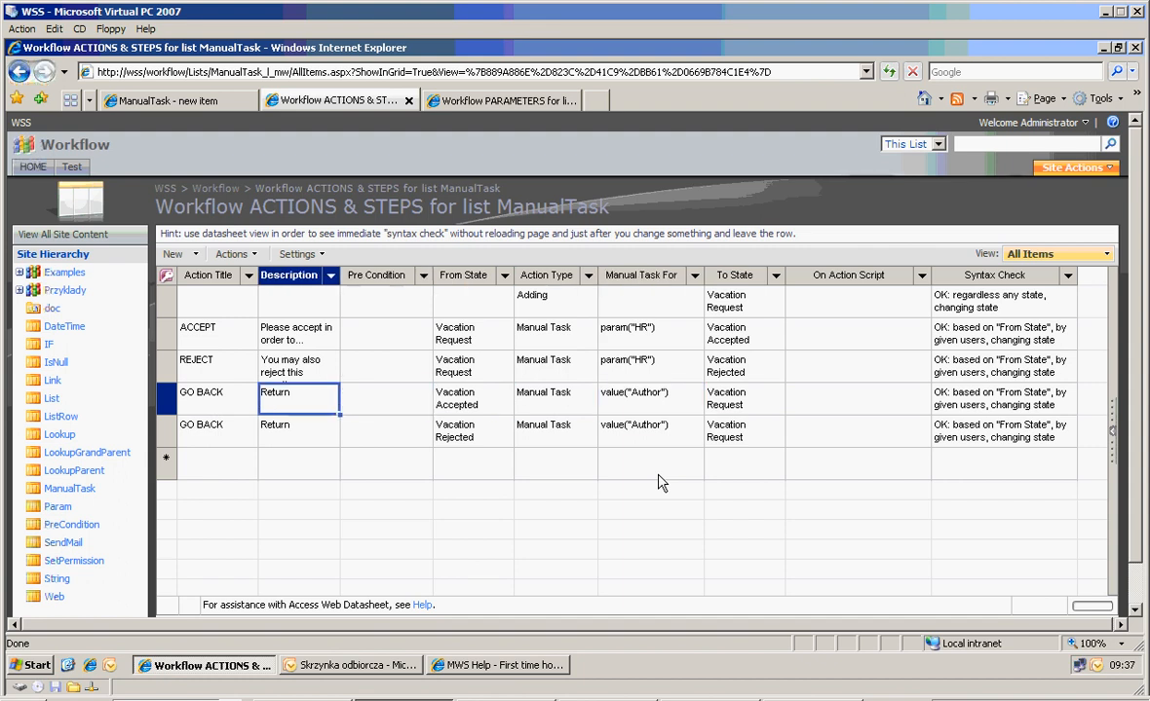
{"action": "left_click", "coordinate": [648, 398]}
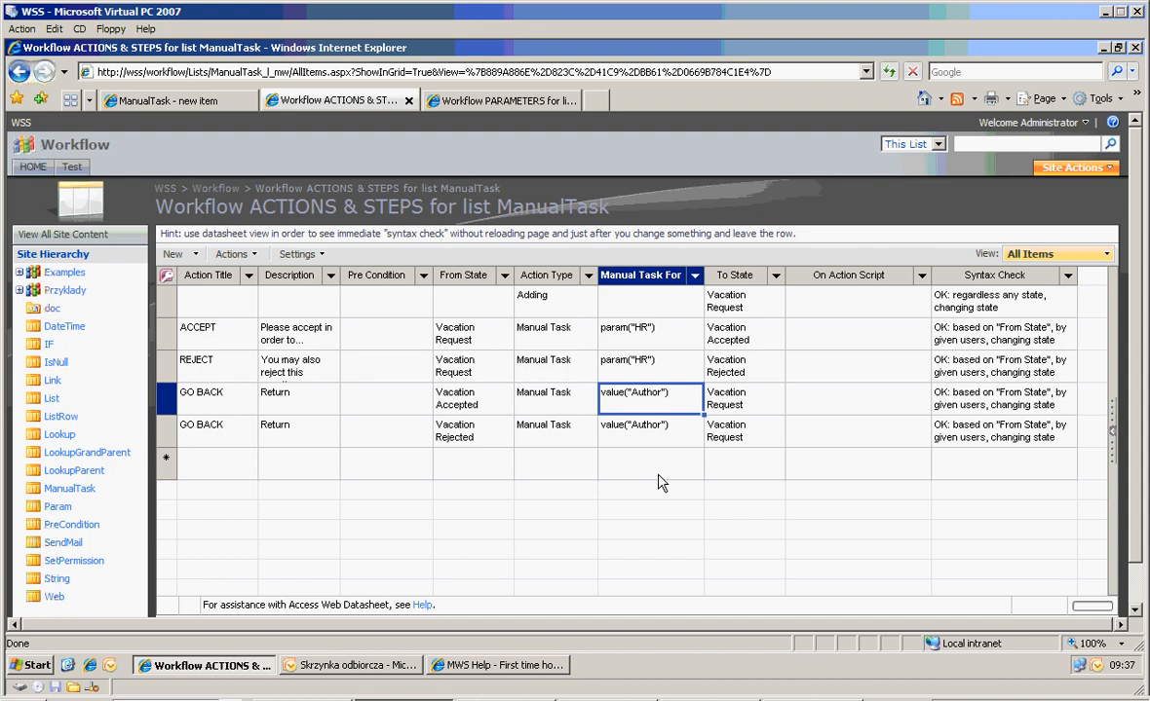
{"action": "left_click", "coordinate": [651, 430]}
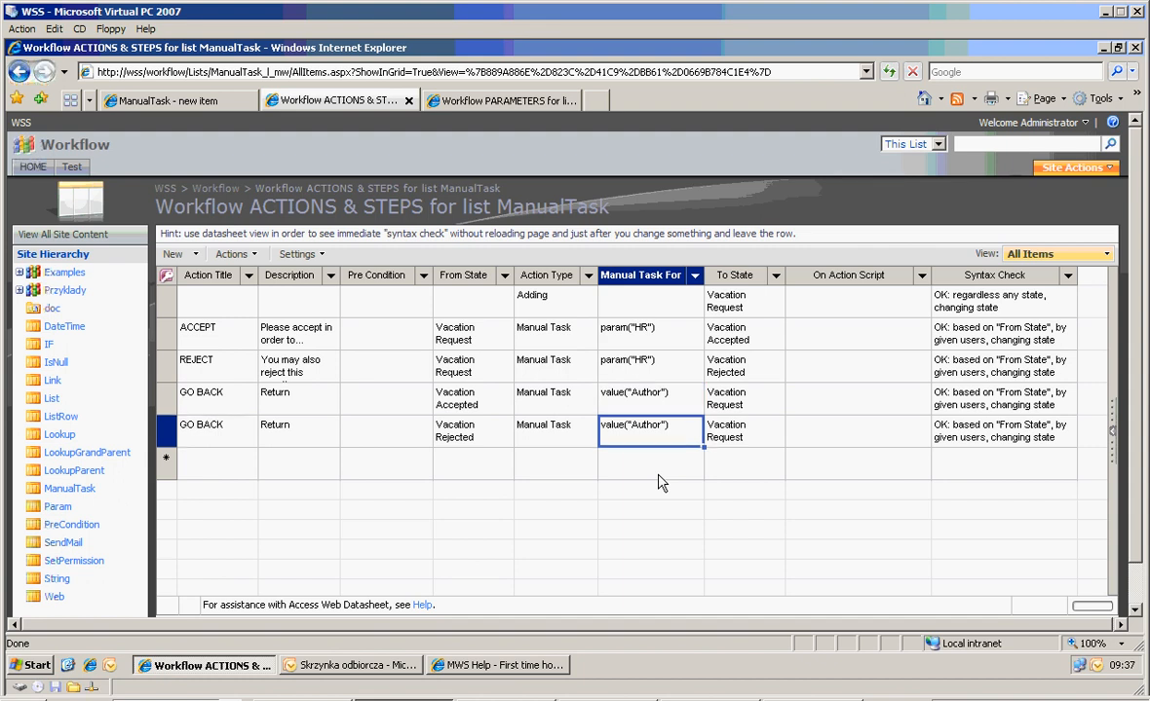
{"action": "left_click", "coordinate": [651, 360]}
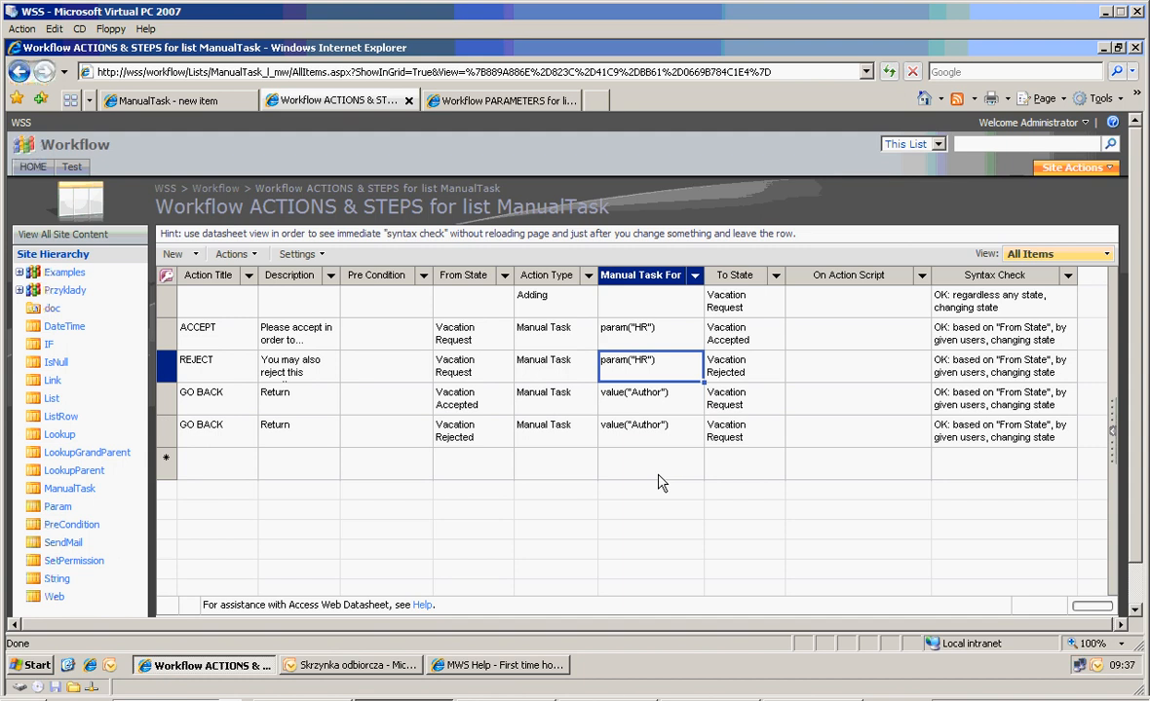
{"action": "mouse_move", "coordinate": [208, 107]}
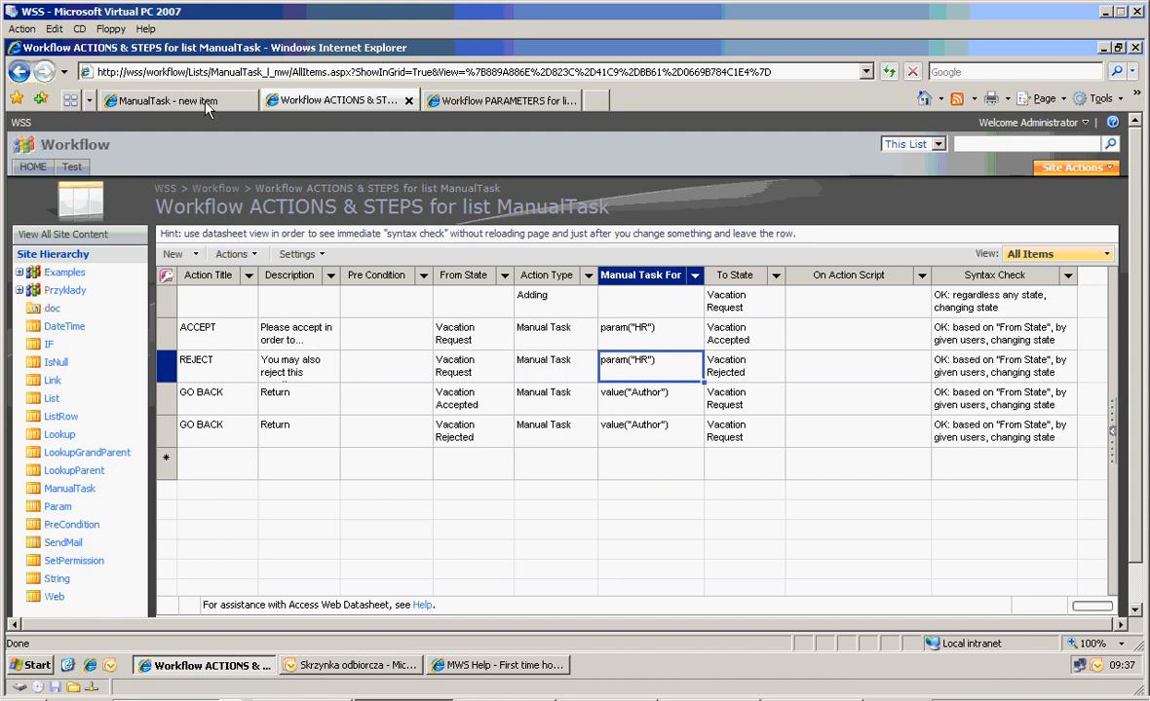
Create a ManualTask item titled new2, open it, and close it.
{"action": "left_click", "coordinate": [165, 100]}
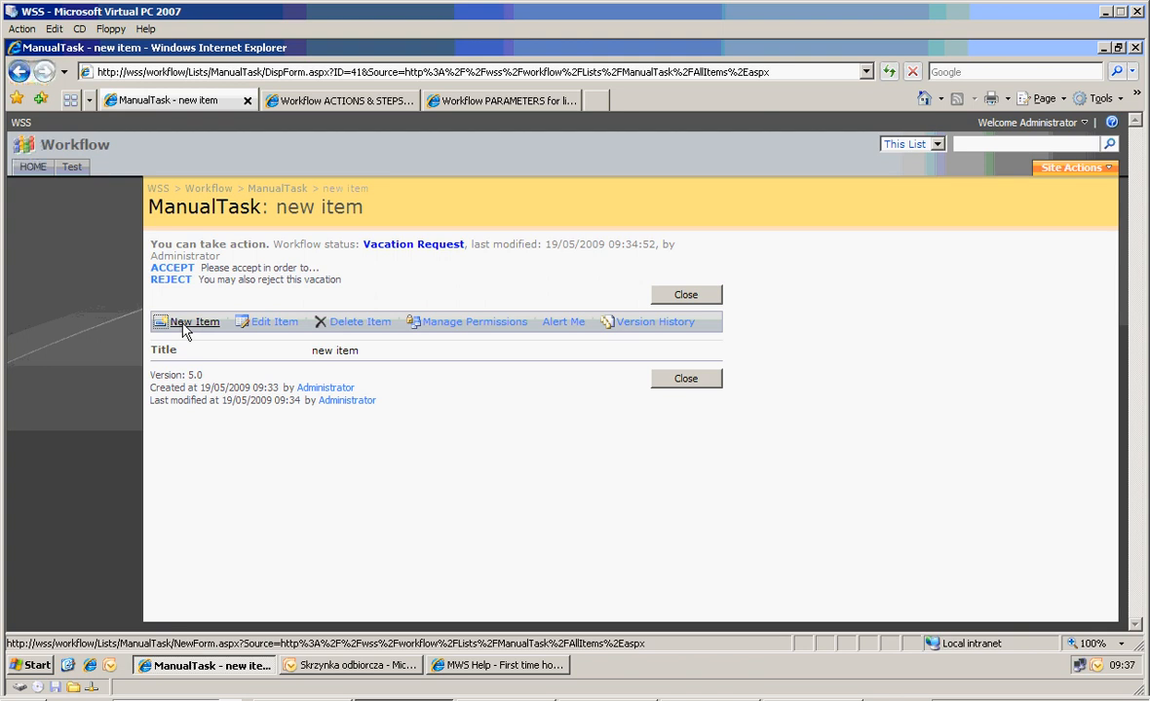
{"action": "left_click", "coordinate": [193, 321]}
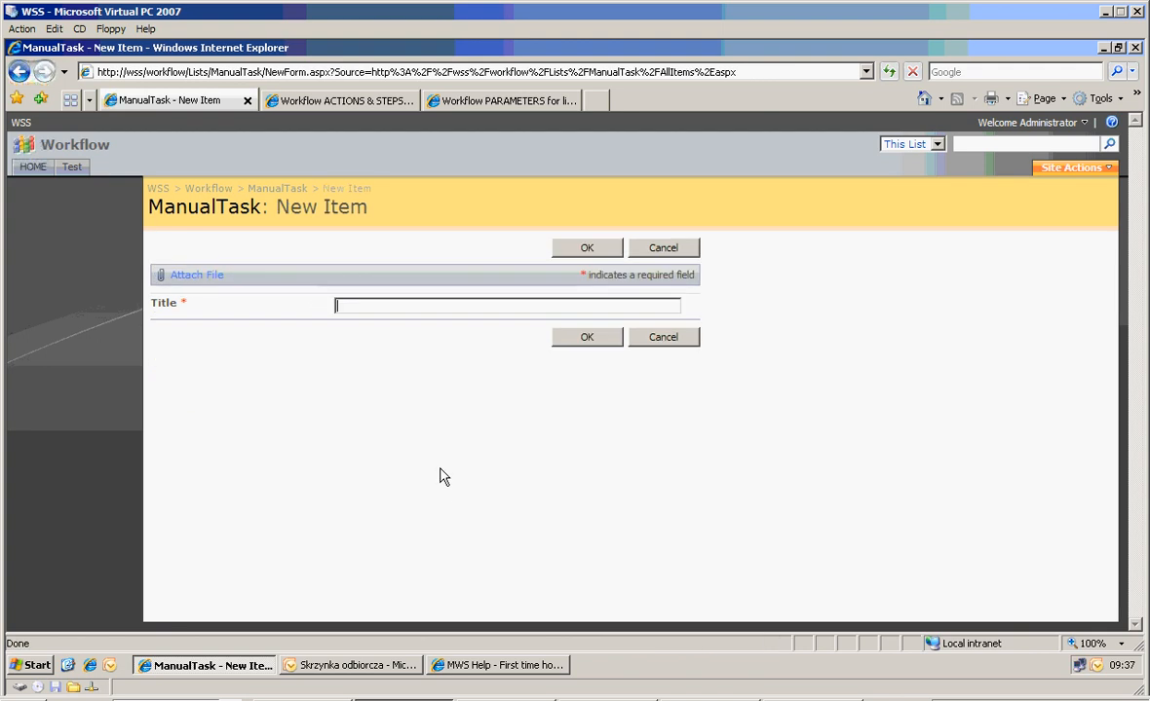
{"action": "type", "text": "new2"}
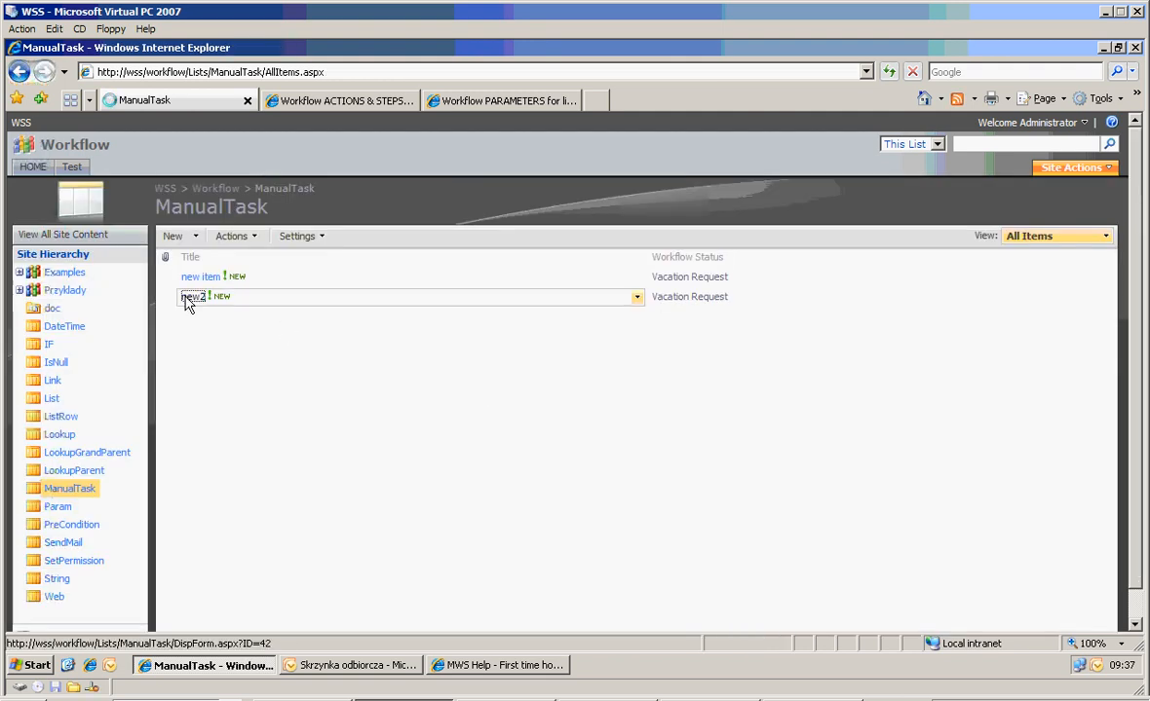
{"action": "left_click", "coordinate": [191, 296]}
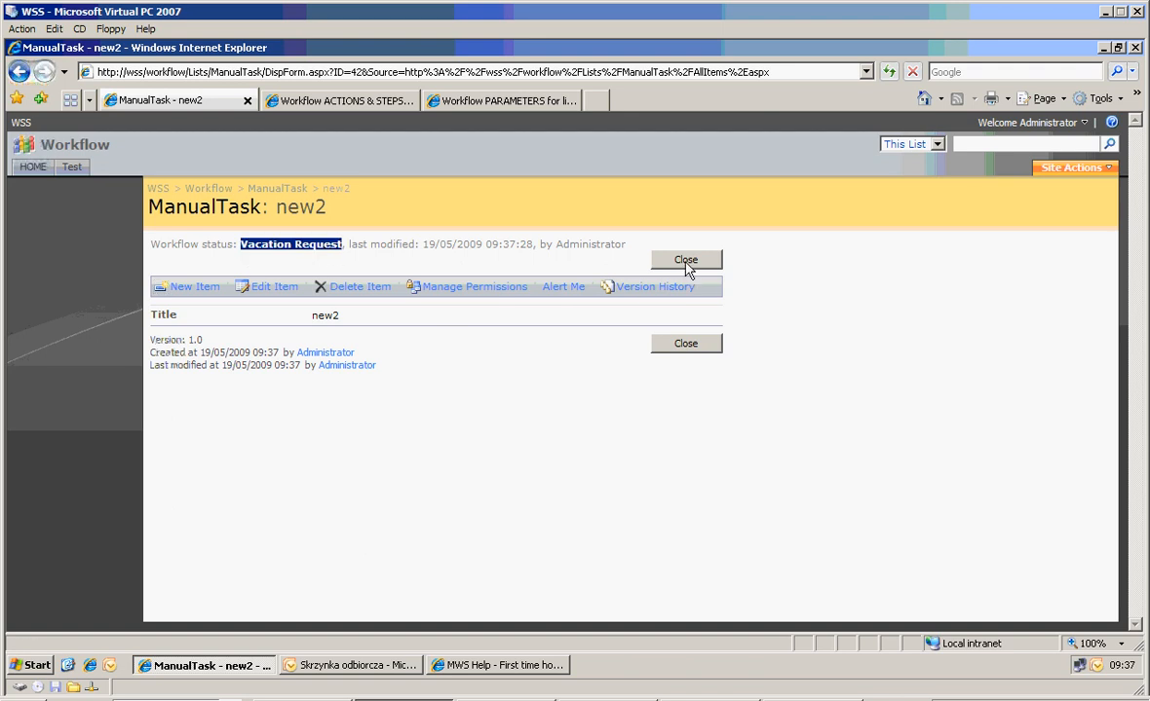
{"action": "left_click", "coordinate": [684, 259]}
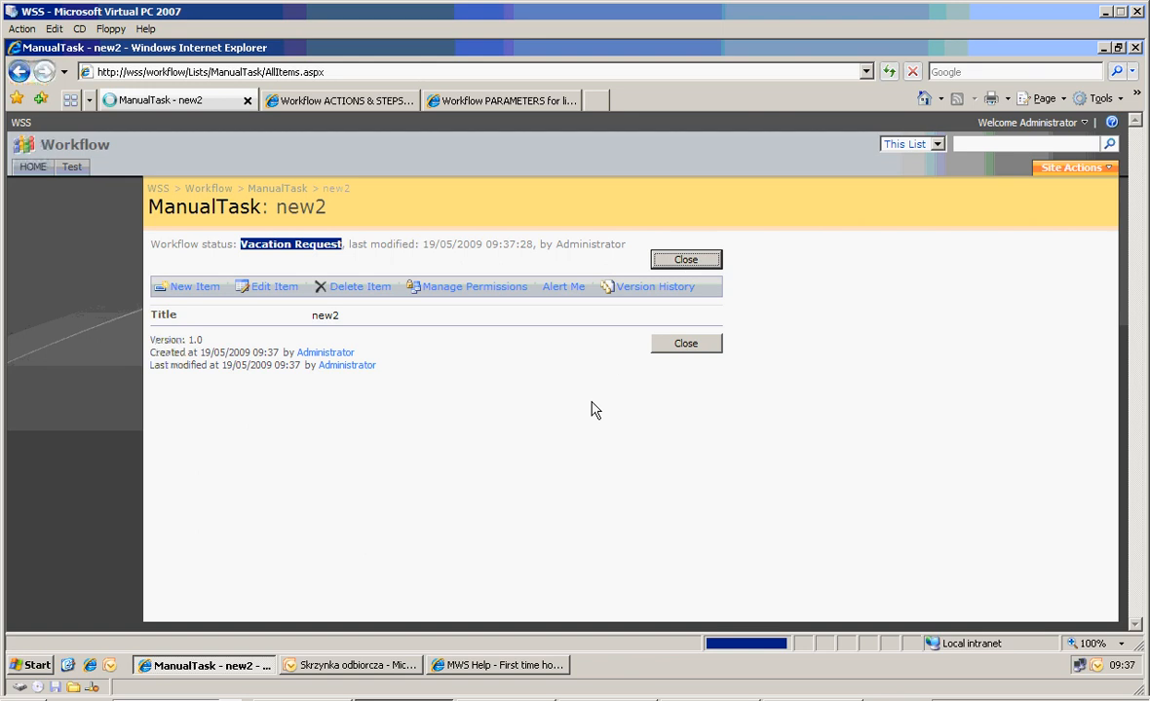
{"action": "left_click", "coordinate": [685, 259]}
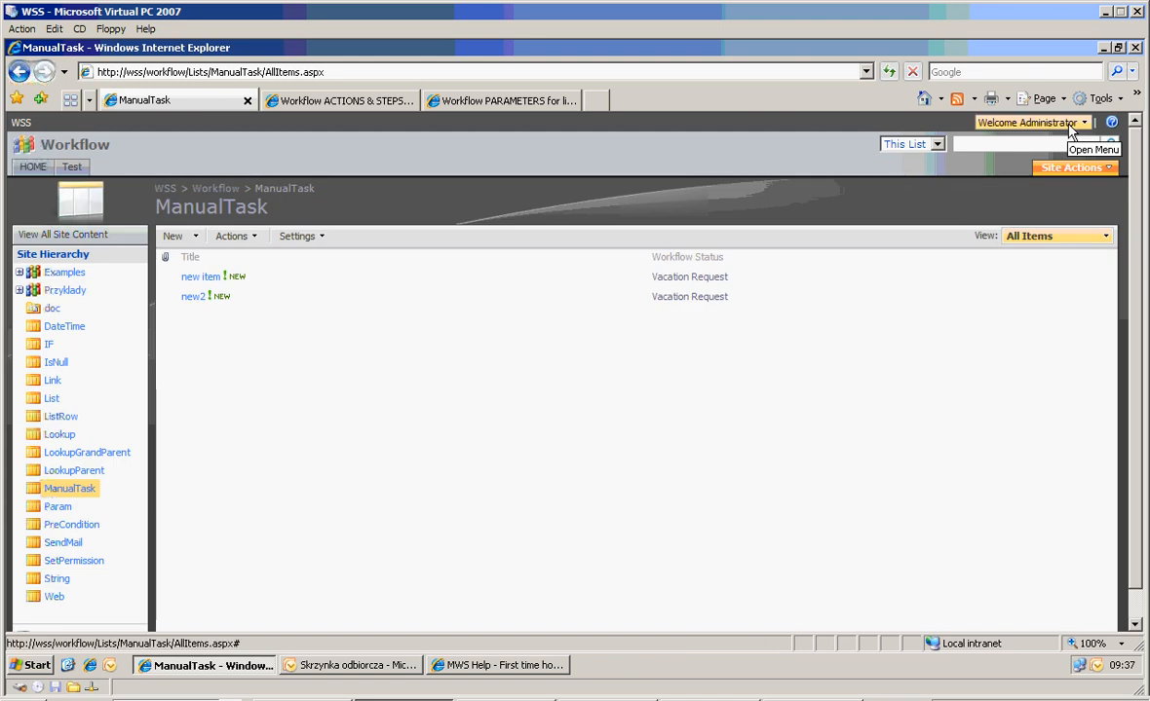
Check the two Vacation Users members, then open new2 showing Vacation Request.
{"action": "left_click", "coordinate": [507, 99]}
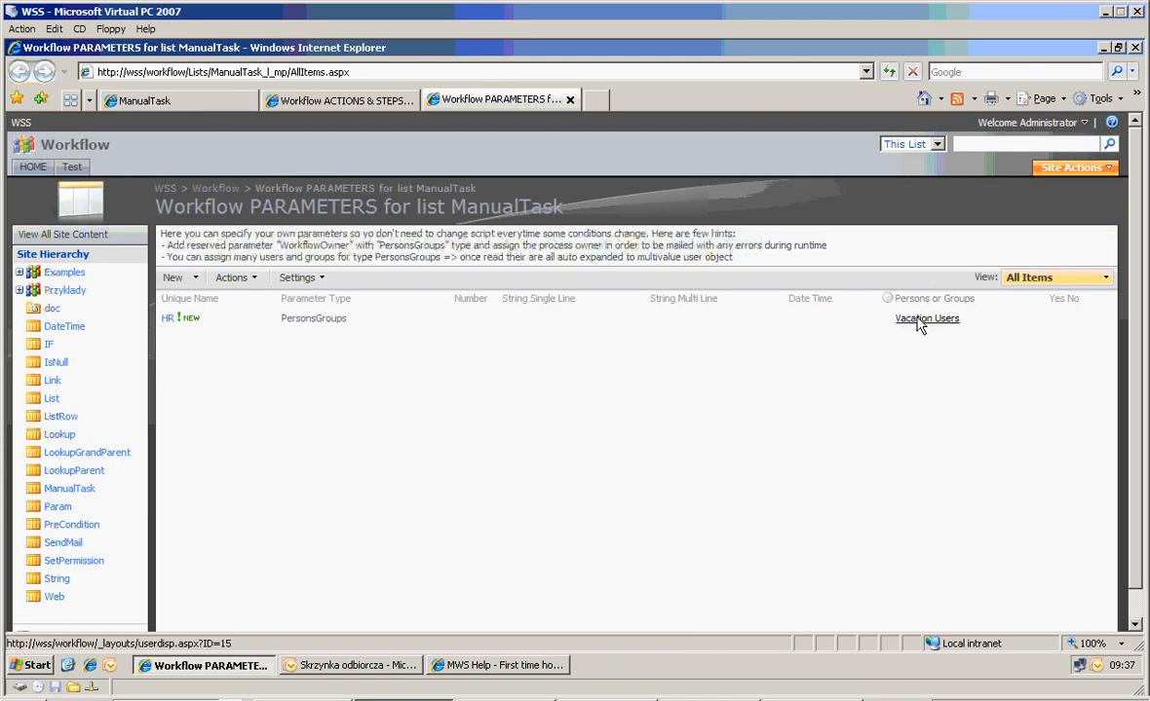
{"action": "left_click", "coordinate": [925, 319]}
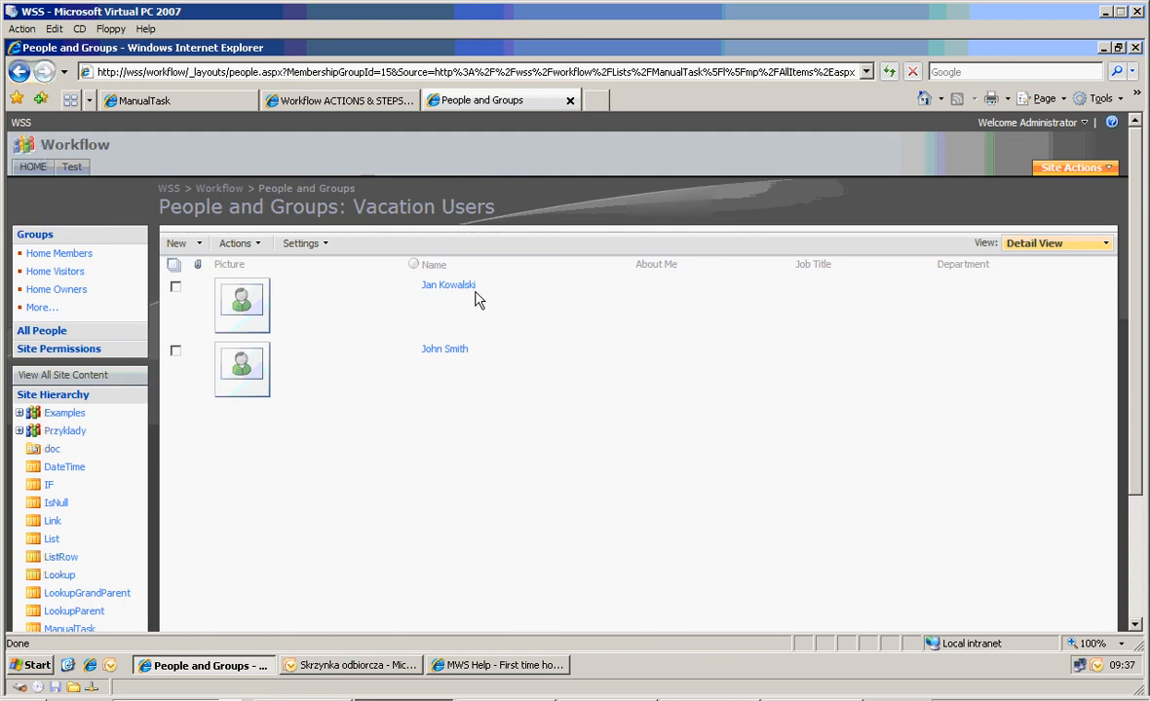
{"action": "mouse_move", "coordinate": [448, 284]}
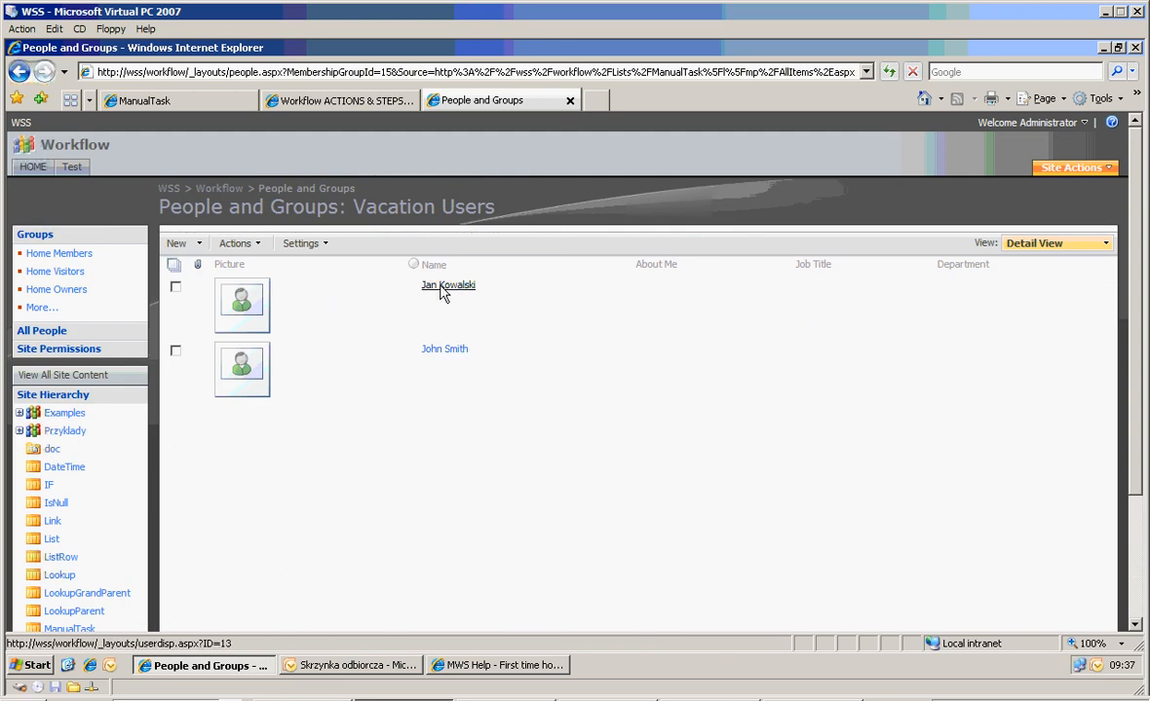
{"action": "left_click", "coordinate": [144, 99]}
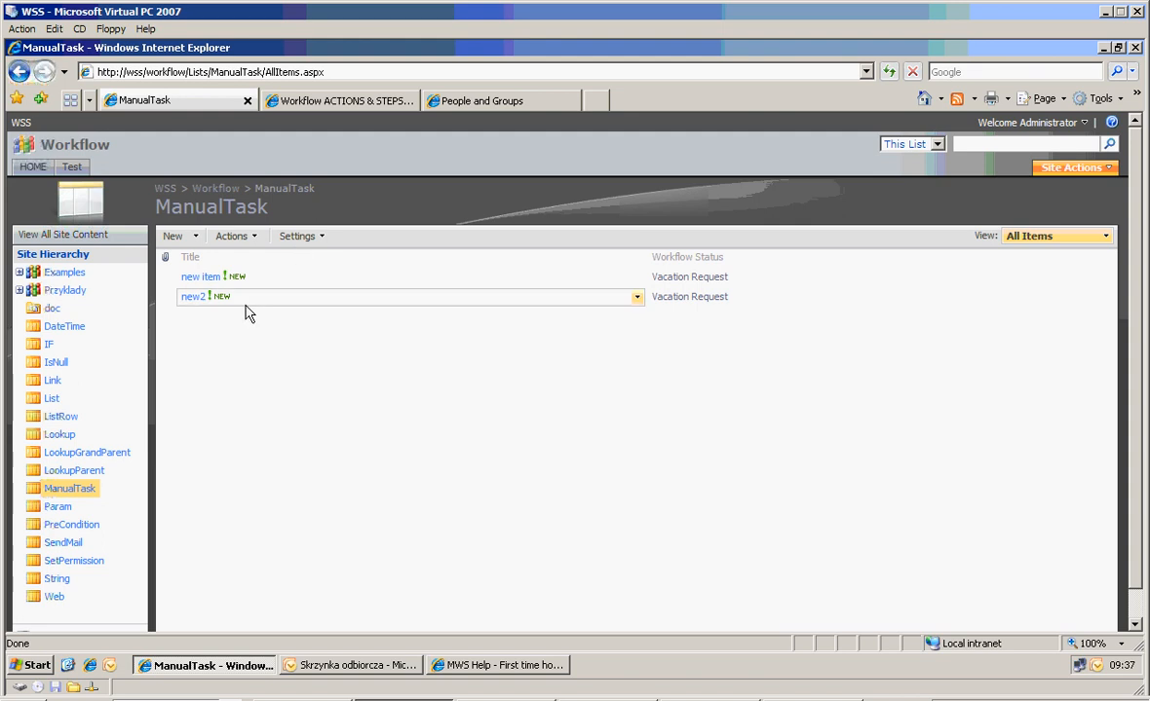
{"action": "left_click", "coordinate": [191, 296]}
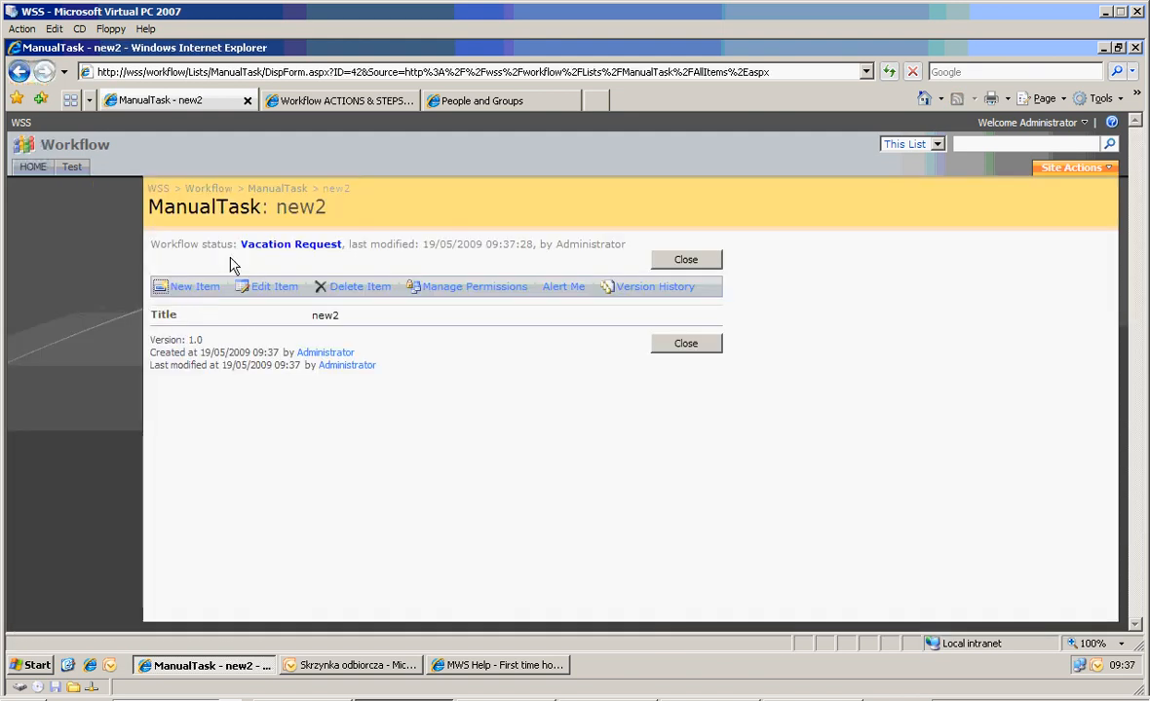
Sign in as HR user malcan\john.smith and accept new2.
{"action": "left_click", "coordinate": [1026, 122]}
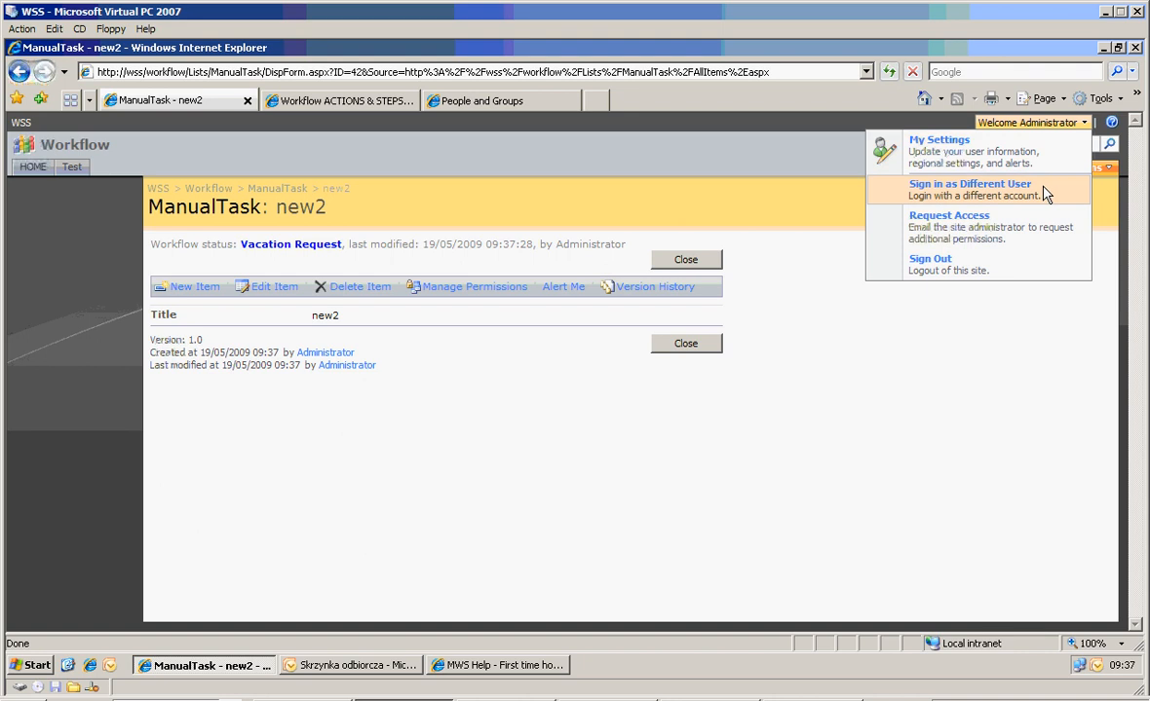
{"action": "left_click", "coordinate": [969, 184]}
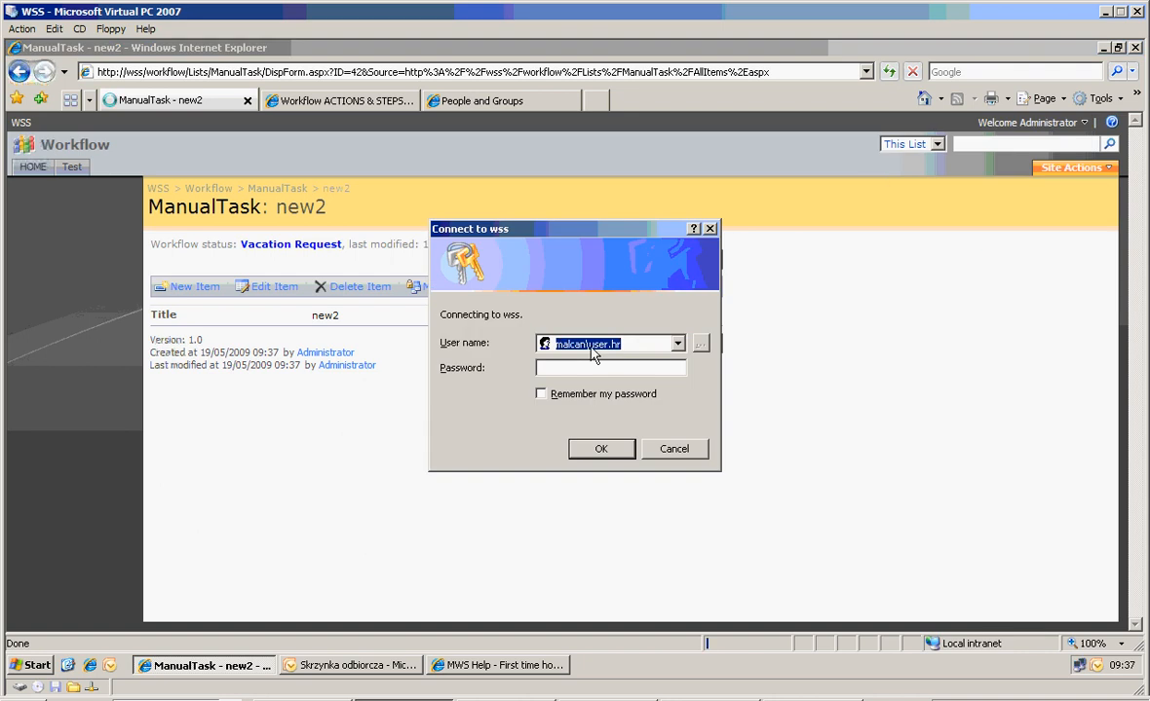
{"action": "type", "text": "malcan\\jo"}
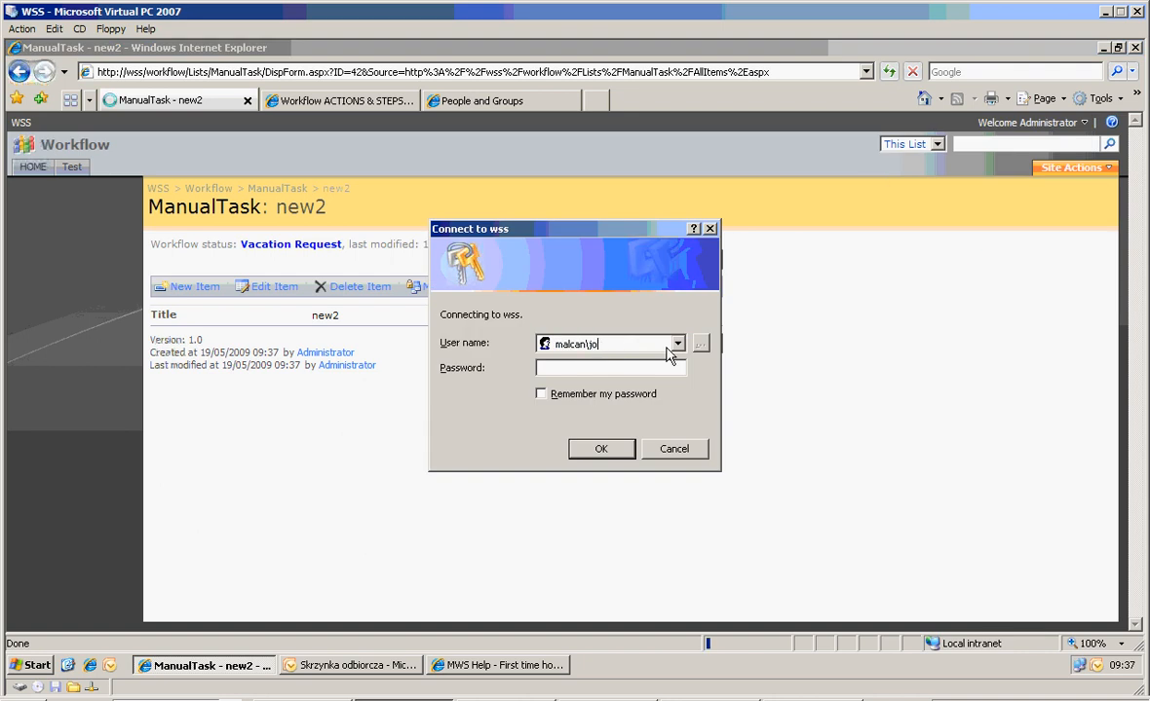
{"action": "type", "text": "hn.smith"}
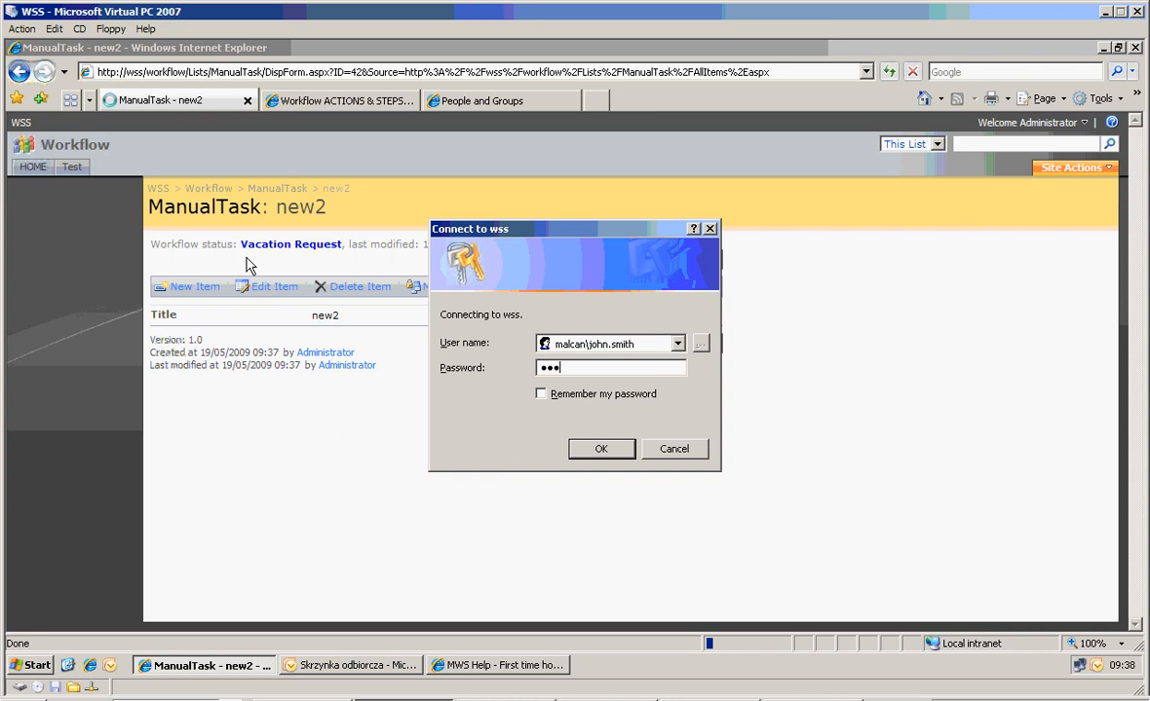
{"action": "left_click", "coordinate": [600, 449]}
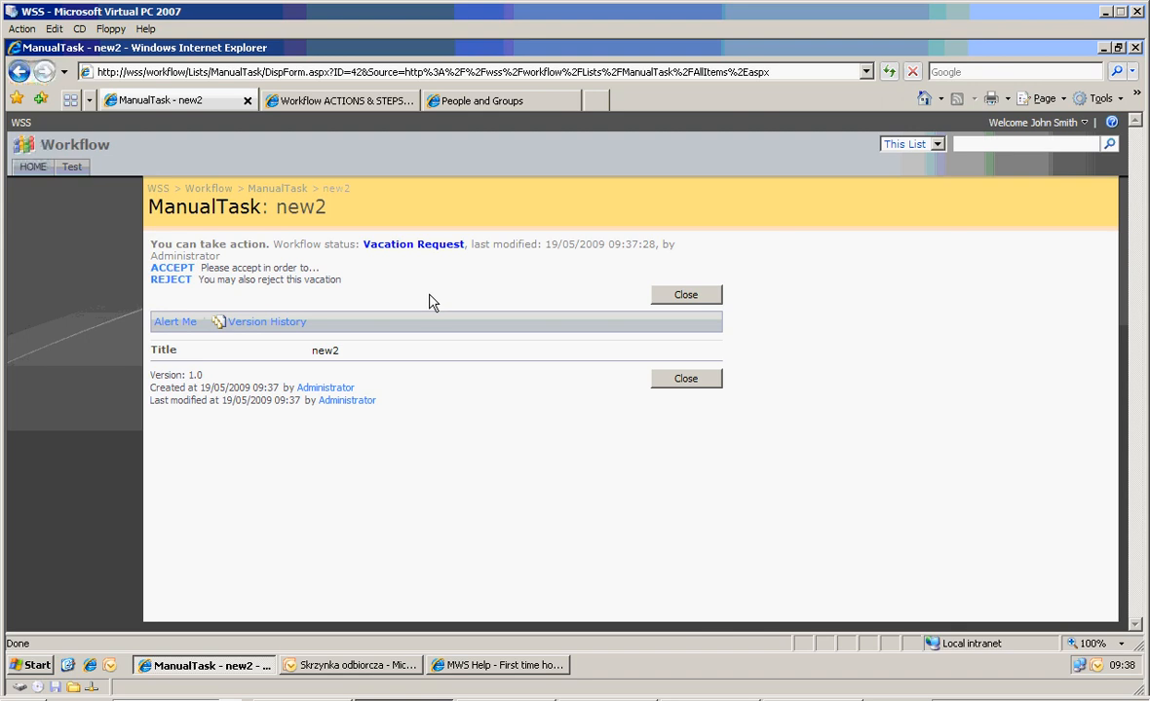
{"action": "mouse_move", "coordinate": [457, 294]}
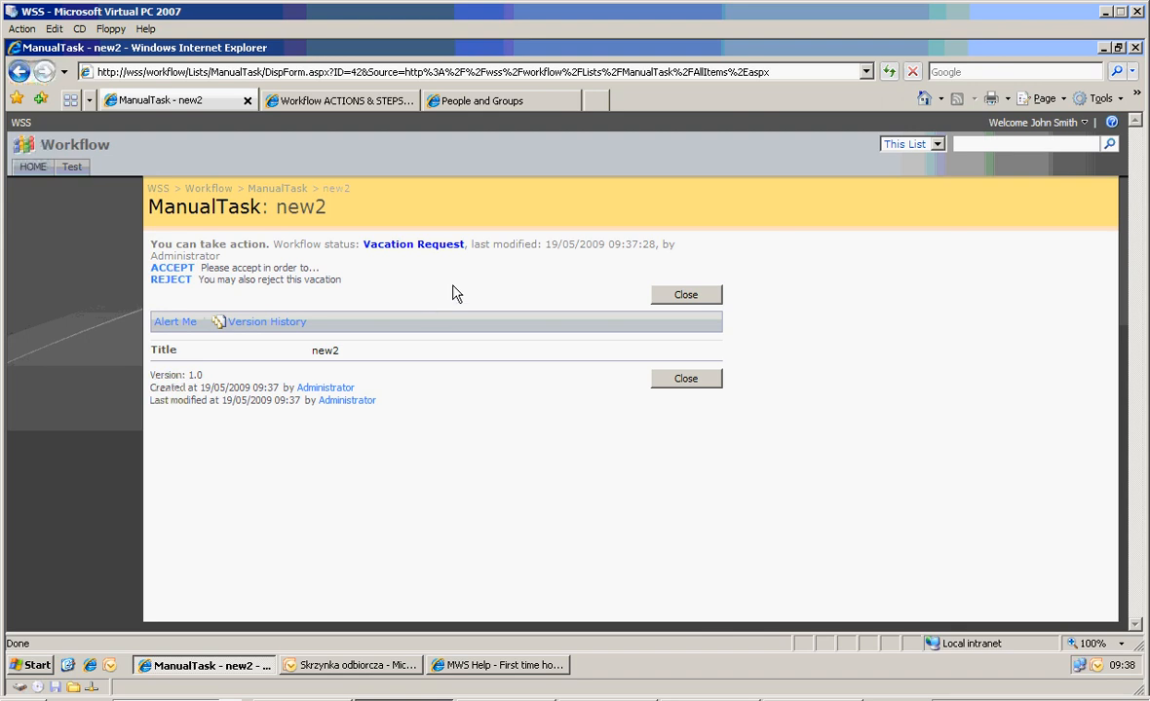
{"action": "mouse_move", "coordinate": [172, 267]}
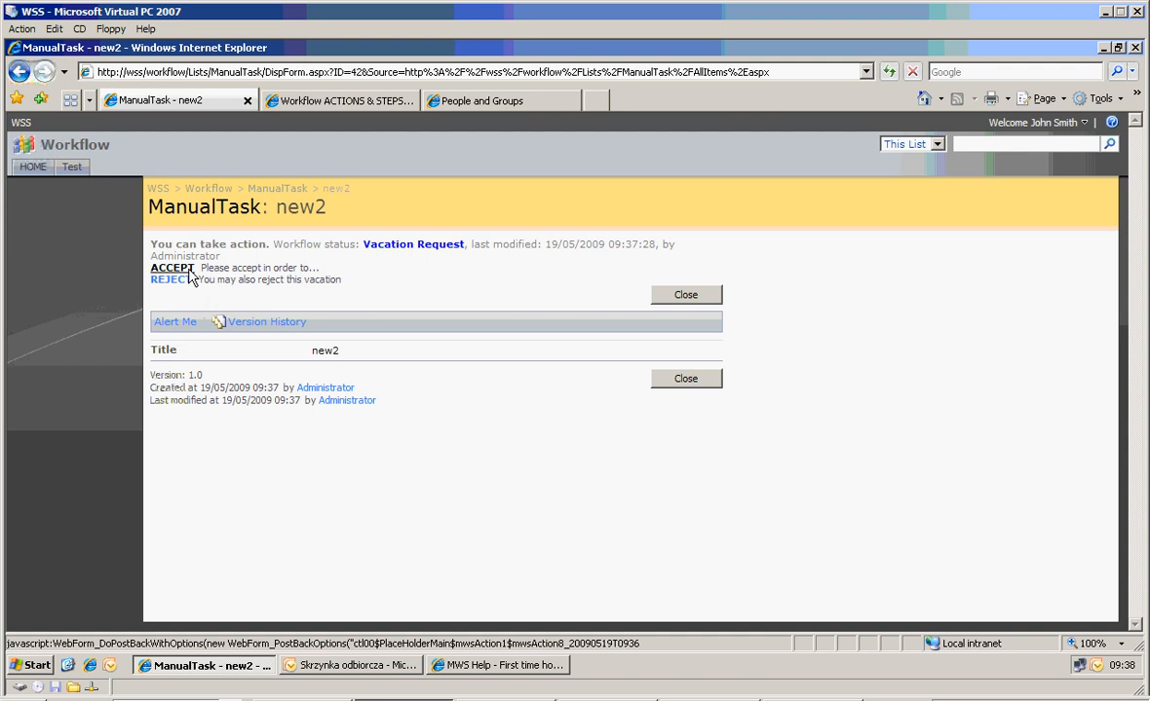
{"action": "left_click", "coordinate": [171, 267]}
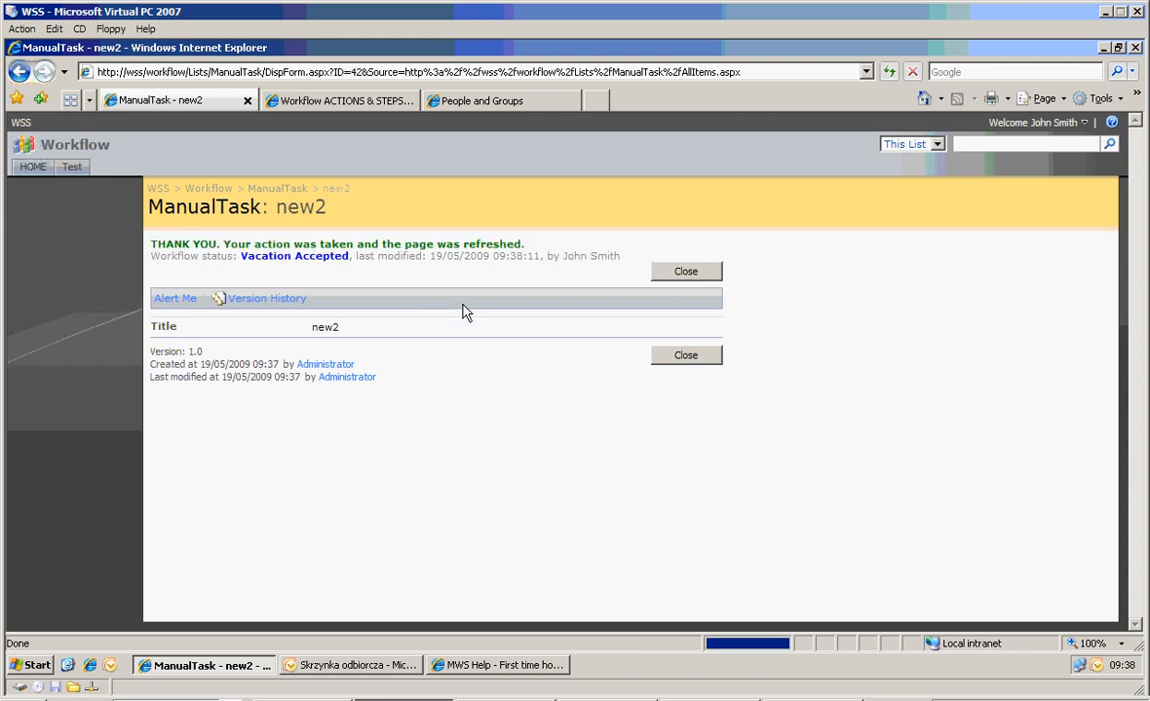
{"action": "mouse_move", "coordinate": [242, 264]}
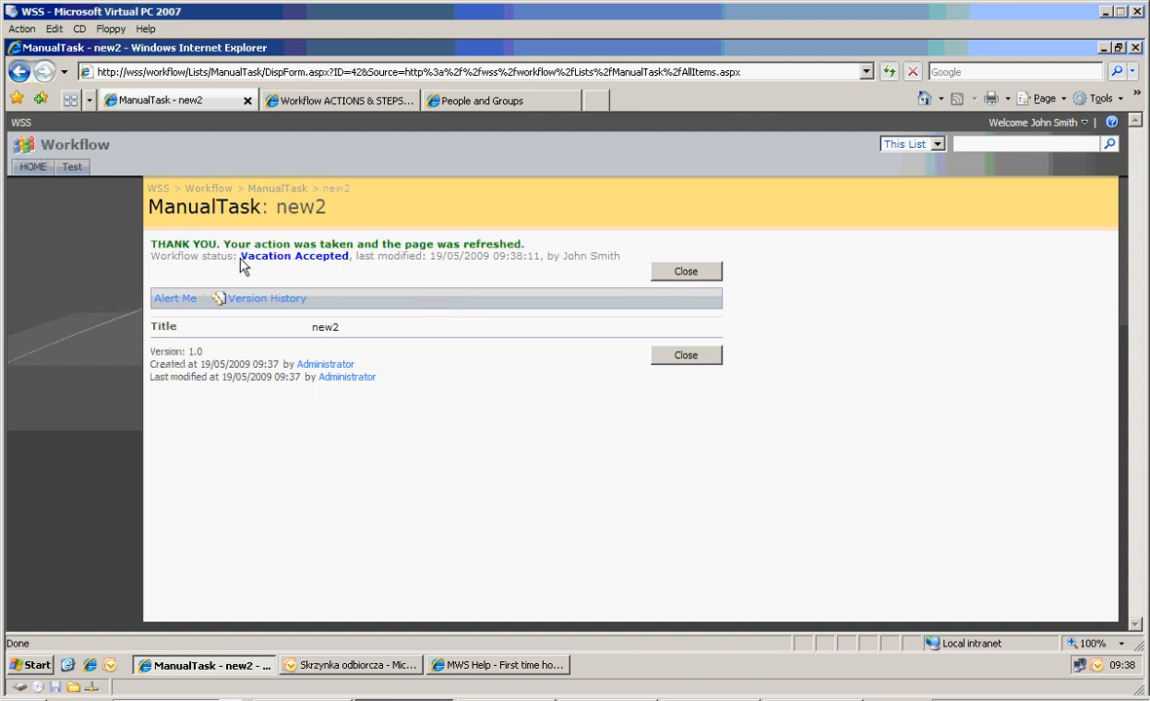
{"action": "mouse_move", "coordinate": [349, 269]}
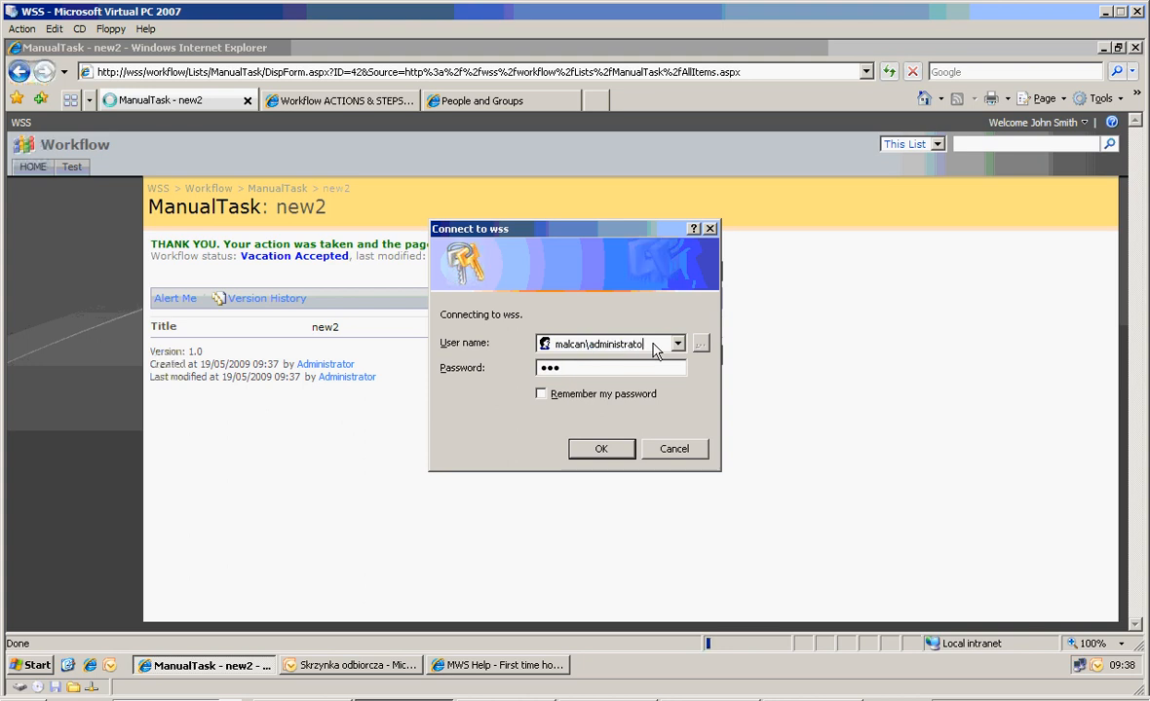
Confirm signing back in as Administrator.
{"action": "left_click", "coordinate": [601, 448]}
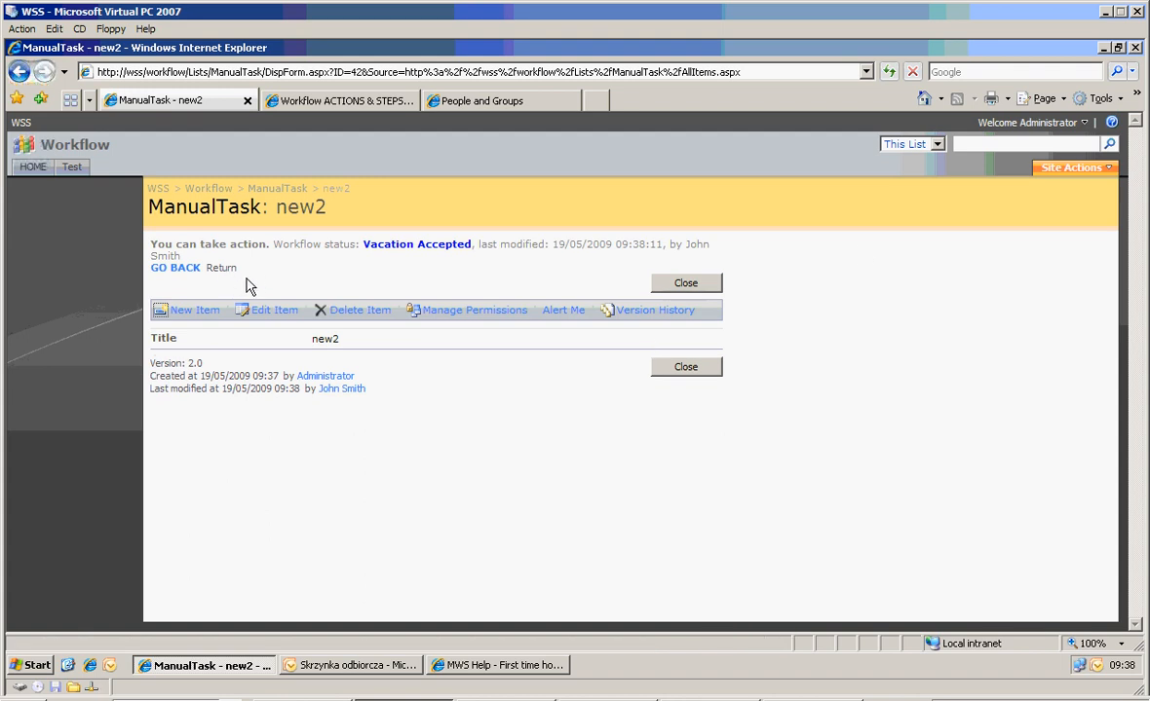
{"action": "mouse_move", "coordinate": [175, 268]}
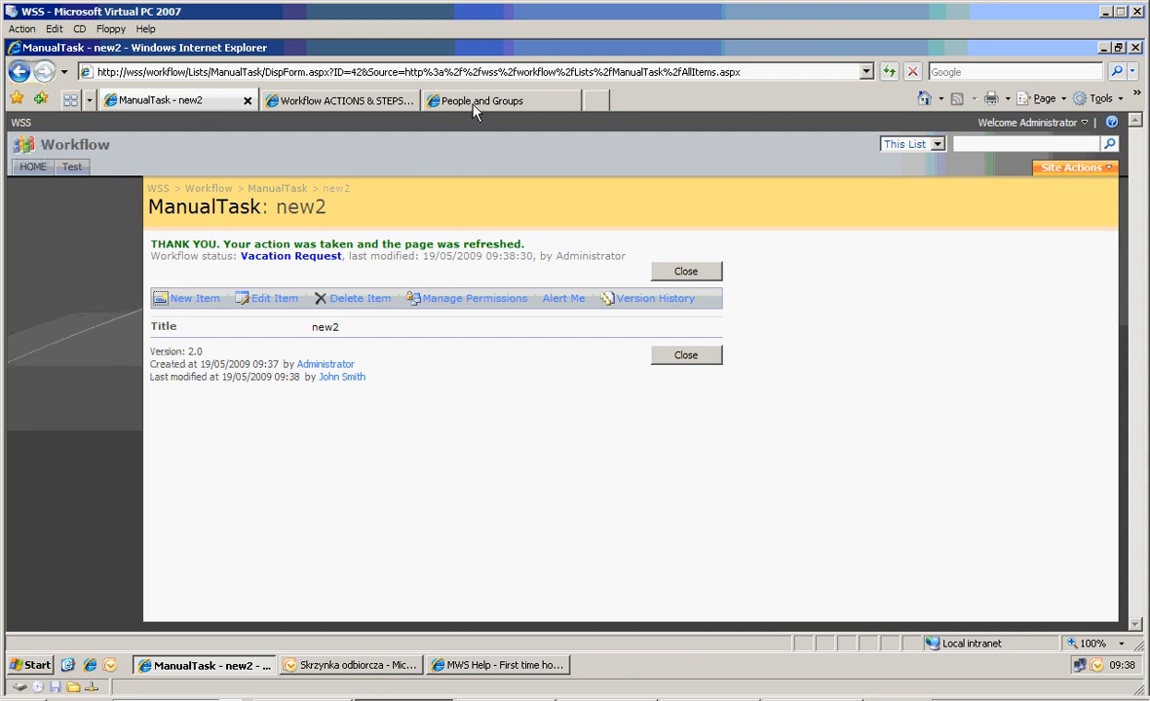
{"action": "mouse_move", "coordinate": [375, 107]}
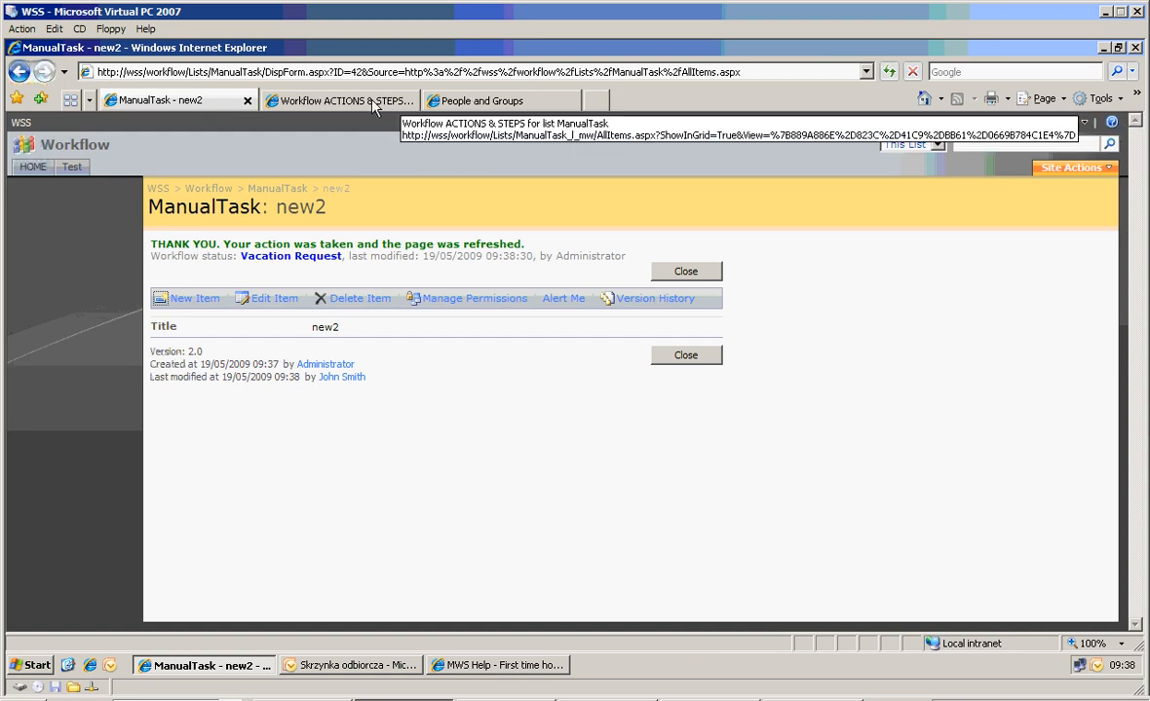
Review the ManualTask steps with their HR and Author restrictions, then return to the MWS Help page.
{"action": "left_click", "coordinate": [331, 100]}
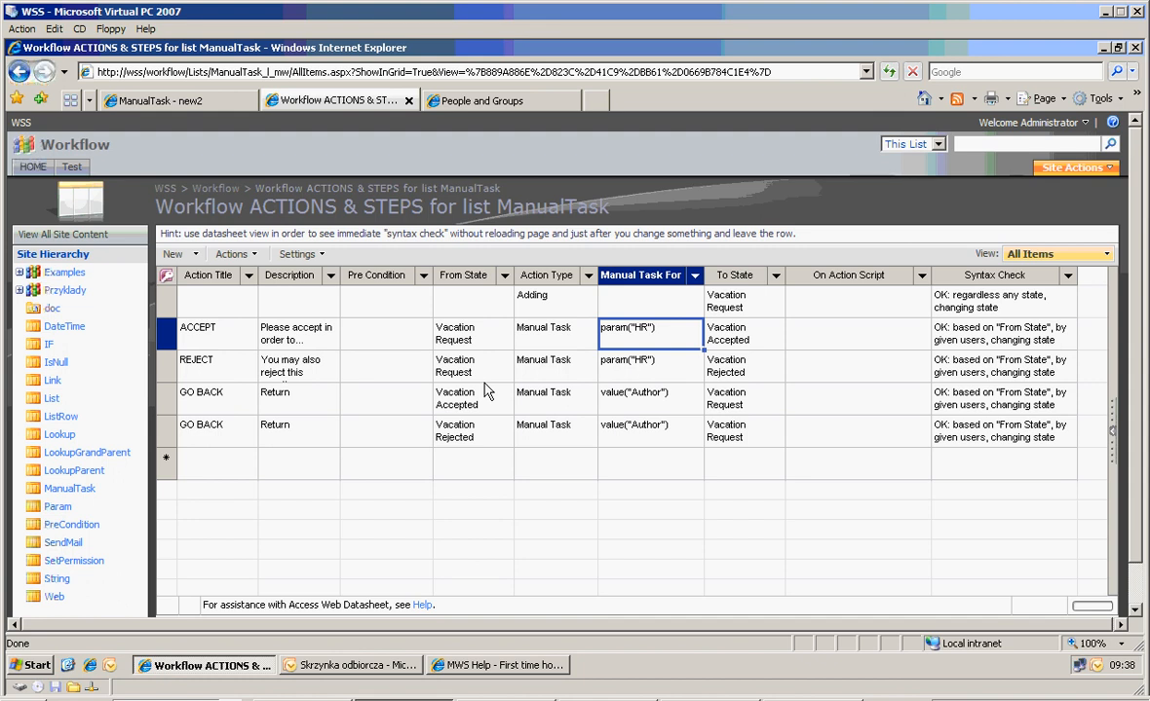
{"action": "left_click", "coordinate": [496, 665]}
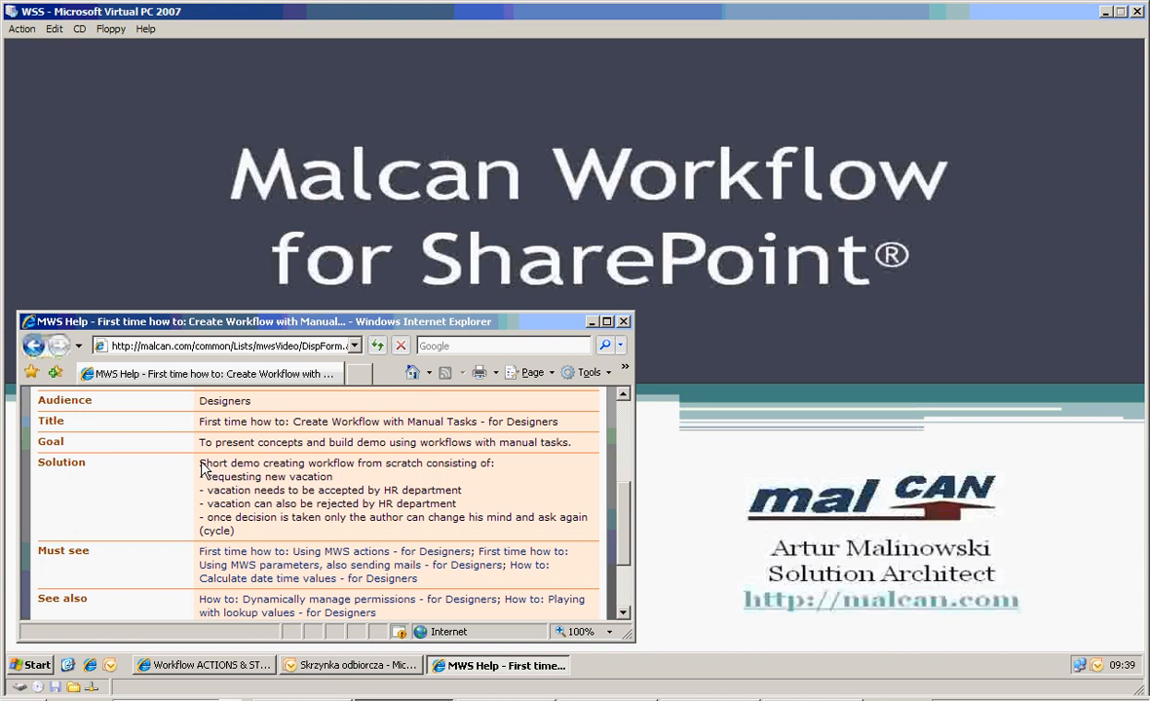
Highlight the Solution summary on the manual-task help page, then clear the highlight.
{"action": "left_click_drag", "start_coordinate": [200, 463], "coordinate": [277, 518]}
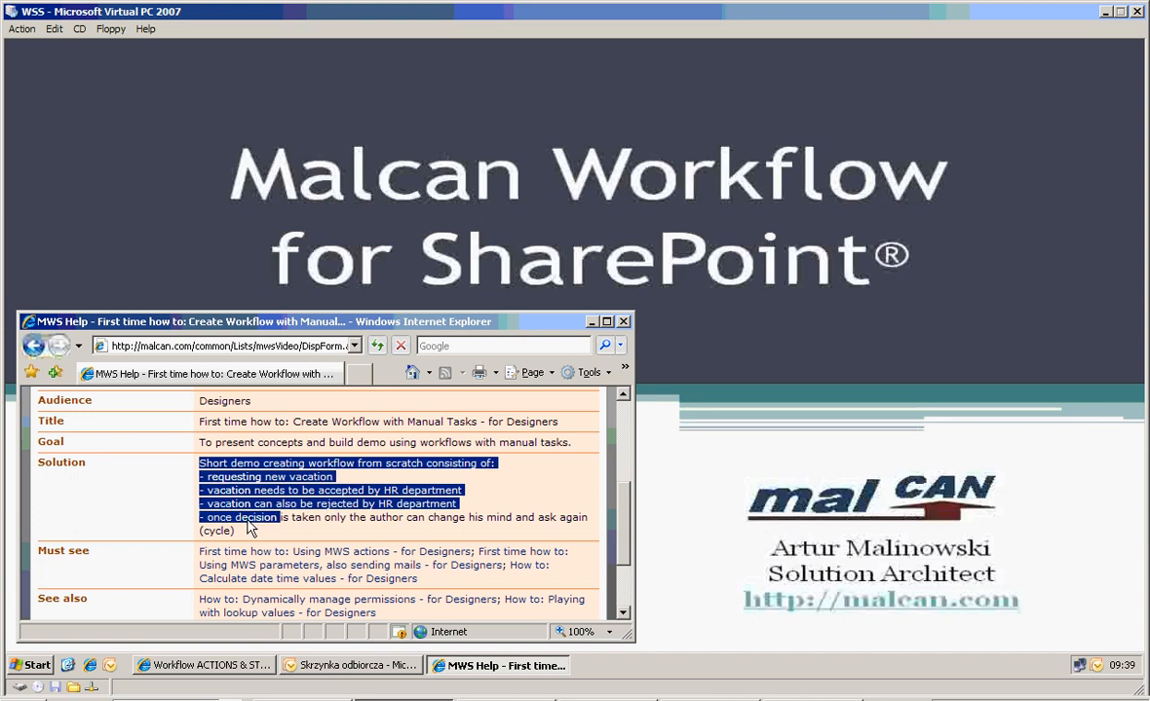
{"action": "left_click", "coordinate": [256, 540]}
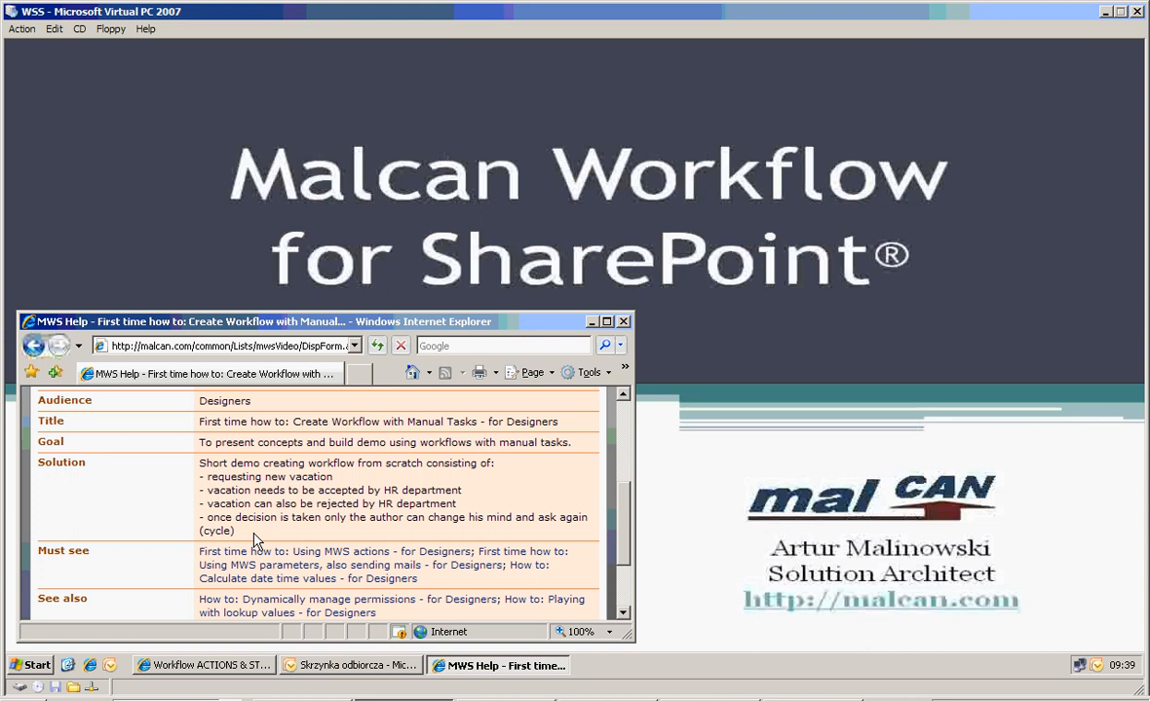
{"action": "mouse_move", "coordinate": [97, 471]}
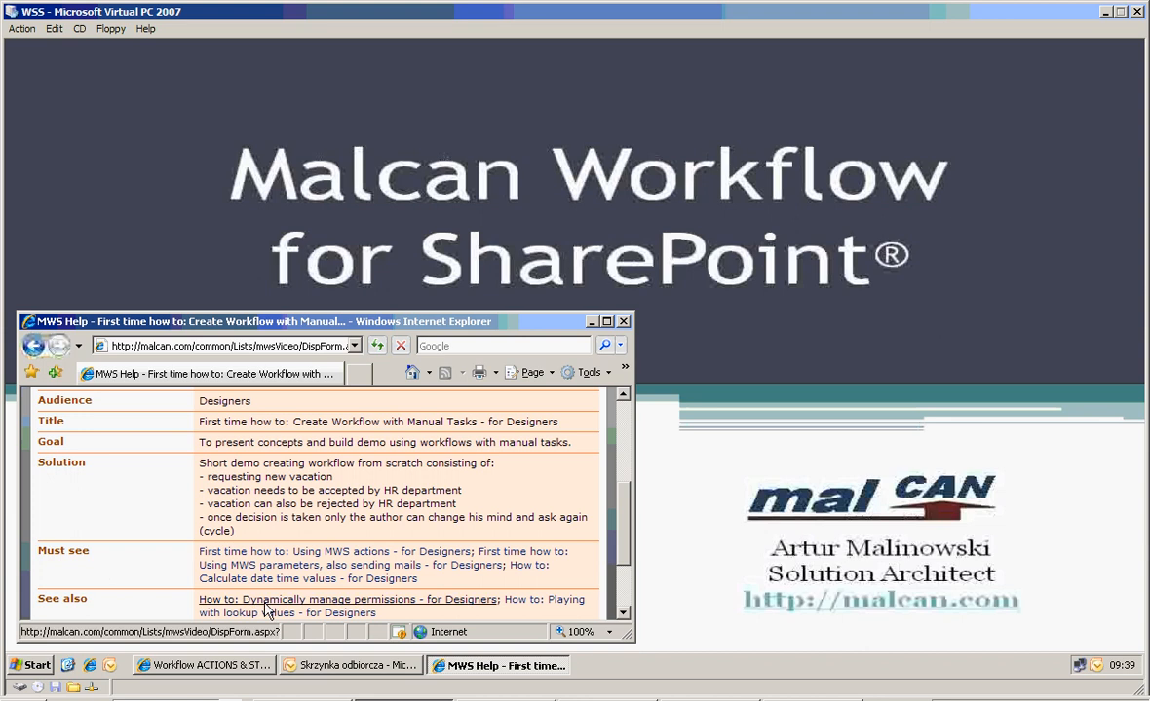
{"action": "mouse_move", "coordinate": [823, 616]}
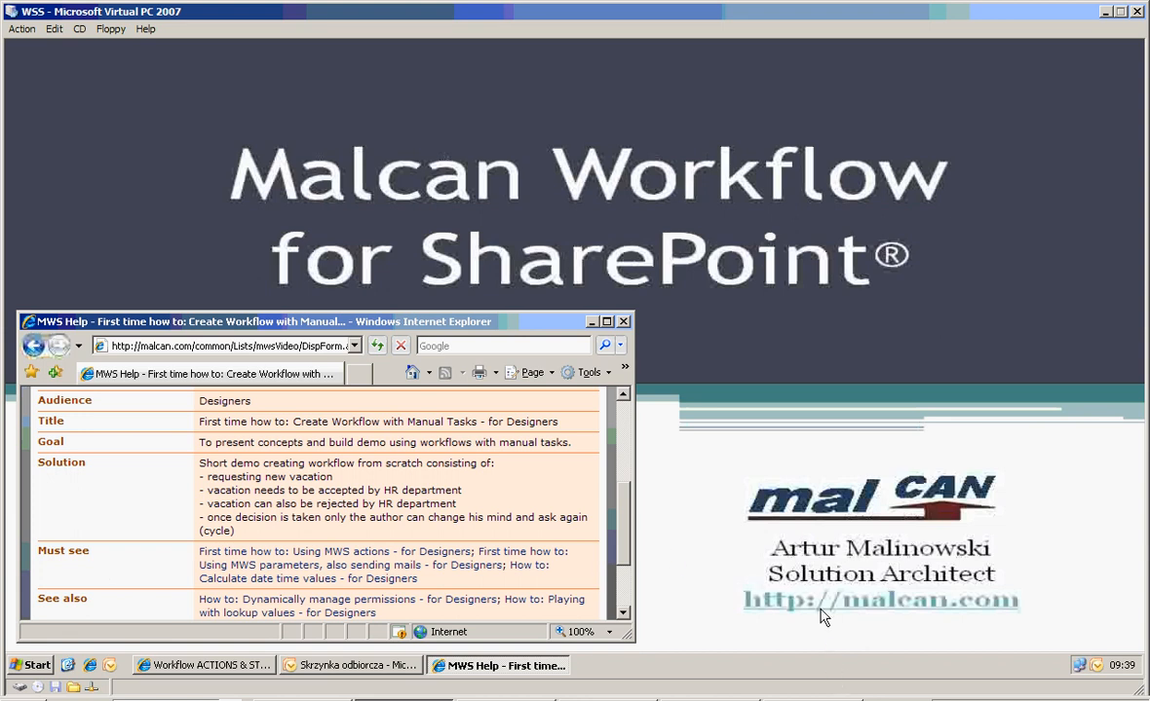